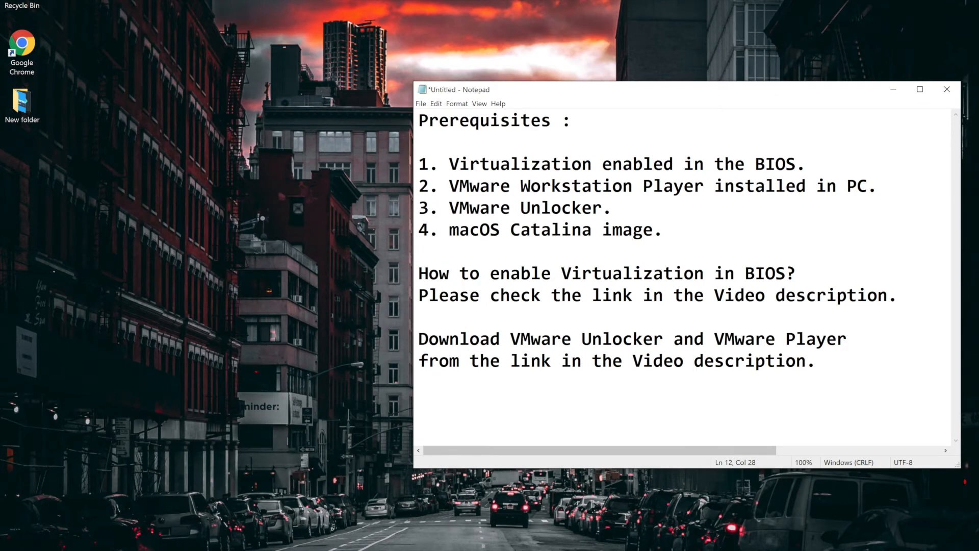
# Close the Notepad note listing the macOS Catalina prerequisites
pyautogui.click(693, 362)
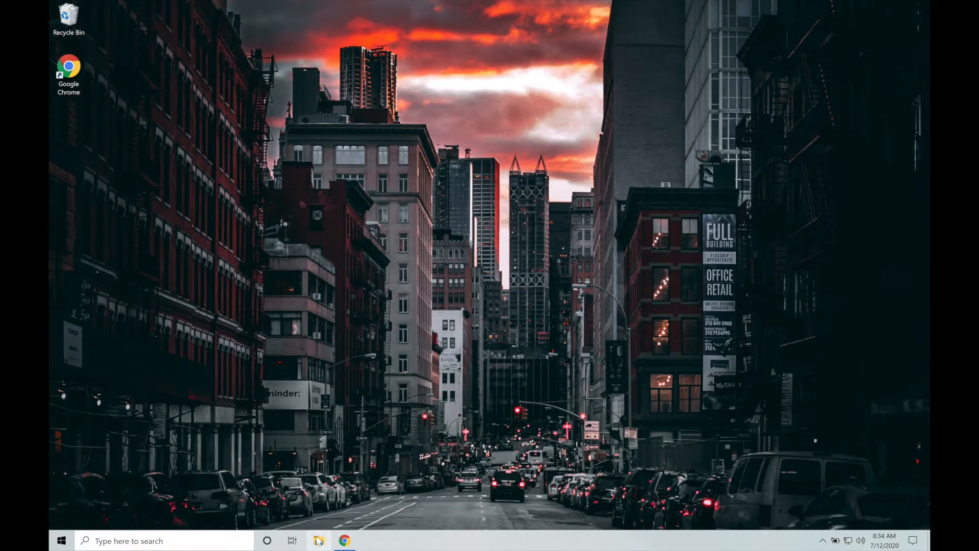
# Open File Explorer in Downloads, where the unlocker-3.0.3 zip is
pyautogui.click(318, 540)
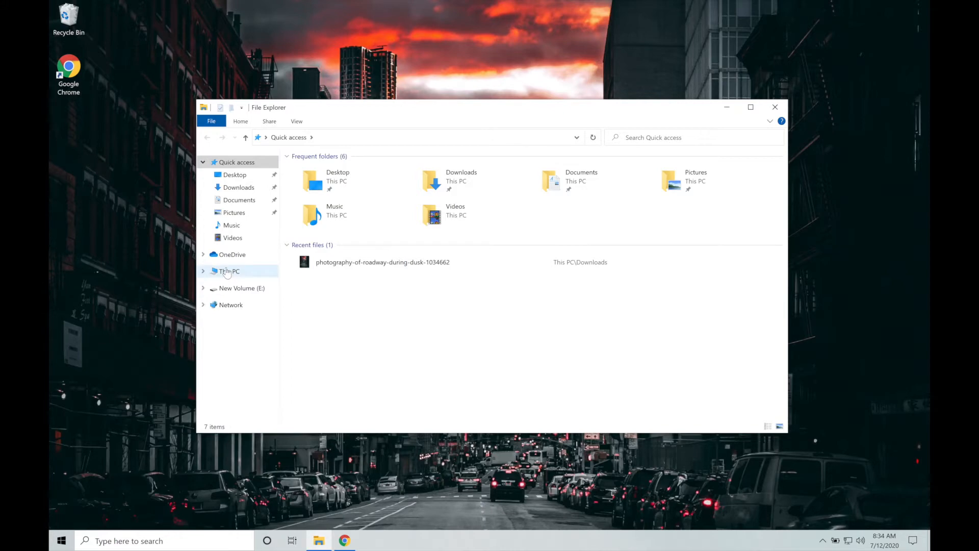
pyautogui.click(229, 270)
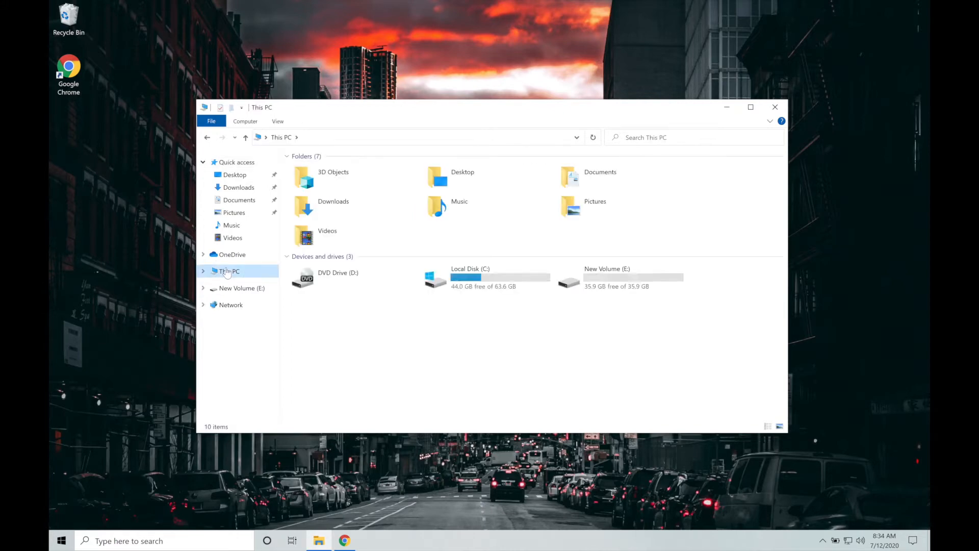
pyautogui.click(228, 270)
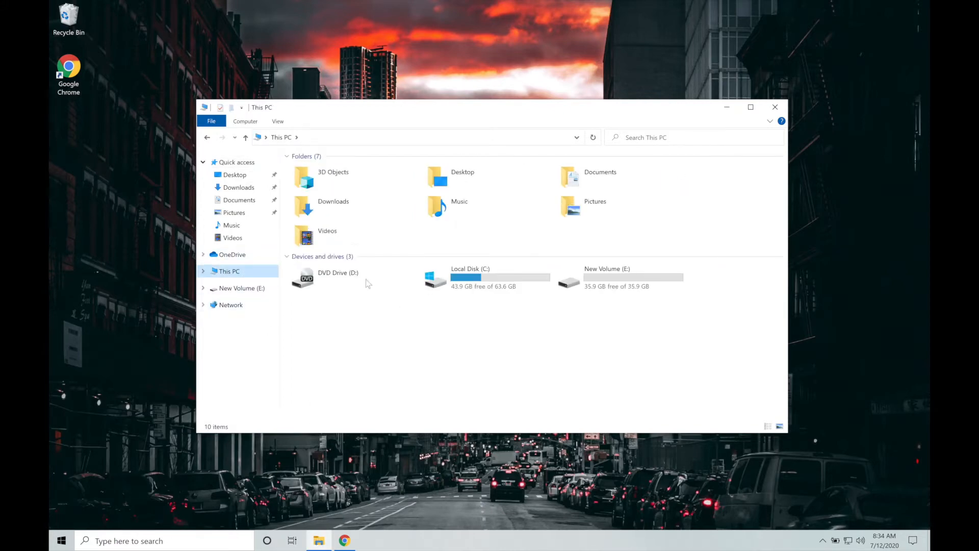
pyautogui.moveTo(239, 187)
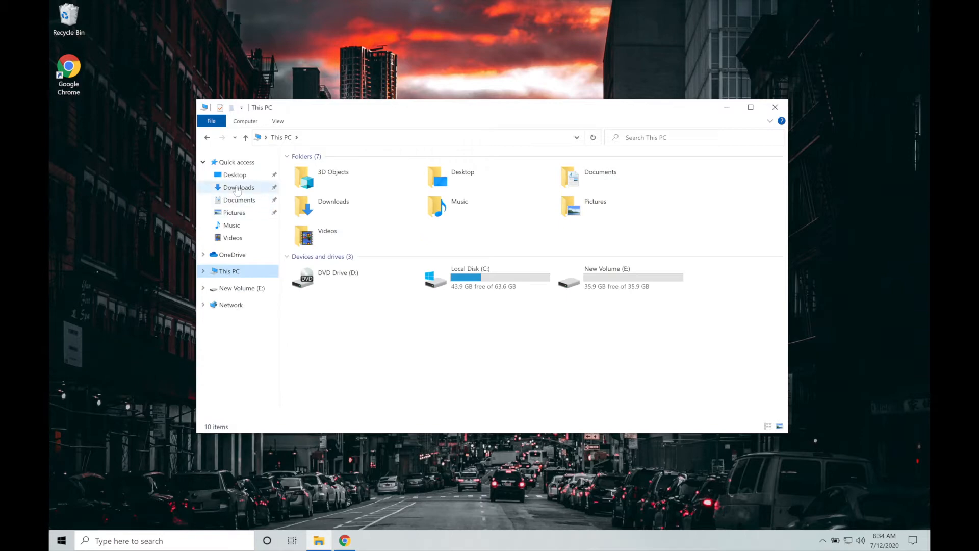
pyautogui.click(239, 187)
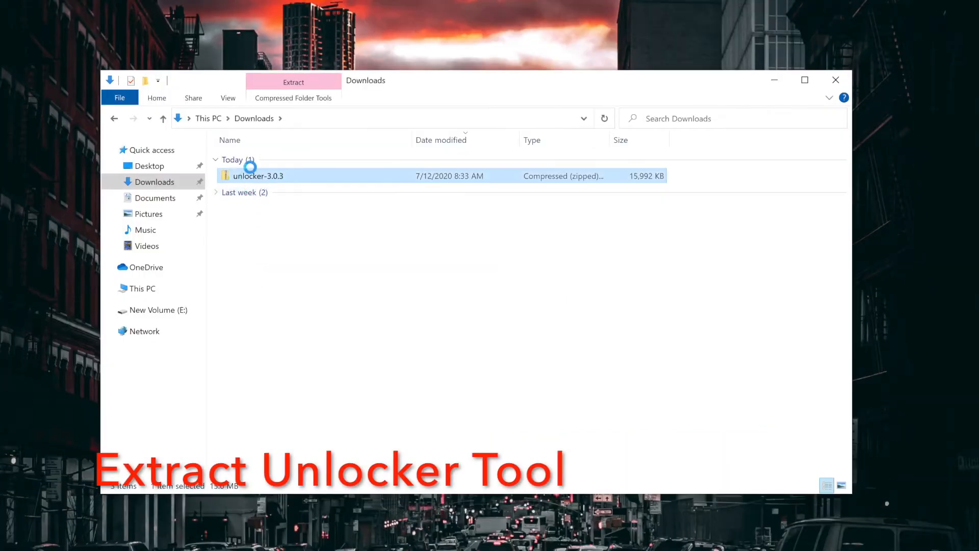
# Extract all of unlocker-3.0.3.zip into the suggested Downloads folder
pyautogui.rightClick(258, 176)
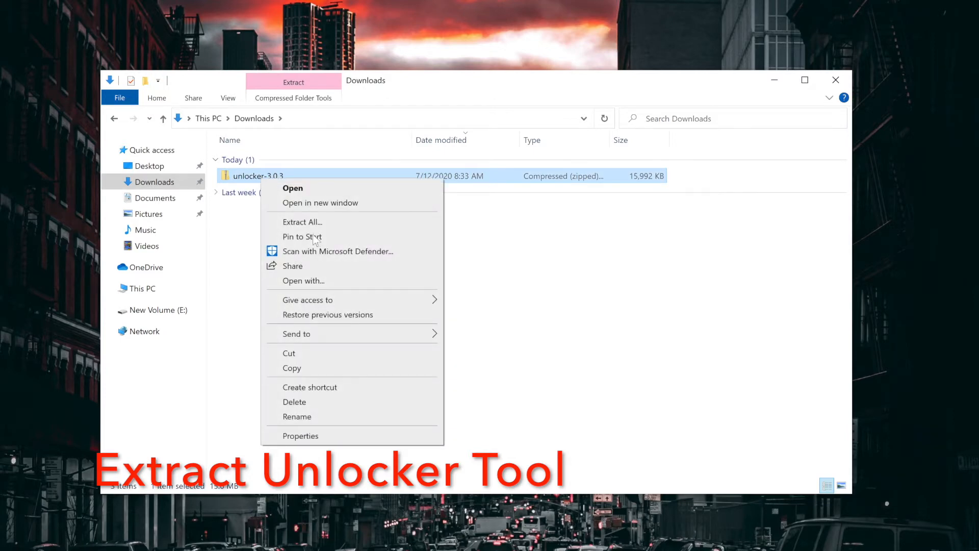
pyautogui.click(303, 222)
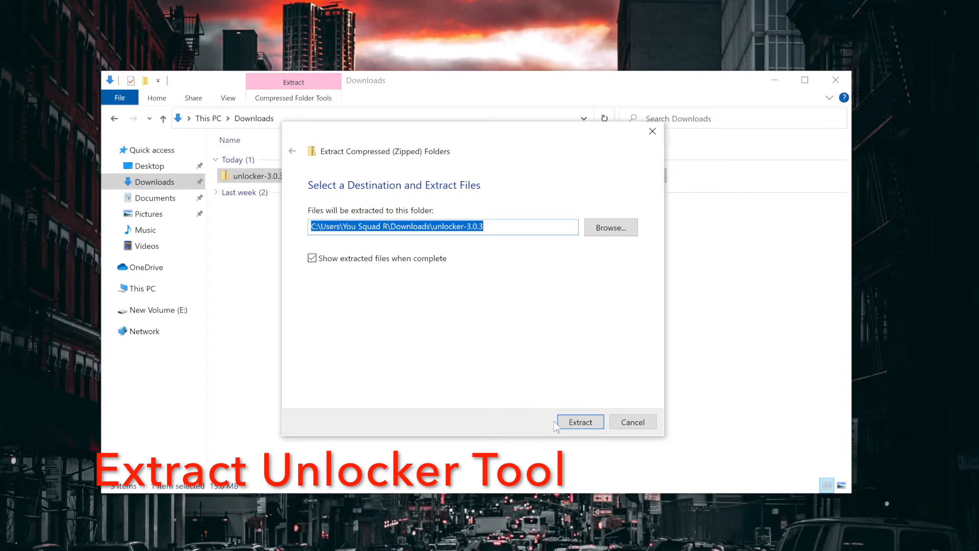
pyautogui.click(579, 422)
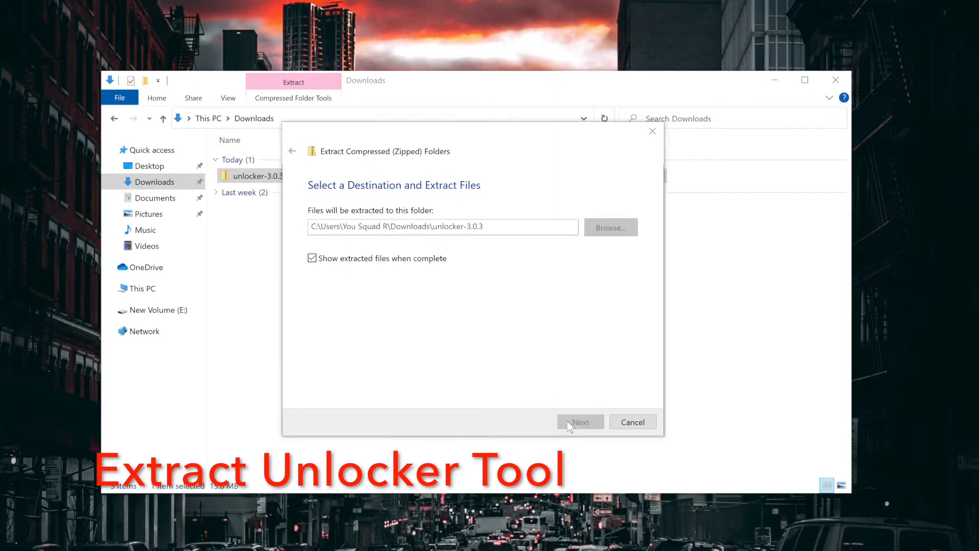
pyautogui.click(580, 422)
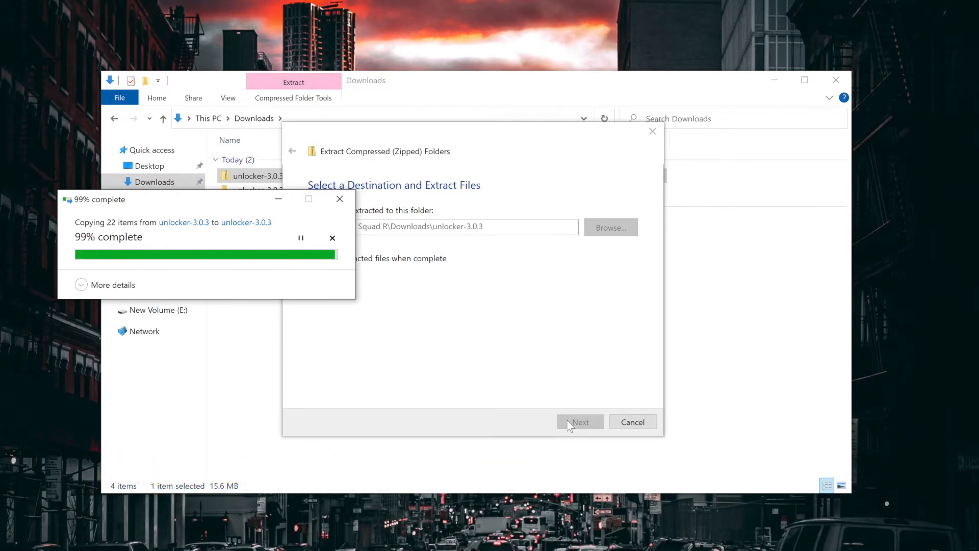
pyautogui.click(579, 422)
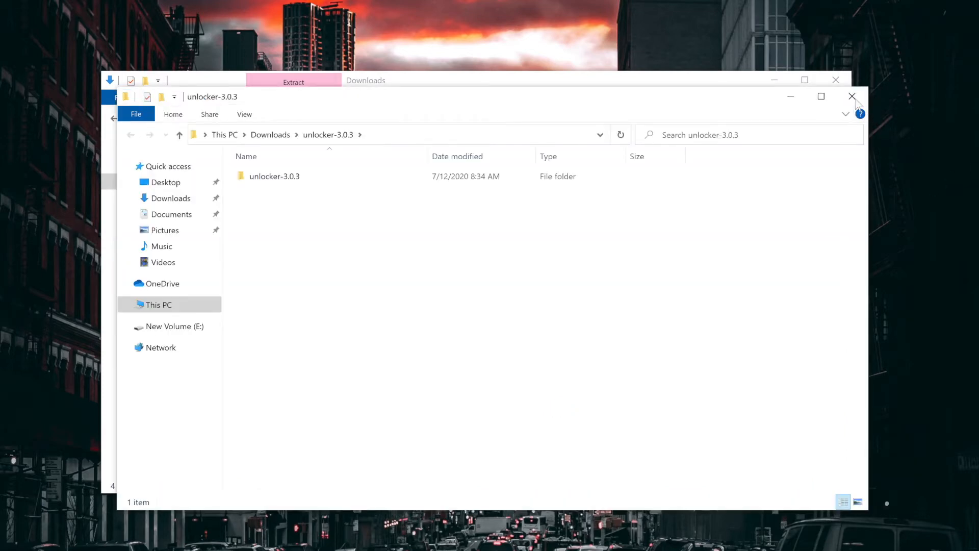
pyautogui.click(851, 97)
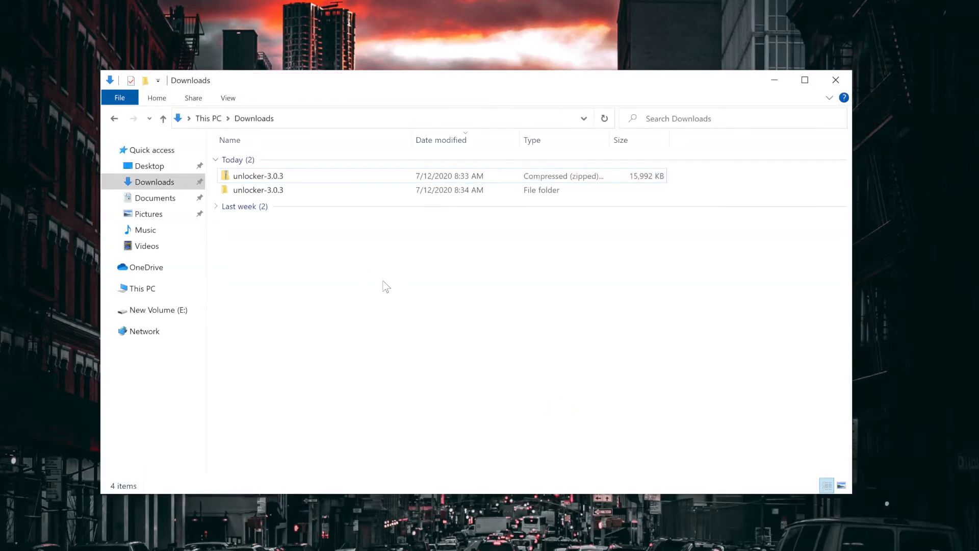
# Open the extracted unlocker-3.0.3 folder and its inner folder to view the files
pyautogui.click(258, 190)
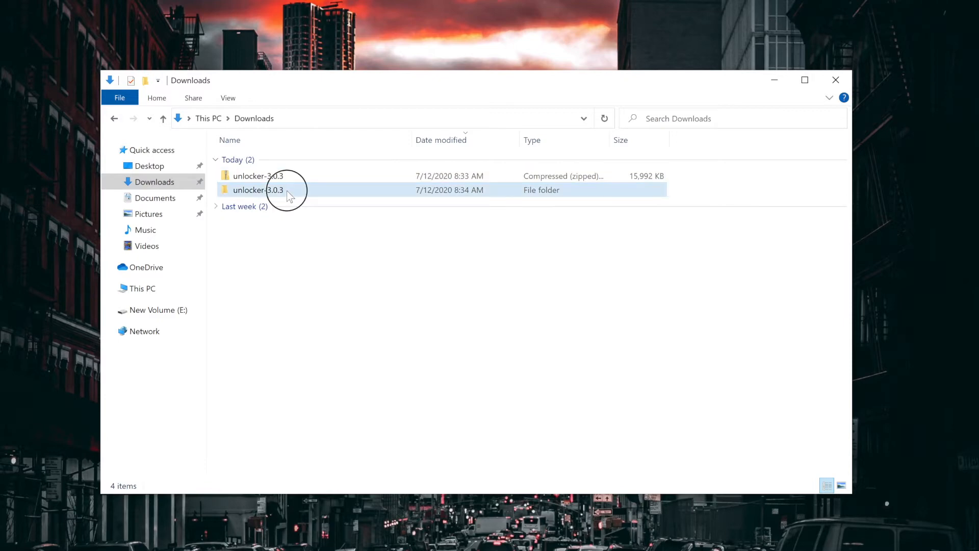
pyautogui.doubleClick(257, 190)
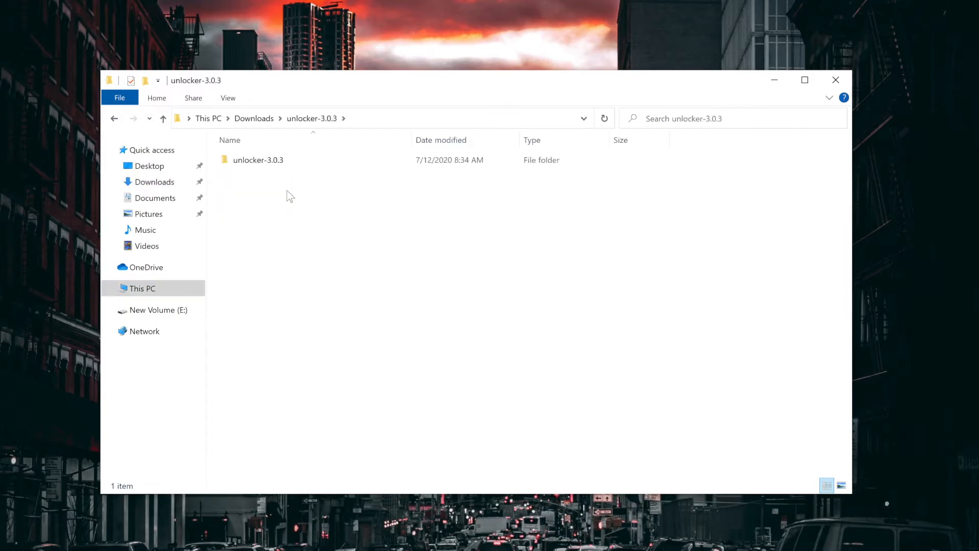
pyautogui.click(259, 159)
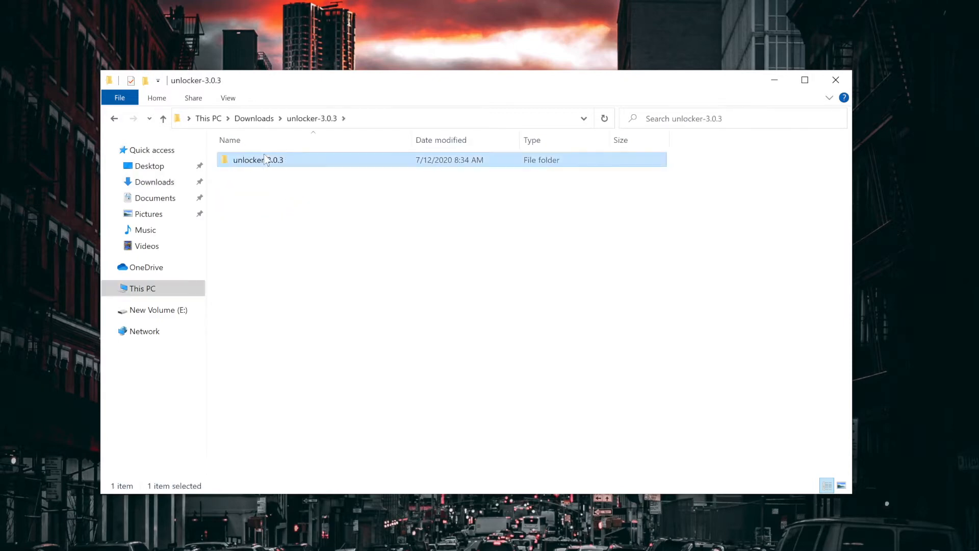
pyautogui.doubleClick(258, 159)
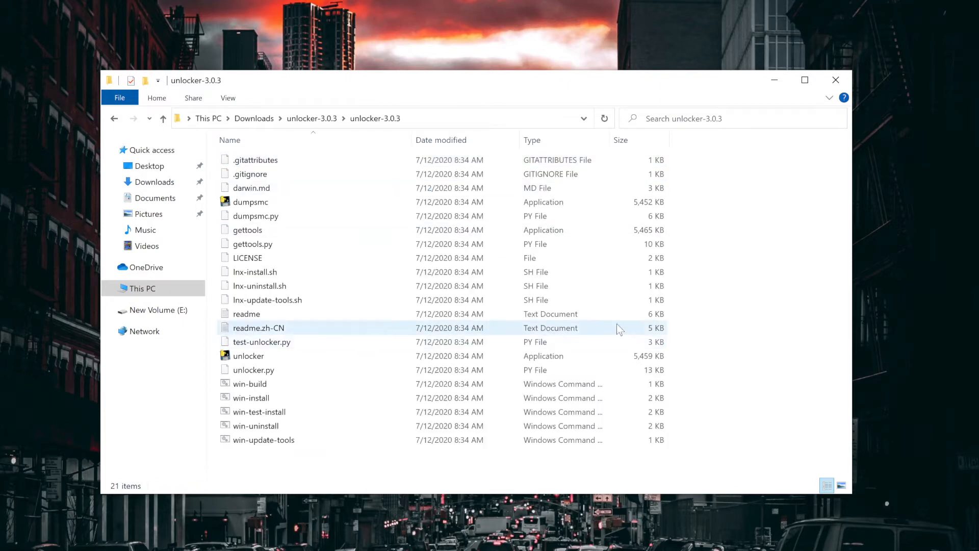
pyautogui.moveTo(623, 334)
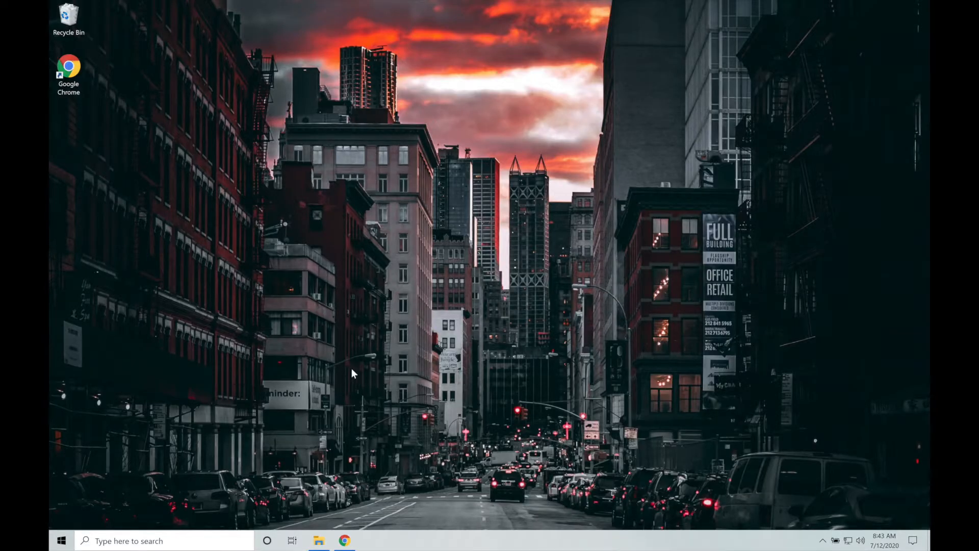
pyautogui.moveTo(350, 420)
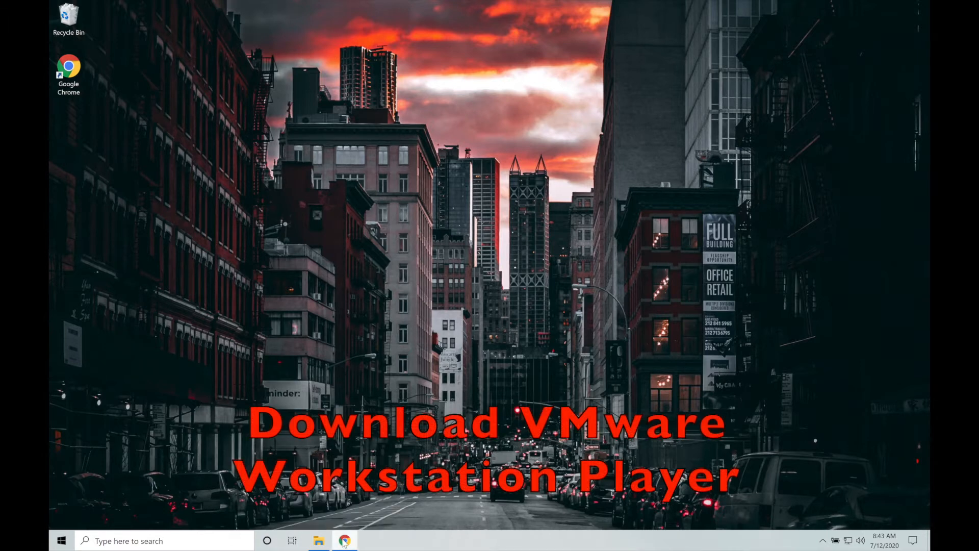
# Open Chrome and go to vmware.com
pyautogui.click(344, 540)
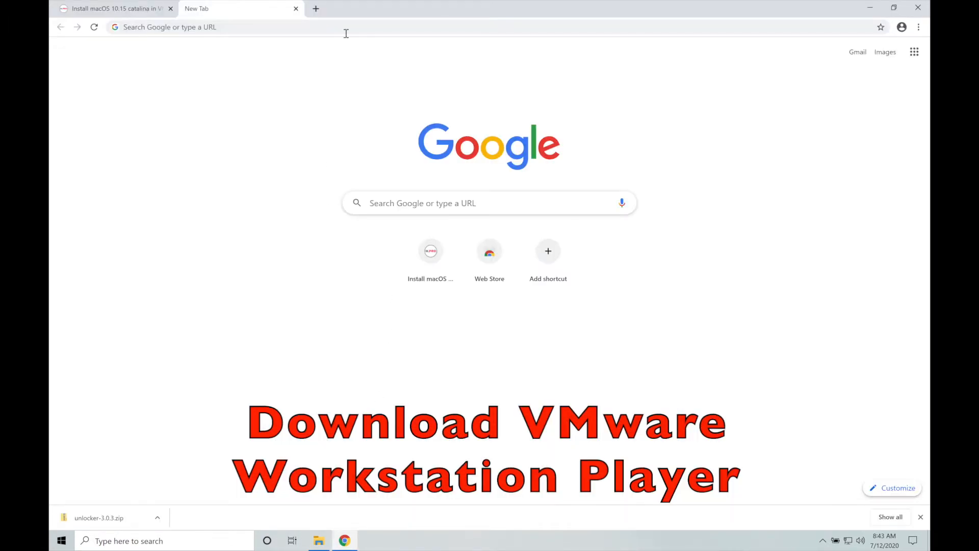
pyautogui.write('v')
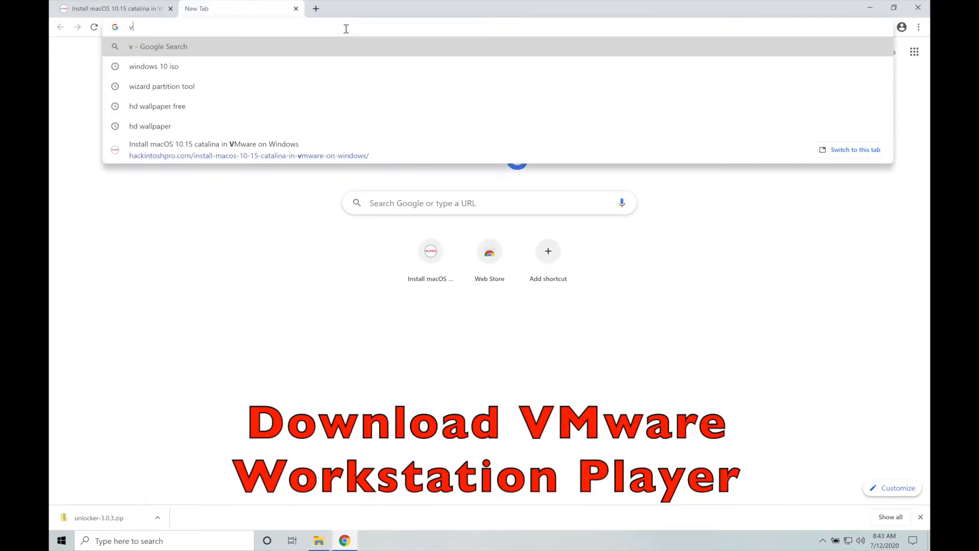
pyautogui.write('mware.com/in.html')
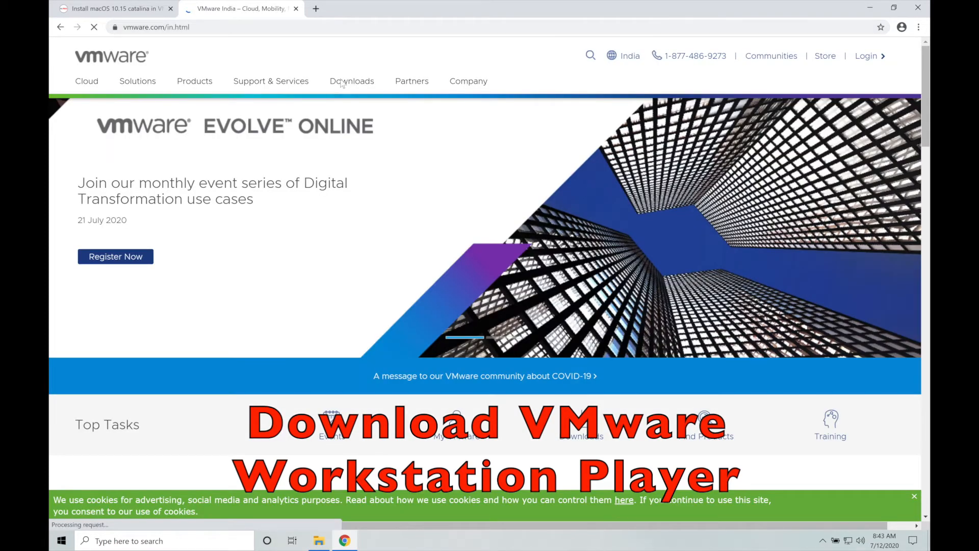
# Go through Downloads > Free Product Downloads > Workstation Player and download 15.5 Player for Windows
pyautogui.click(352, 80)
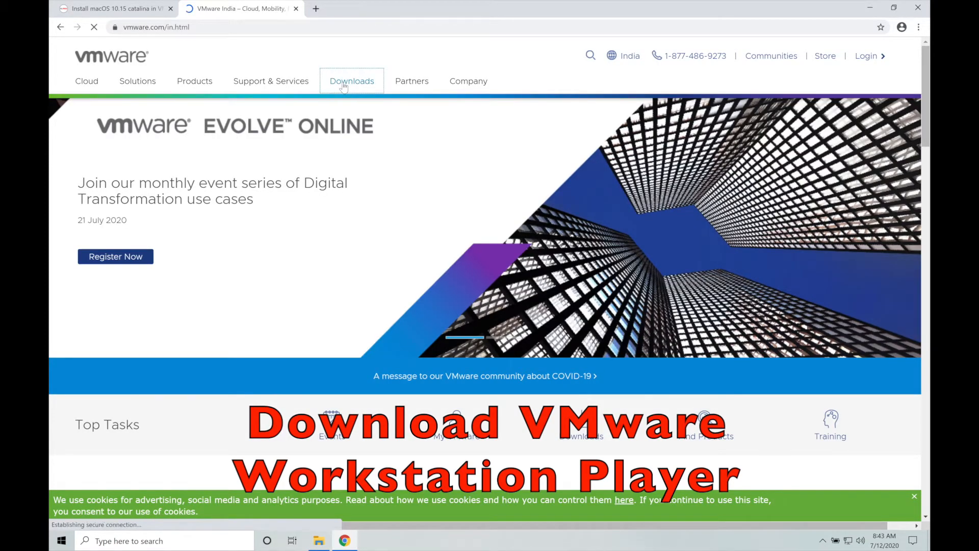
pyautogui.click(351, 81)
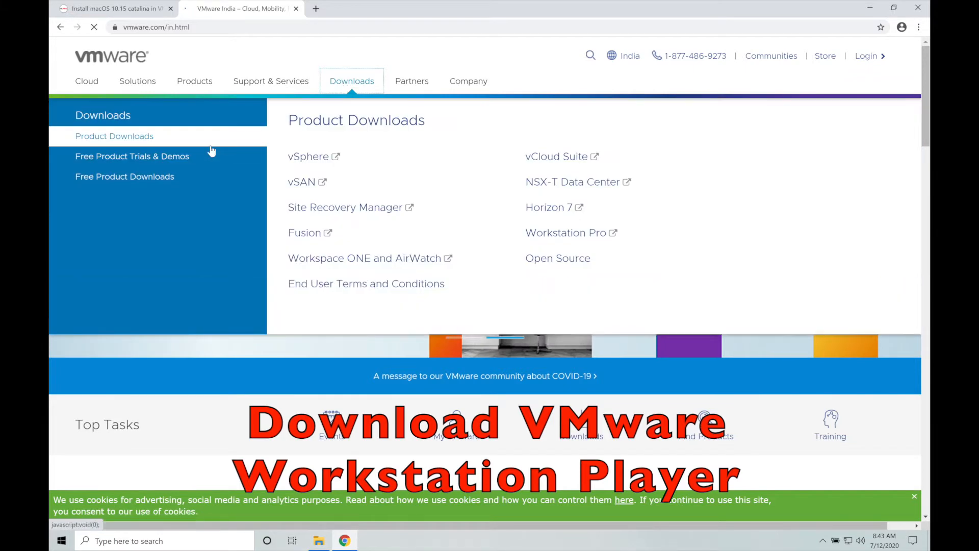
pyautogui.click(125, 176)
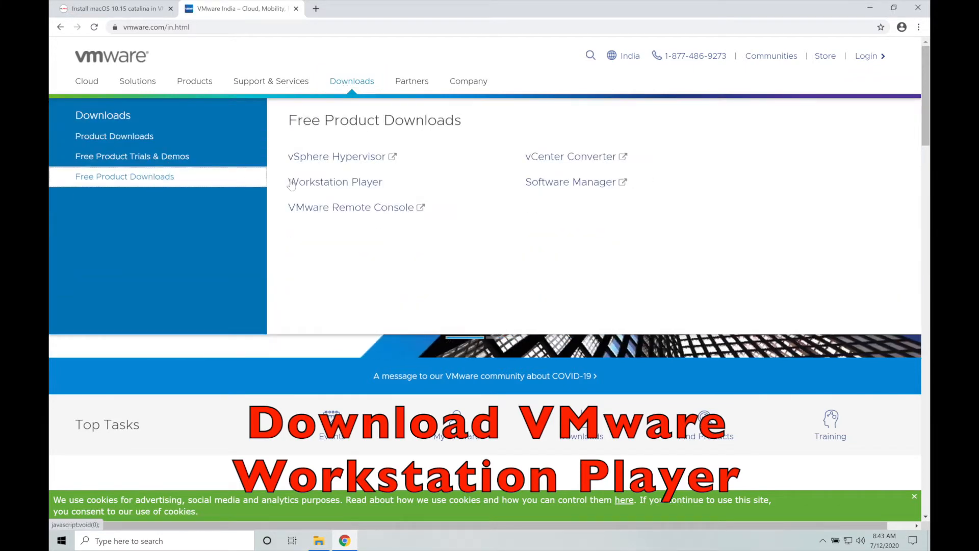
pyautogui.click(335, 181)
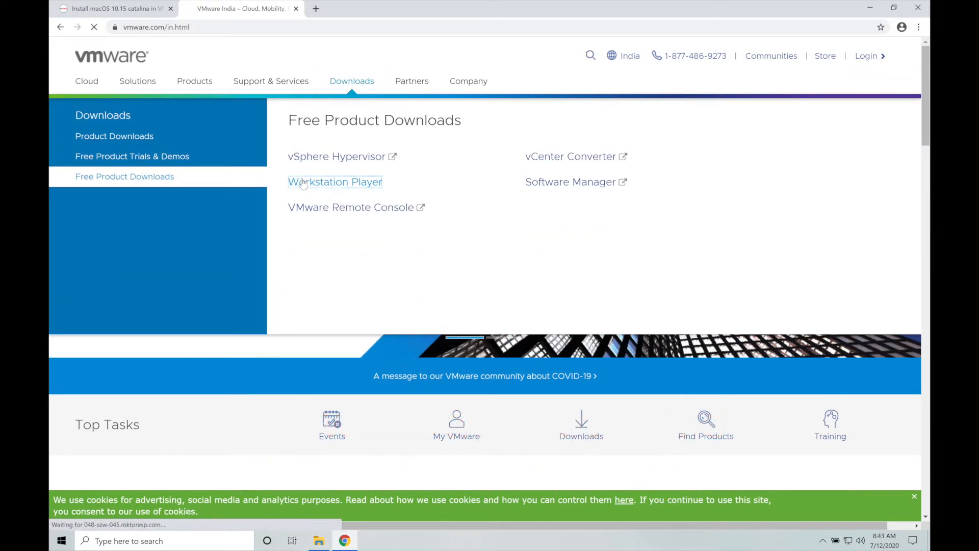
pyautogui.click(335, 181)
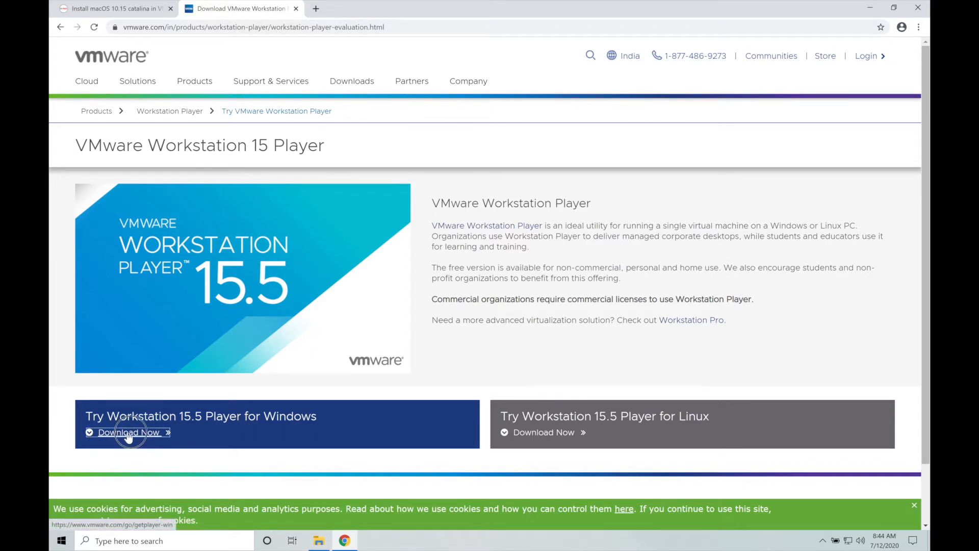
pyautogui.click(129, 432)
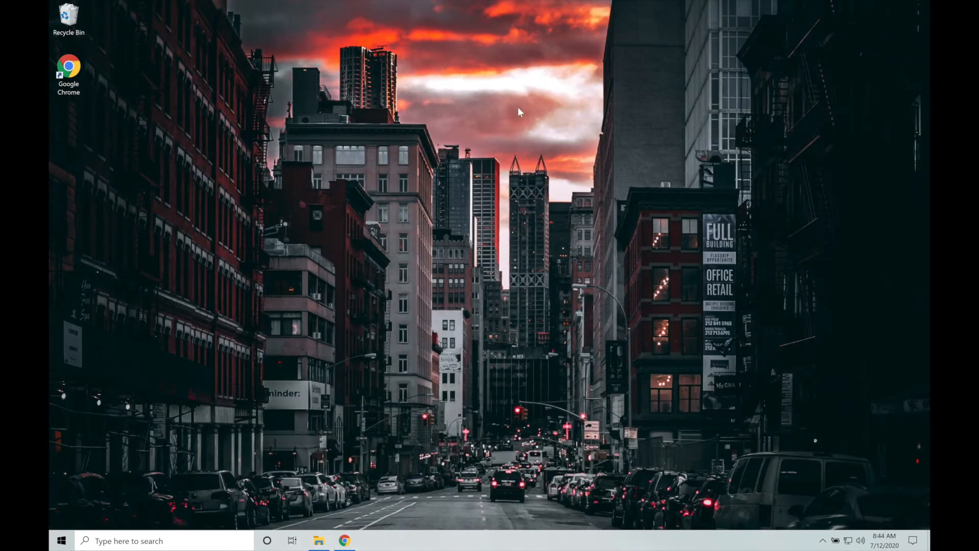
pyautogui.moveTo(365, 323)
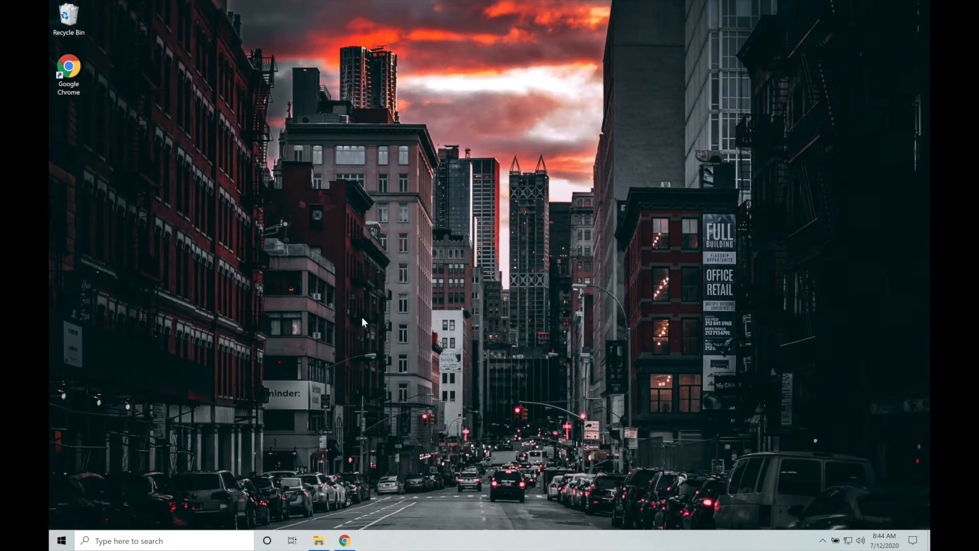
# Run the VMware Player installer from Downloads and continue past Custom Setup
pyautogui.click(318, 540)
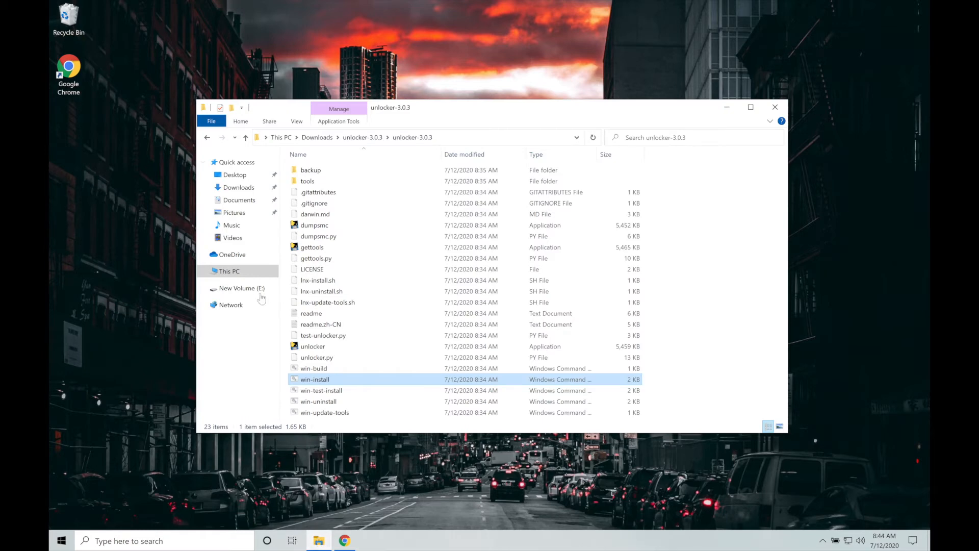
pyautogui.click(239, 186)
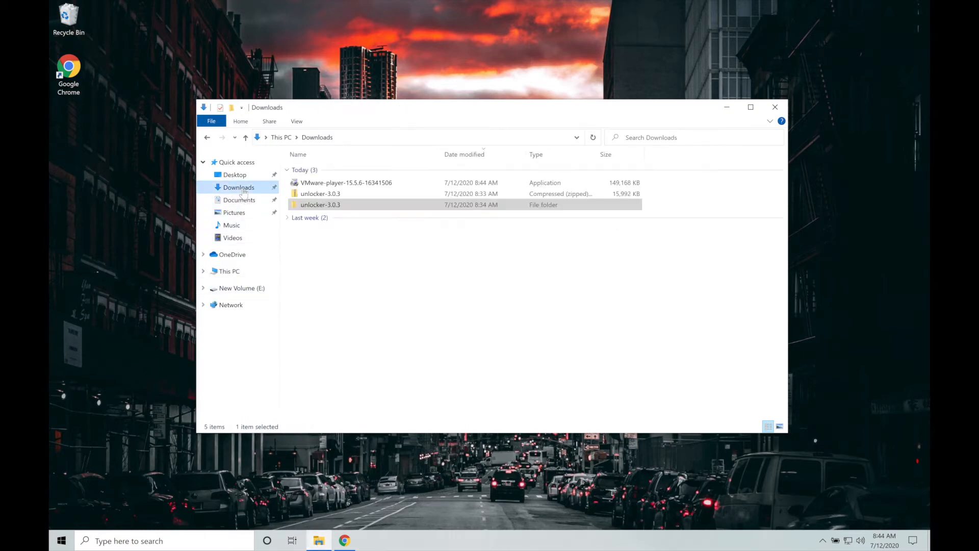
pyautogui.click(346, 182)
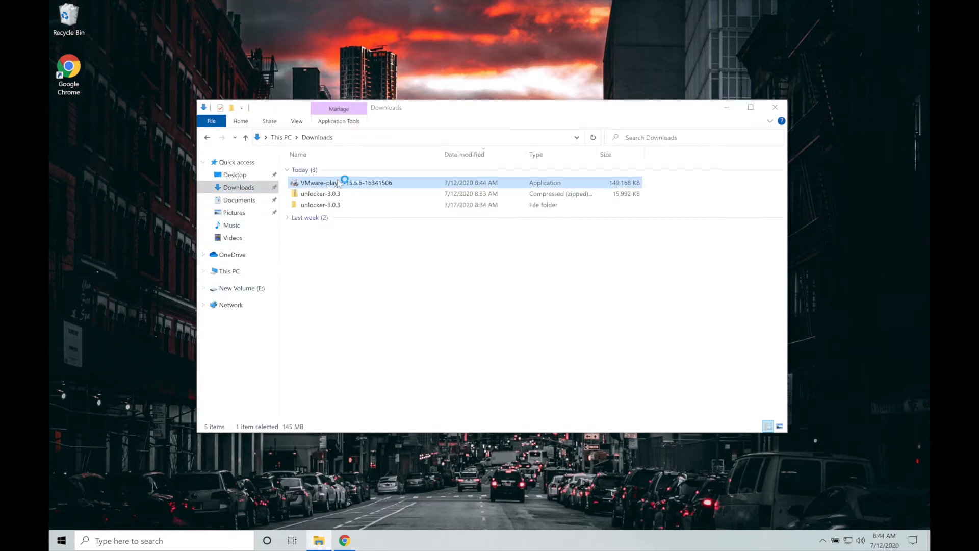
pyautogui.doubleClick(337, 183)
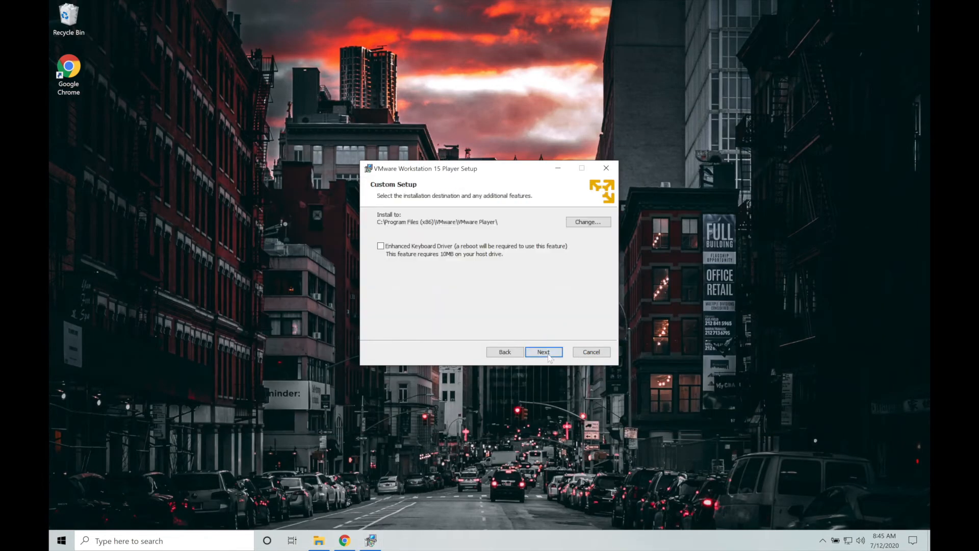
pyautogui.click(543, 351)
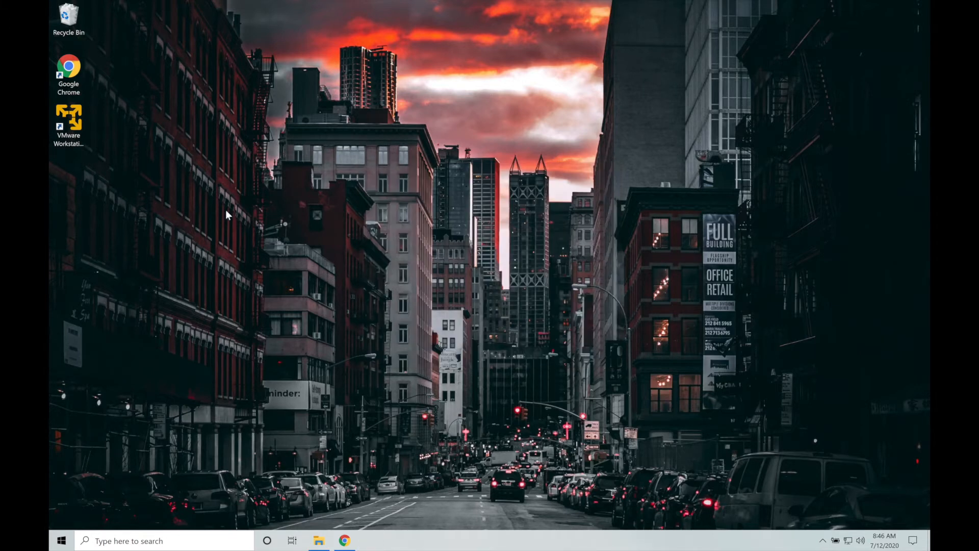
pyautogui.moveTo(69, 125)
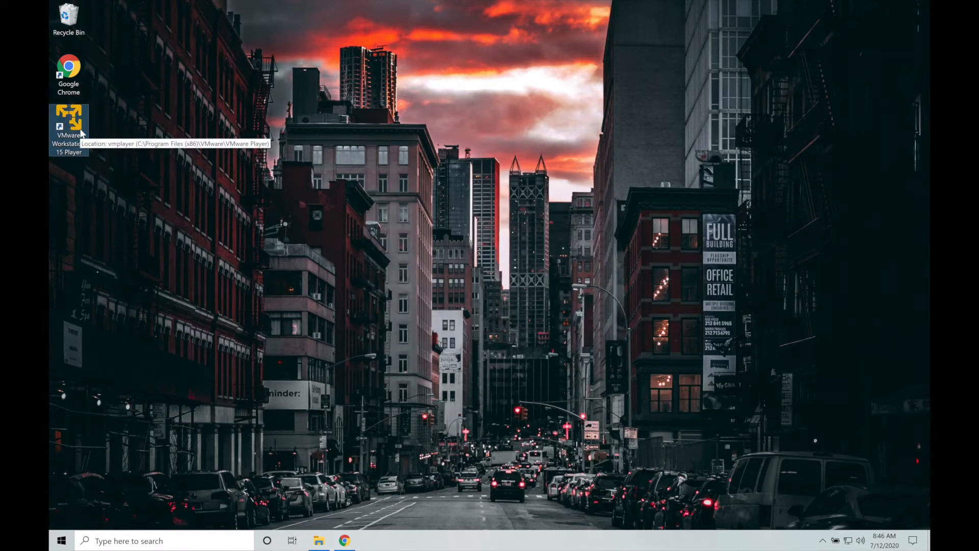
# Launch VMware Workstation 15 Player and activate it for free non-commercial use
pyautogui.doubleClick(69, 122)
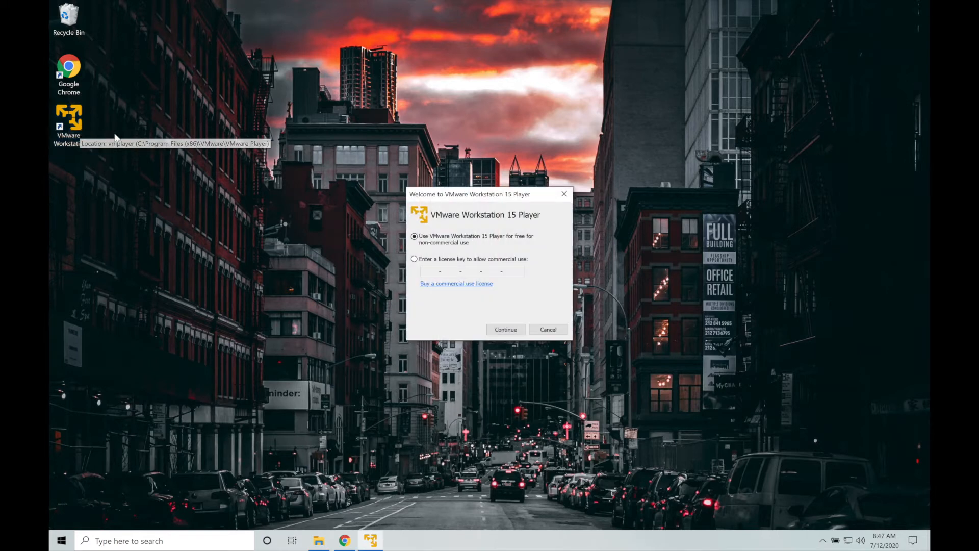
pyautogui.click(505, 329)
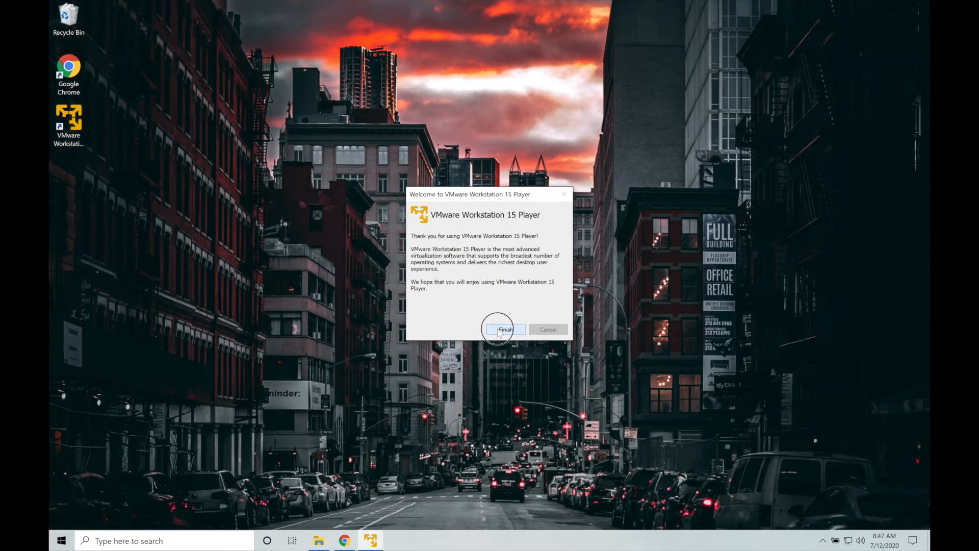
pyautogui.click(504, 329)
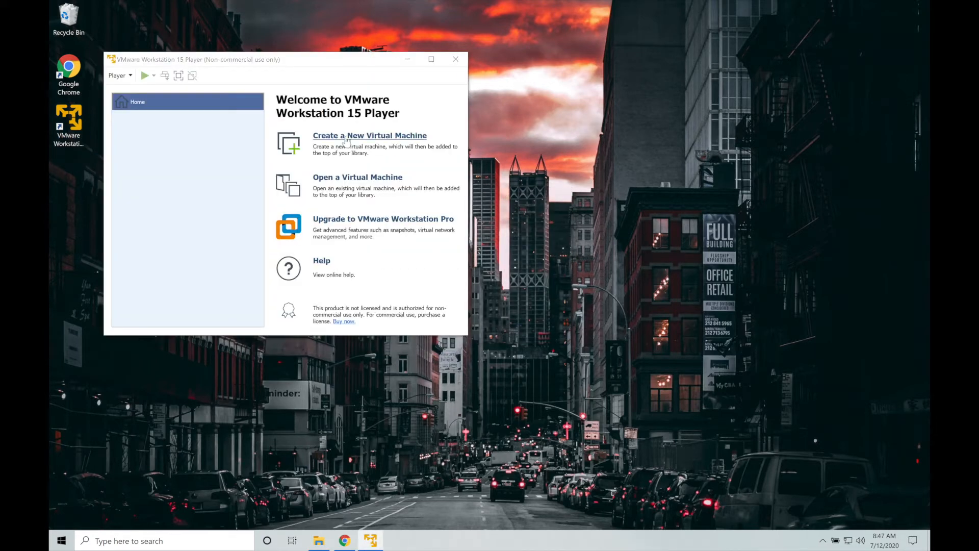
# View the guest system choices in the new-VM wizard, cancel, and close the player
pyautogui.click(370, 135)
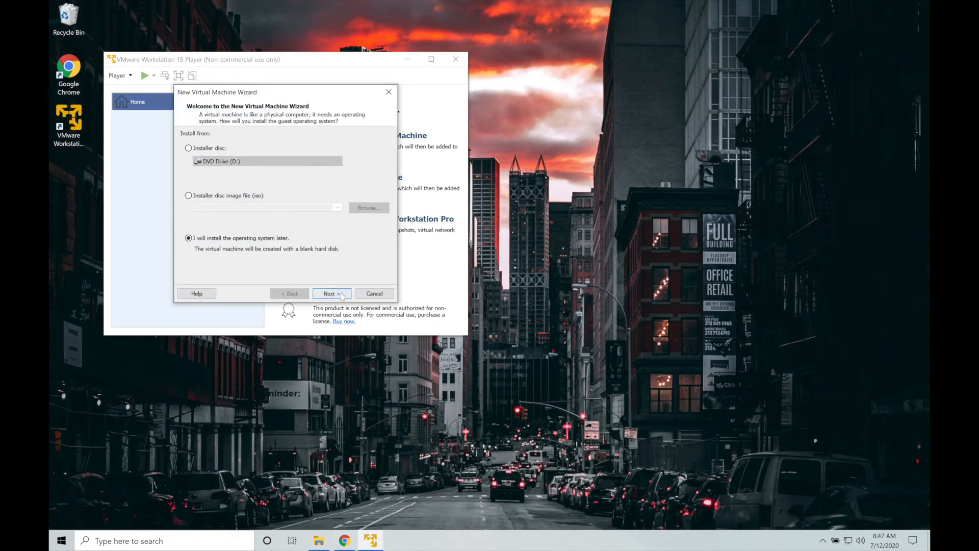
pyautogui.click(331, 294)
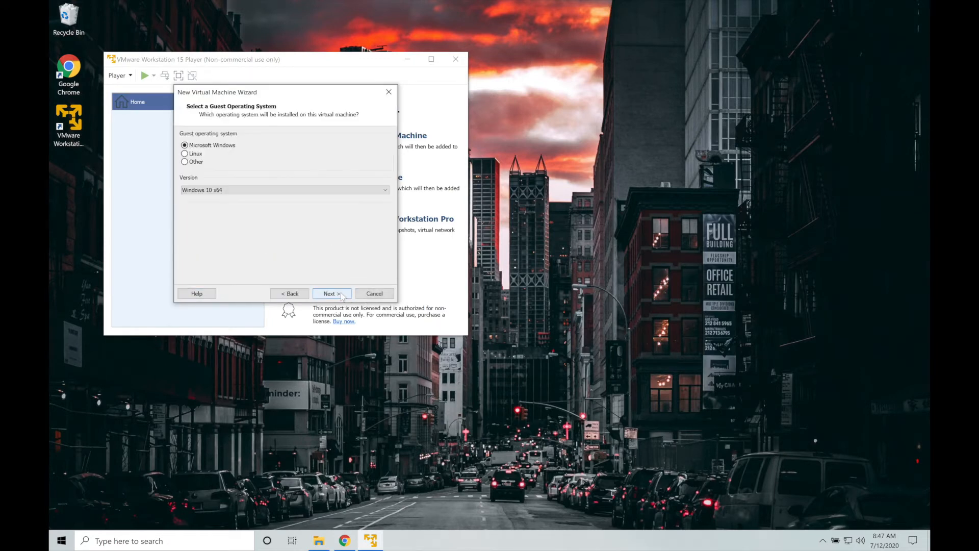
pyautogui.click(374, 294)
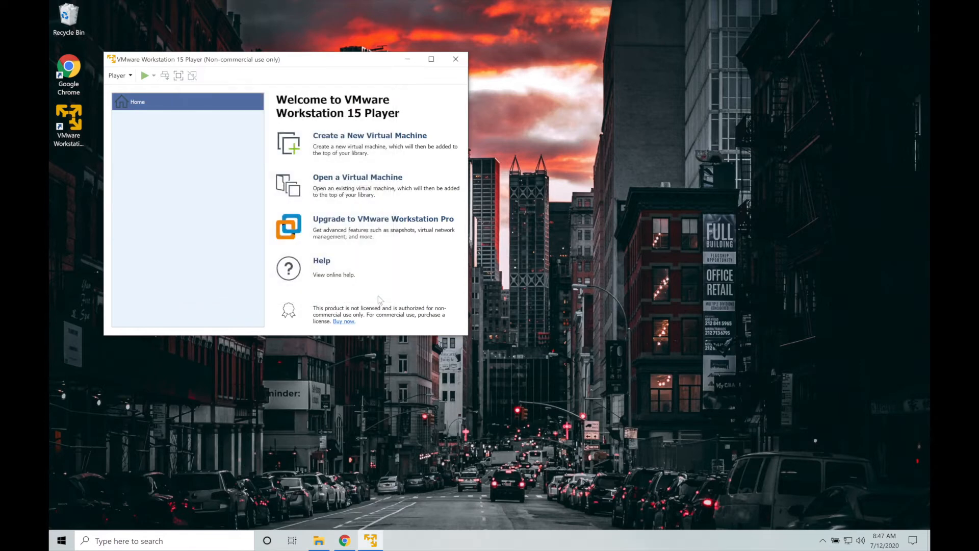
pyautogui.click(117, 75)
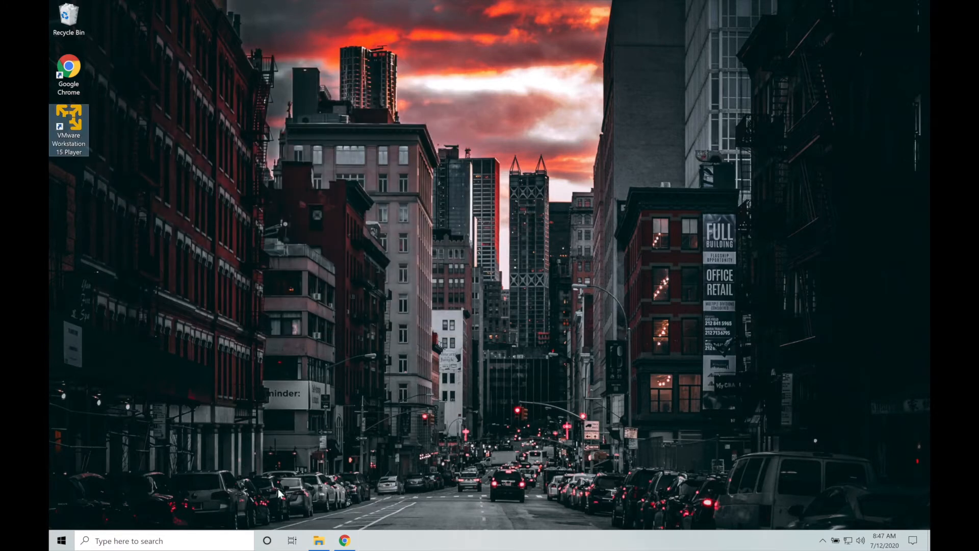
# Run win-install from unlocker-3.0.3\unlocker-3.0.3 as administrator, approving the UAC prompt
pyautogui.click(318, 540)
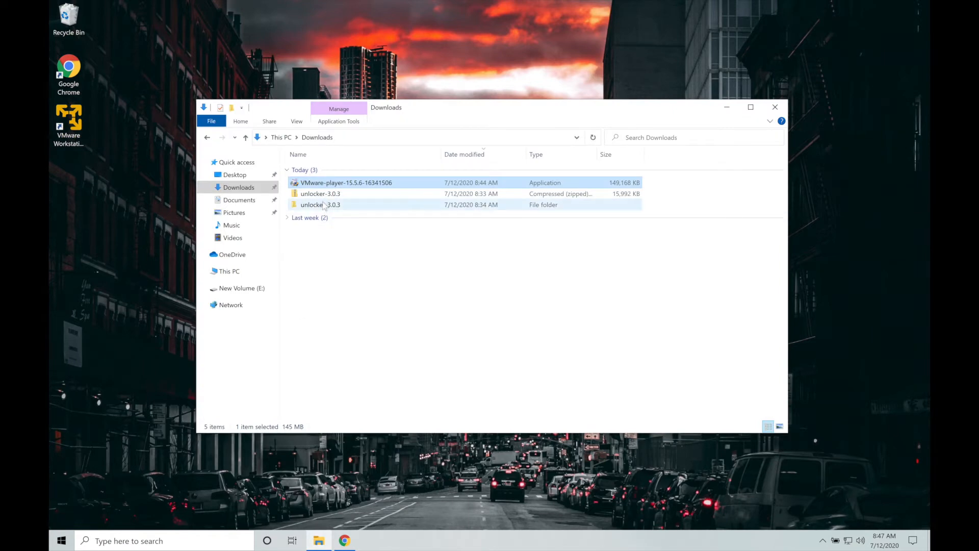
pyautogui.doubleClick(321, 204)
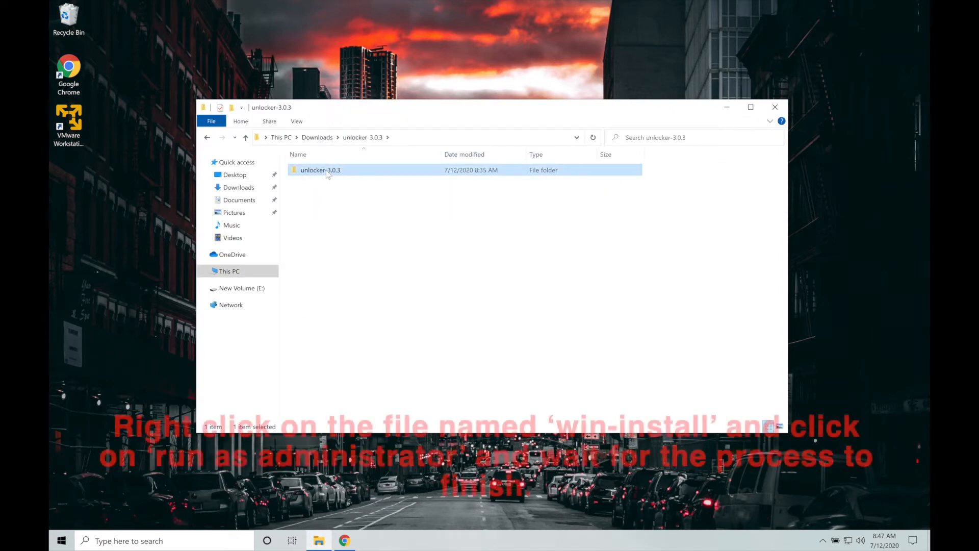
pyautogui.doubleClick(320, 170)
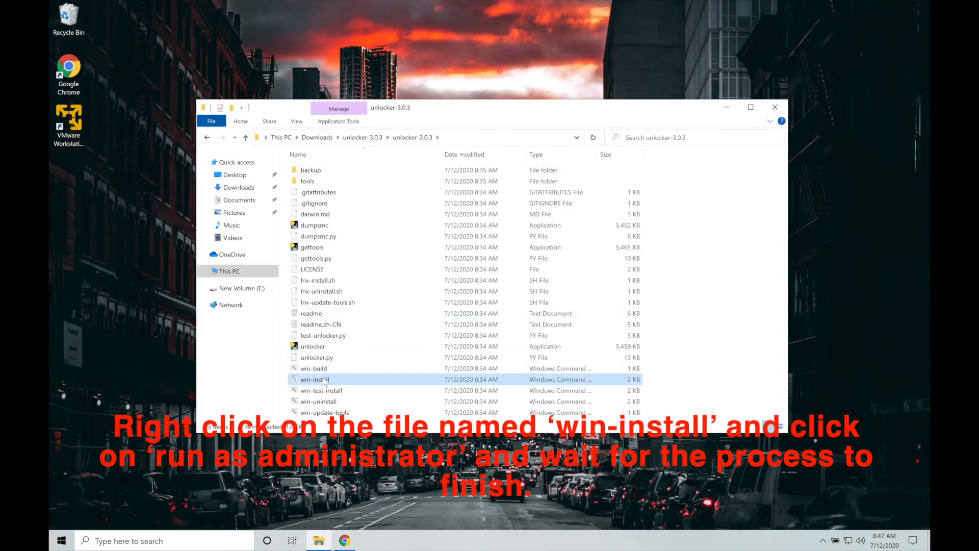
pyautogui.rightClick(314, 379)
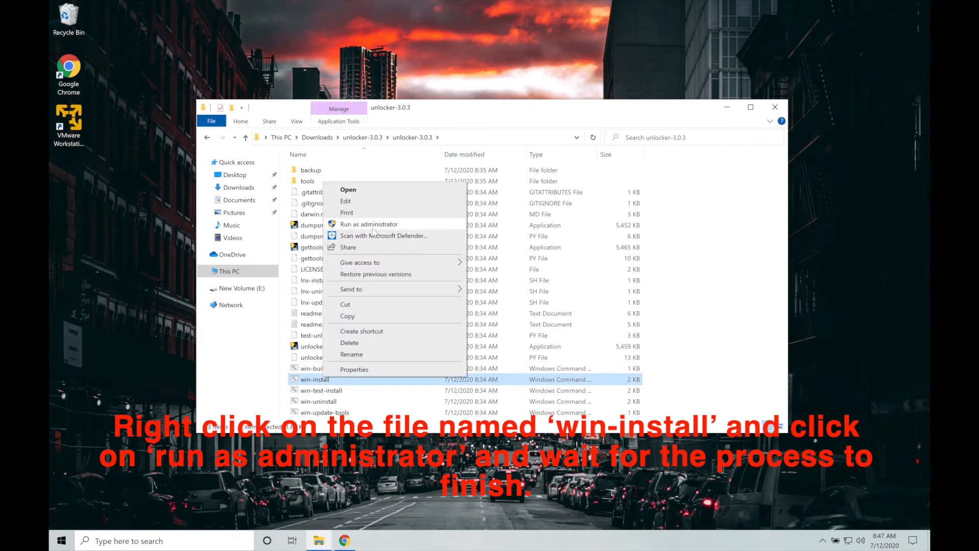
pyautogui.click(368, 223)
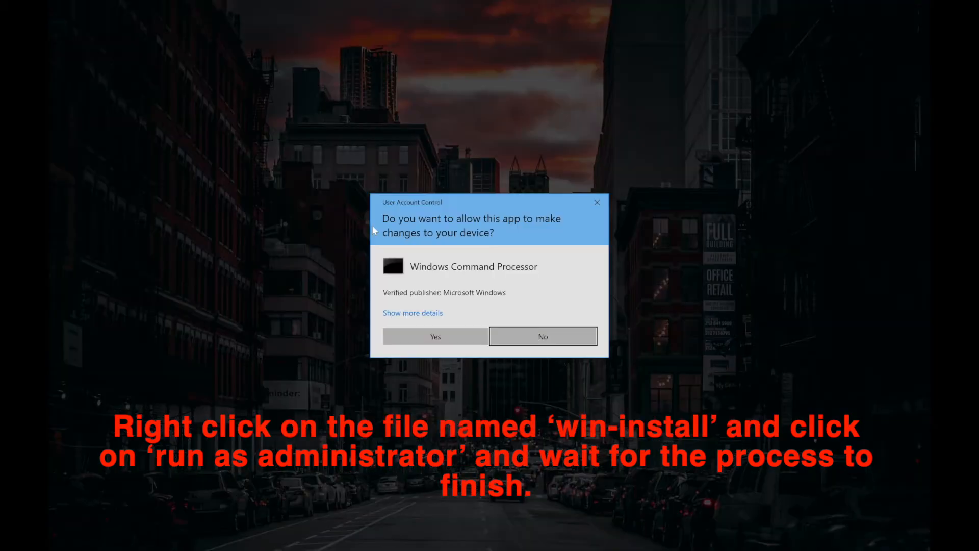
pyautogui.click(542, 336)
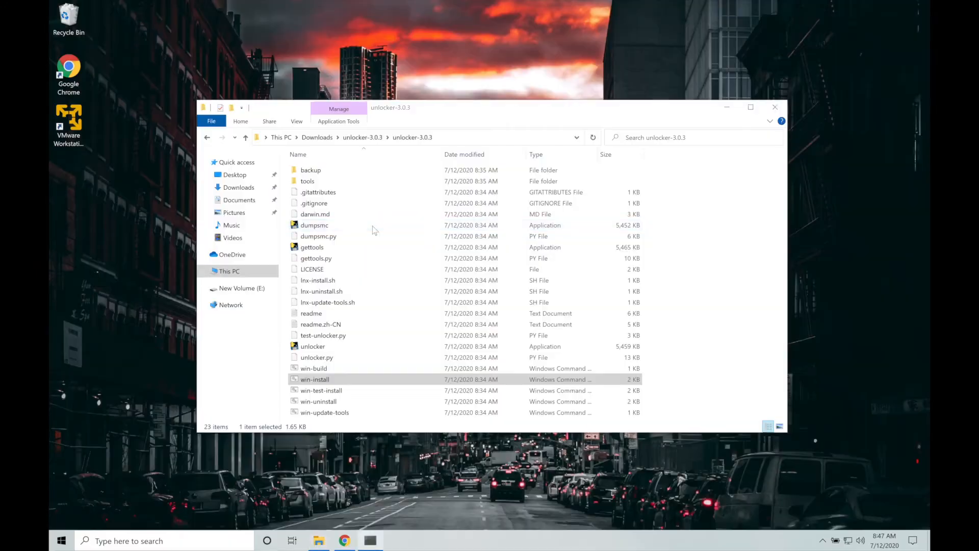
pyautogui.doubleClick(314, 379)
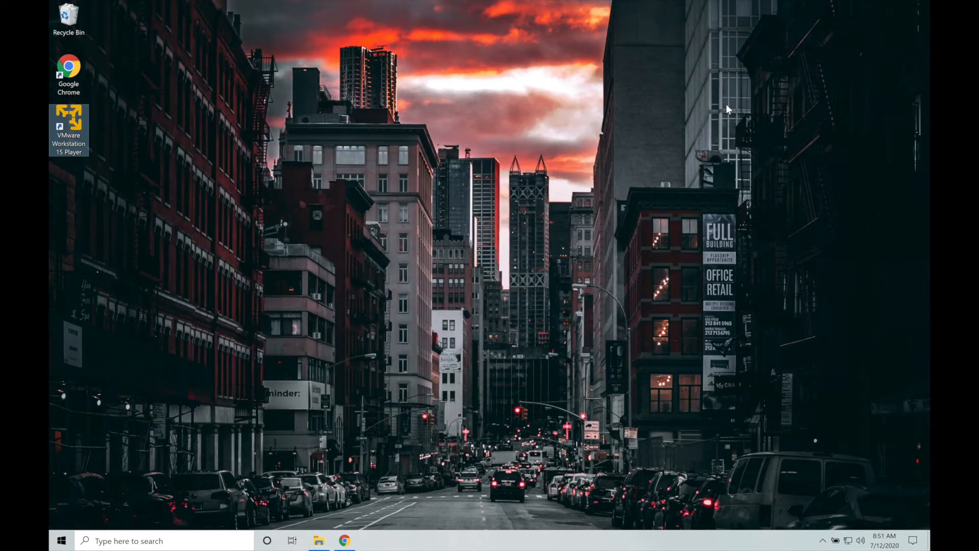
pyautogui.moveTo(473, 194)
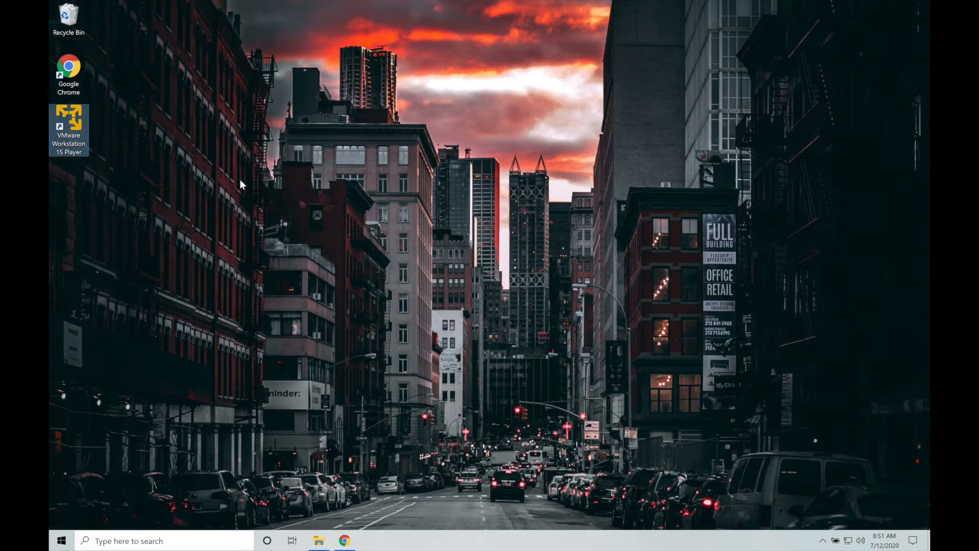
# Relaunch the Player, check the Apple Mac OS X version list in the wizard, then cancel
pyautogui.doubleClick(69, 129)
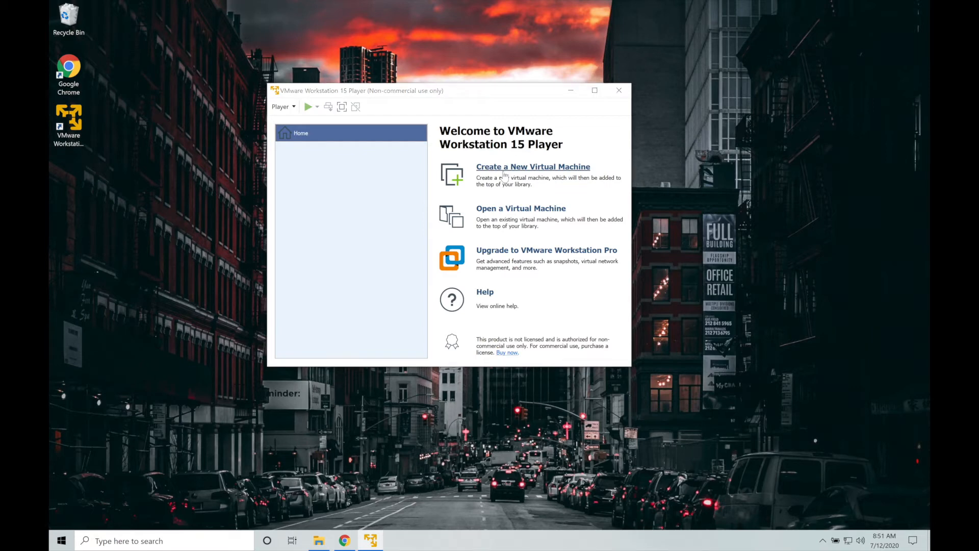
pyautogui.click(532, 166)
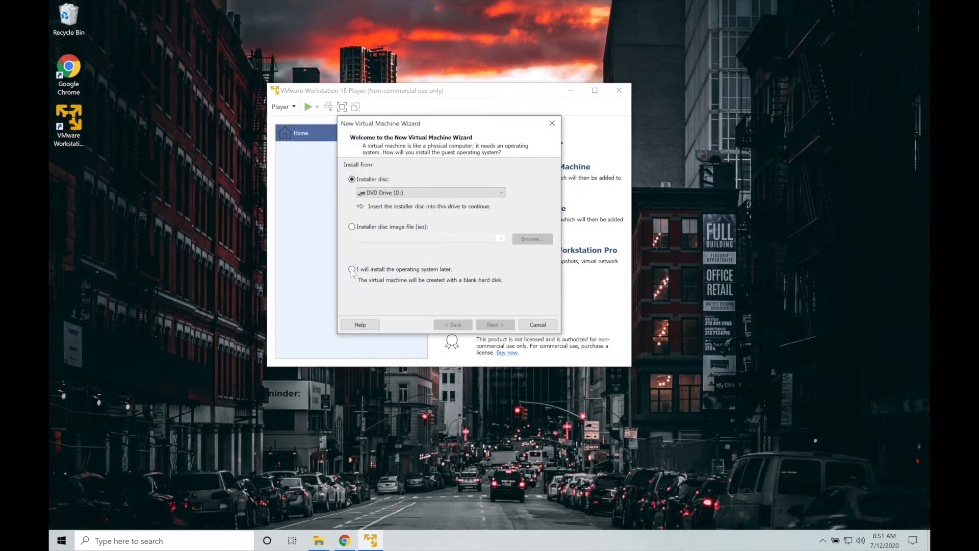
pyautogui.click(494, 325)
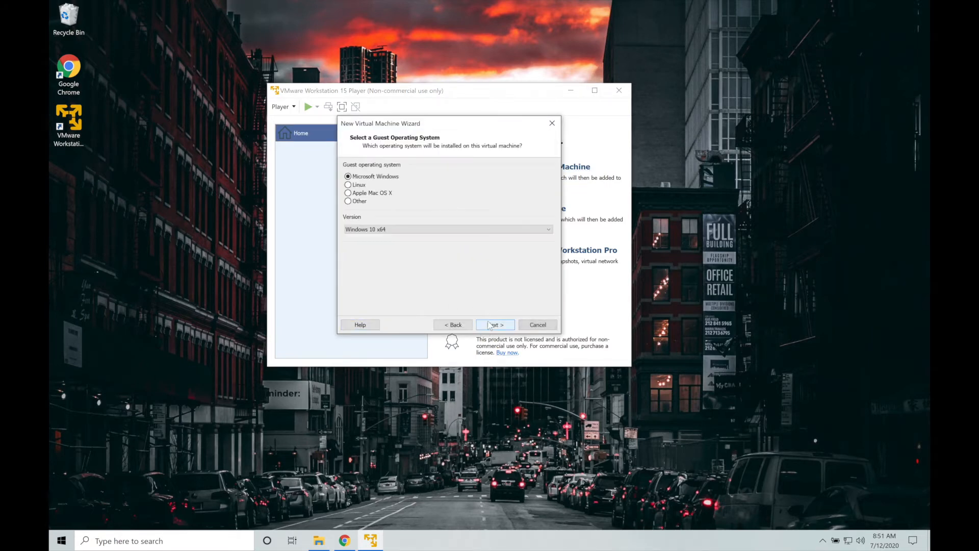
pyautogui.click(348, 192)
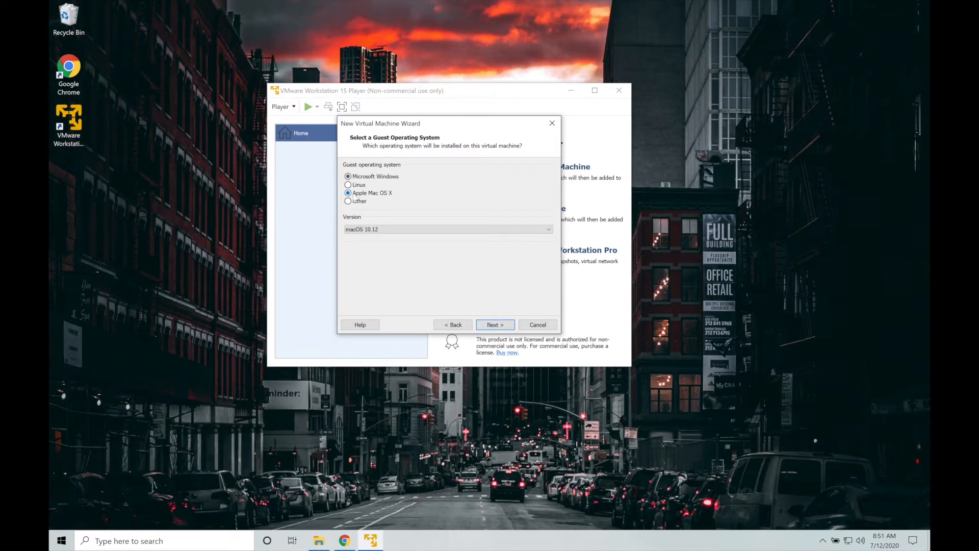
pyautogui.click(548, 229)
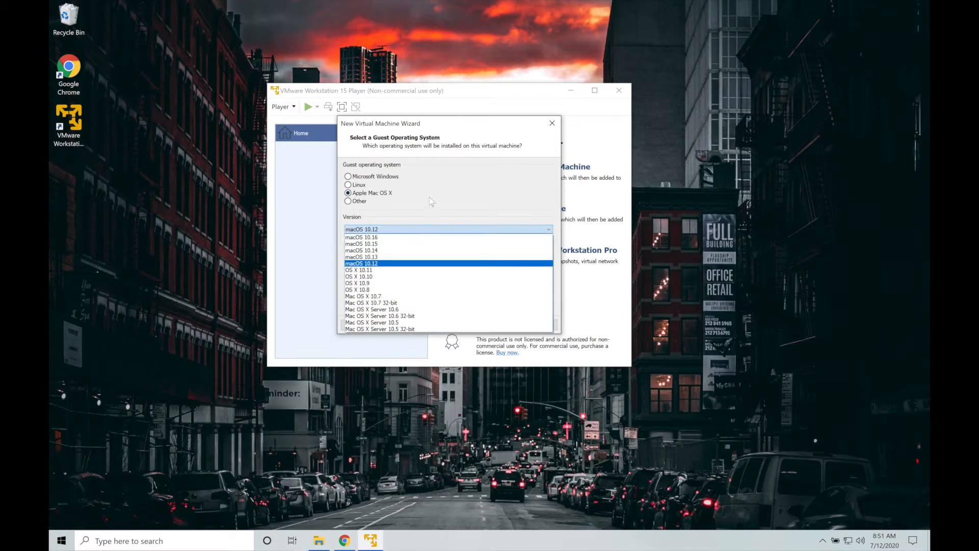
pyautogui.click(361, 263)
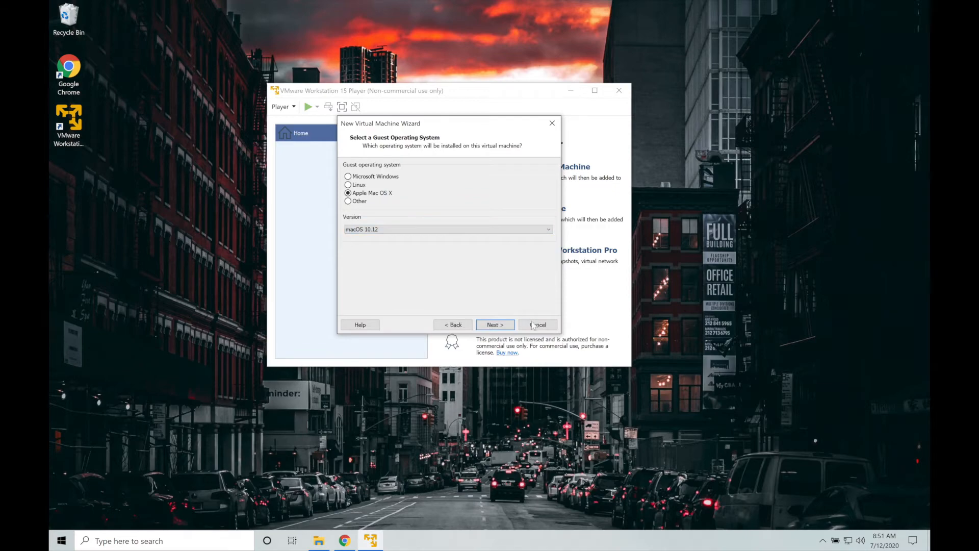
pyautogui.click(539, 325)
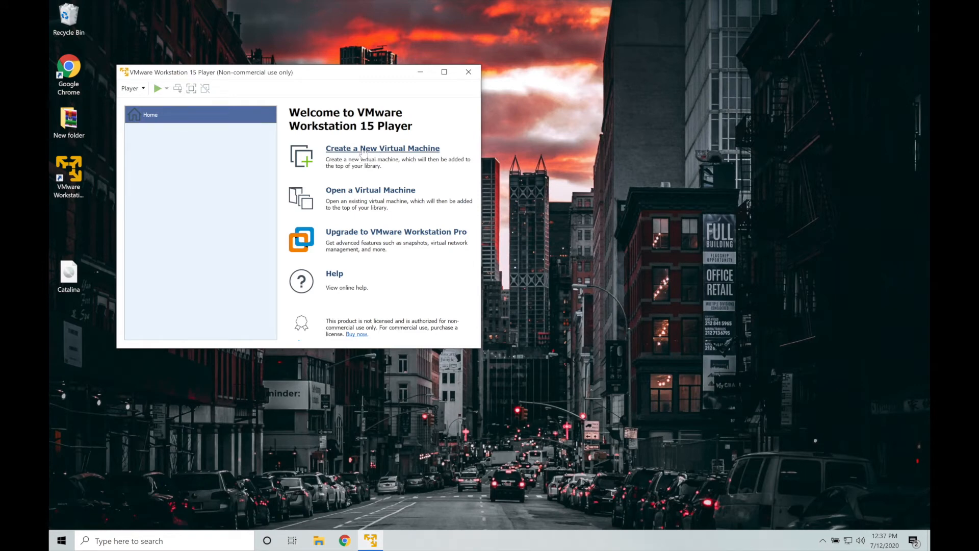
# Start a new virtual machine from the Catalina.iso installer disc image
pyautogui.click(381, 148)
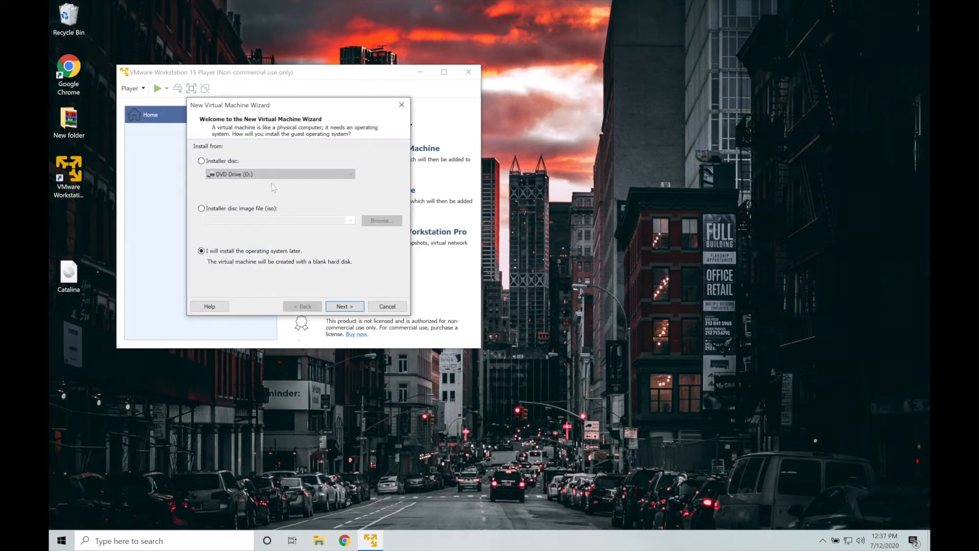
pyautogui.click(202, 208)
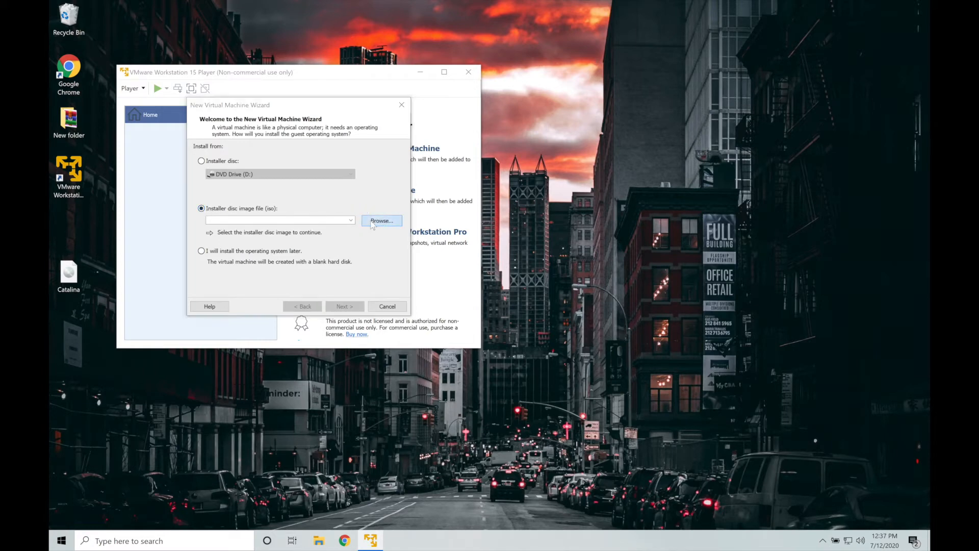
pyautogui.click(381, 221)
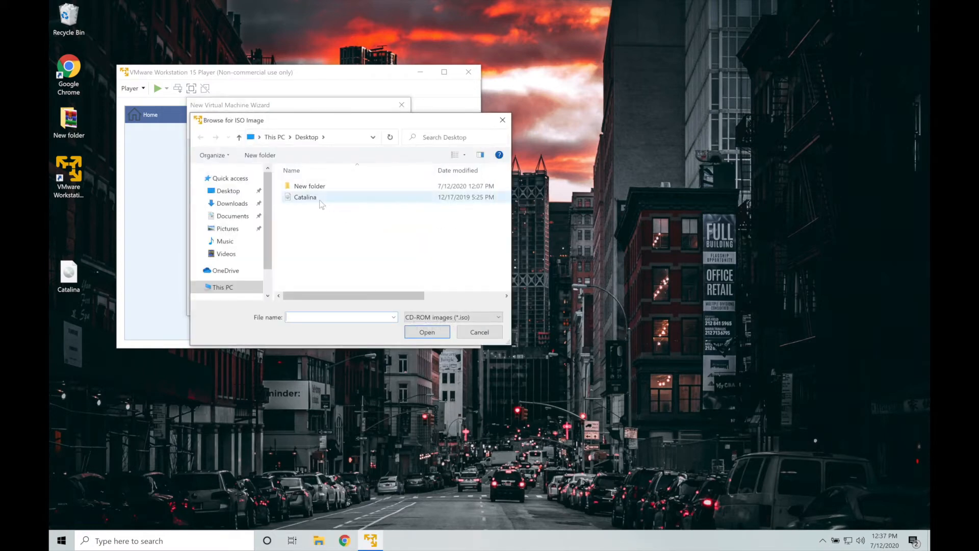
pyautogui.click(306, 197)
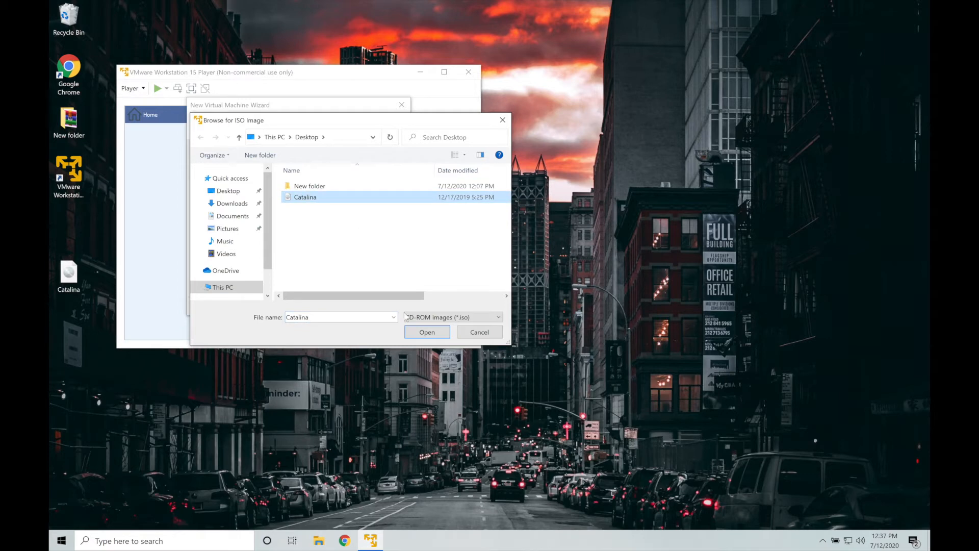
pyautogui.click(426, 331)
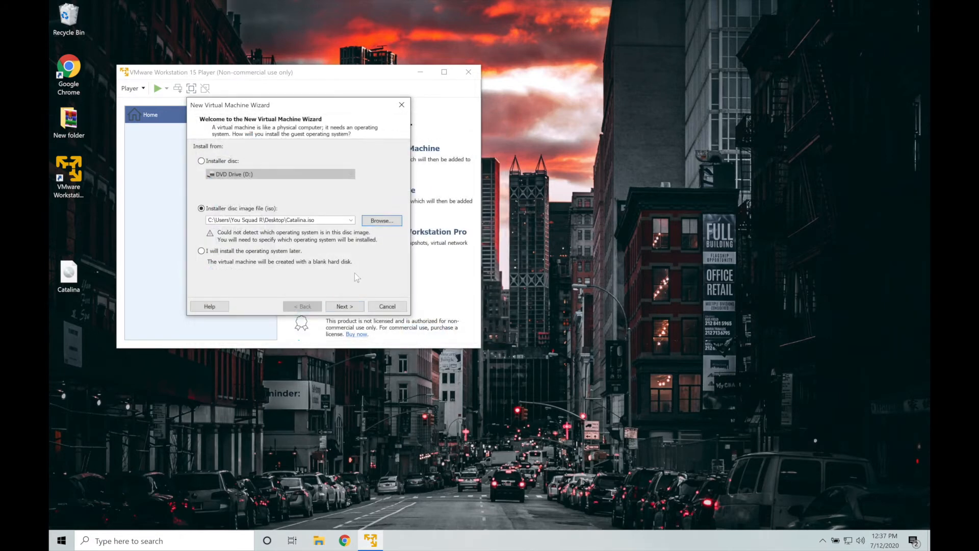
# Keep macOS 10.15, name it 'macOS 10.15 eFactsTech', accept the 40 GB disk, and finish
pyautogui.click(343, 306)
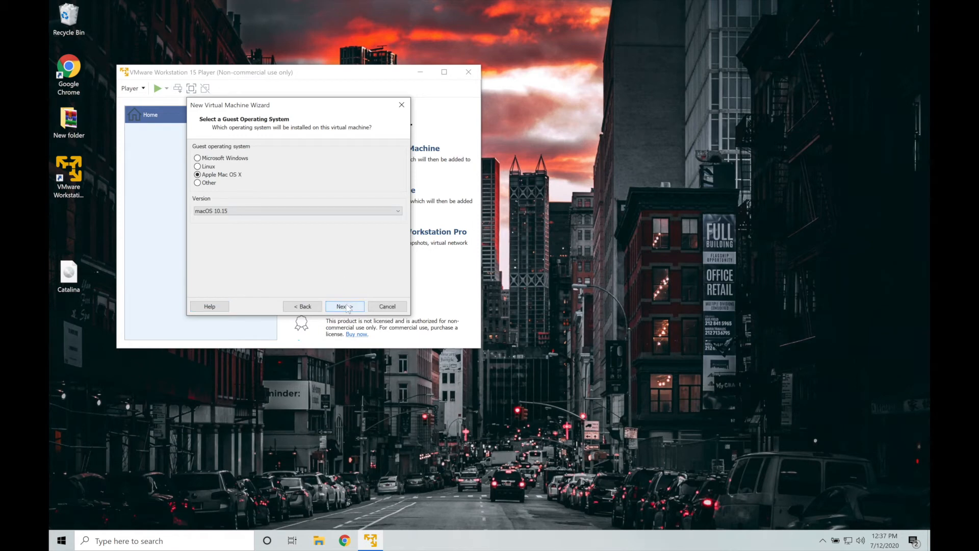
pyautogui.click(344, 306)
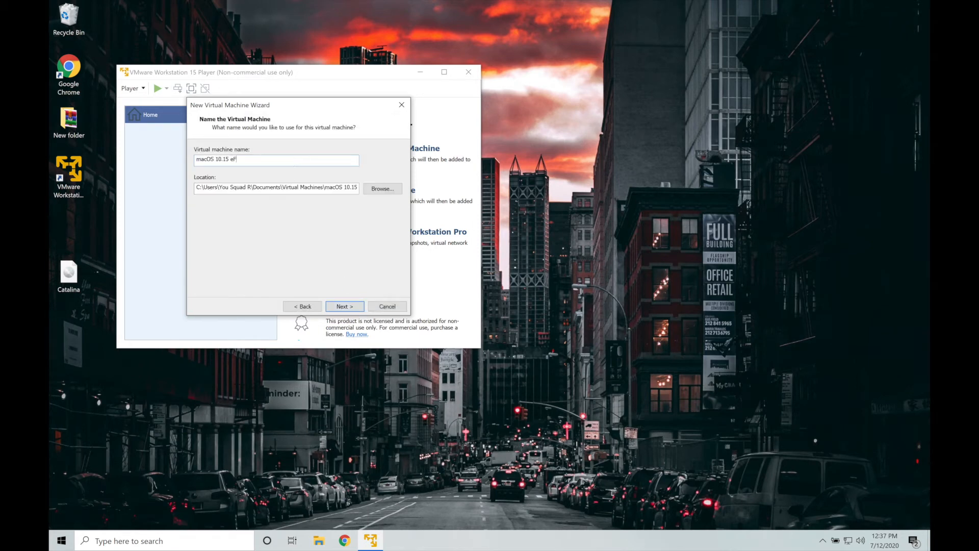
pyautogui.write('acts')
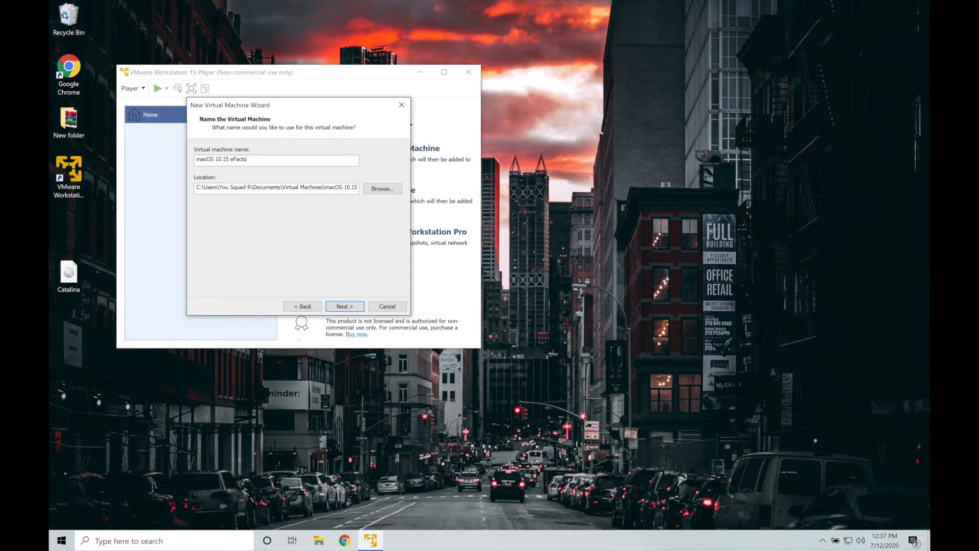
pyautogui.write('Tech')
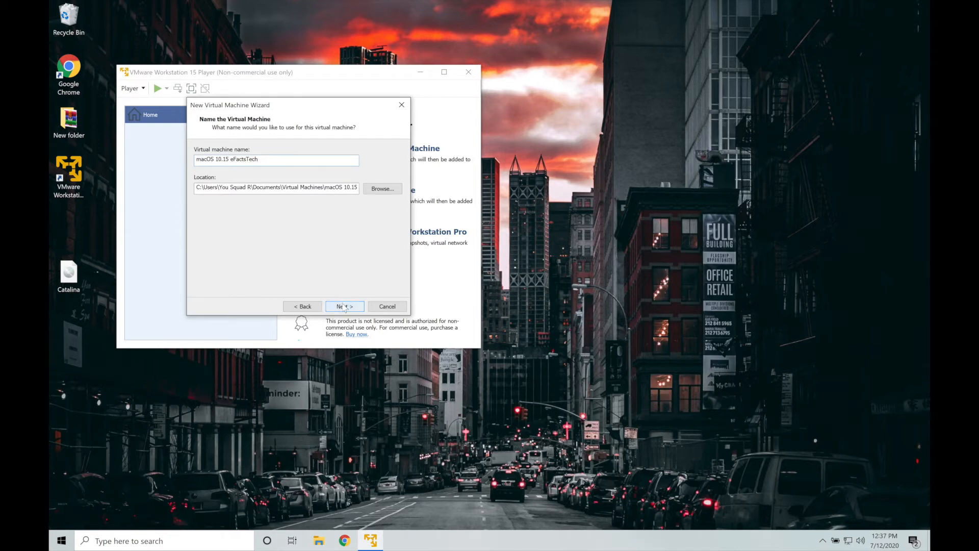
pyautogui.click(343, 306)
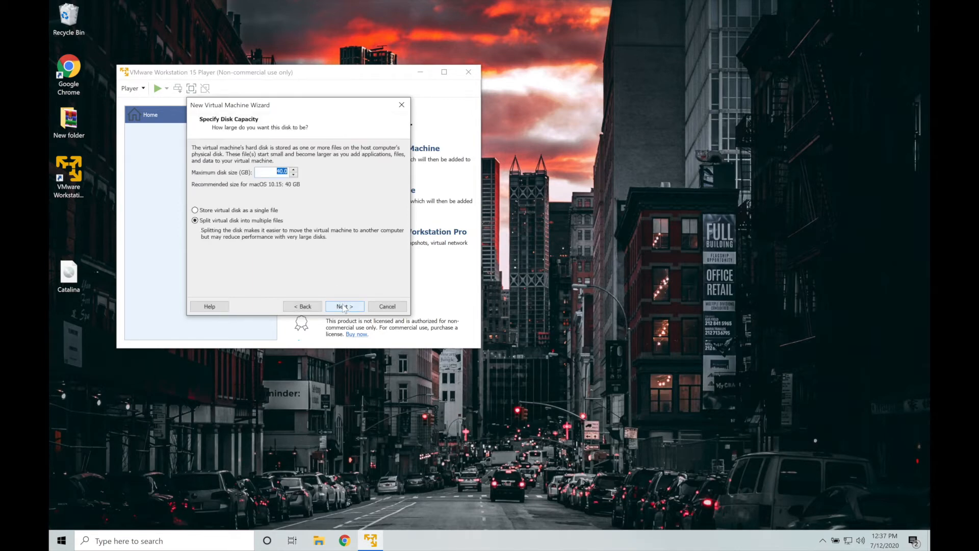
pyautogui.click(344, 306)
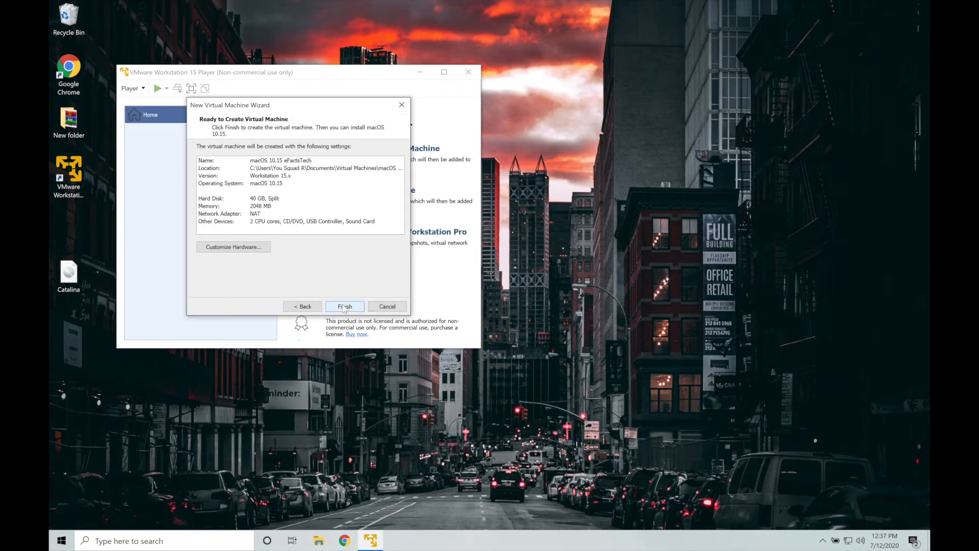
pyautogui.click(344, 306)
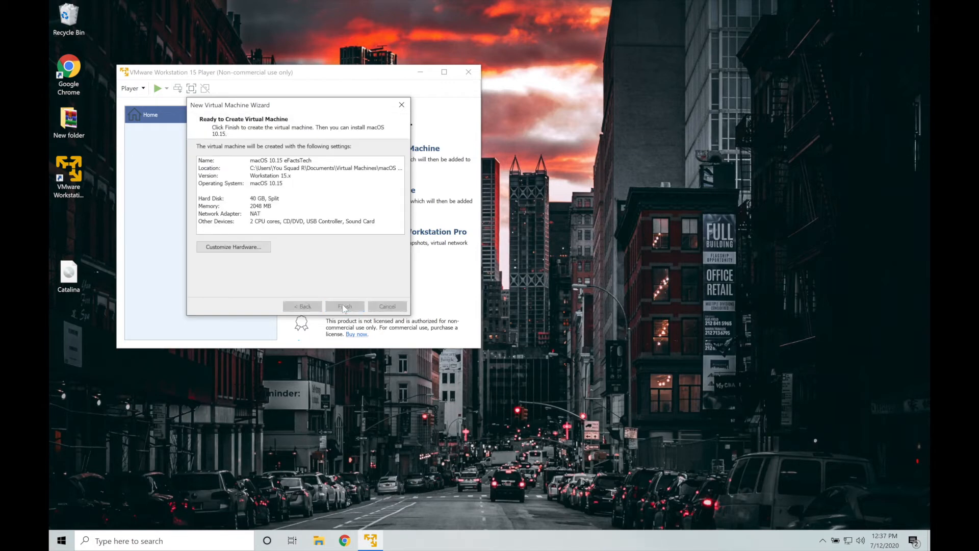
pyautogui.click(344, 306)
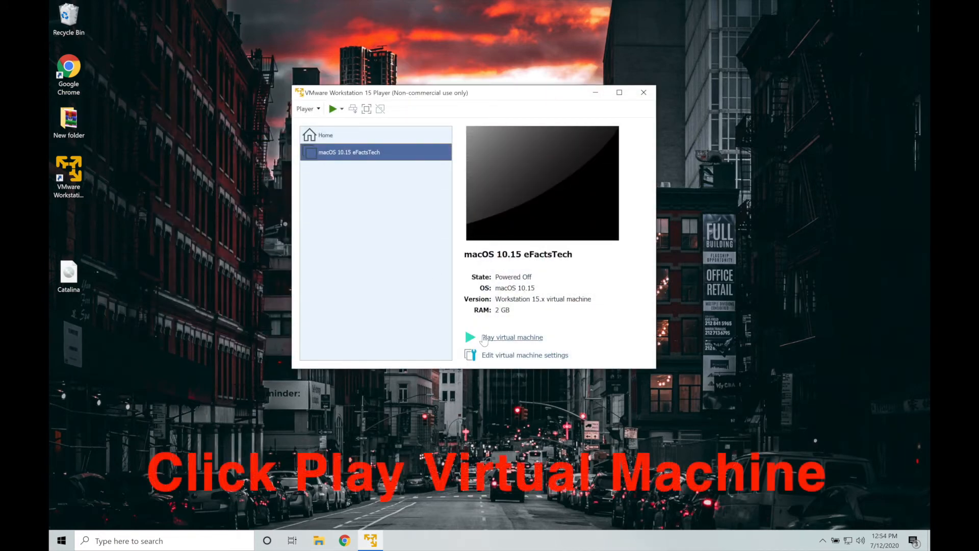
# Power on macOS 10.15 eFactsTech and pick English as the installer language
pyautogui.click(512, 337)
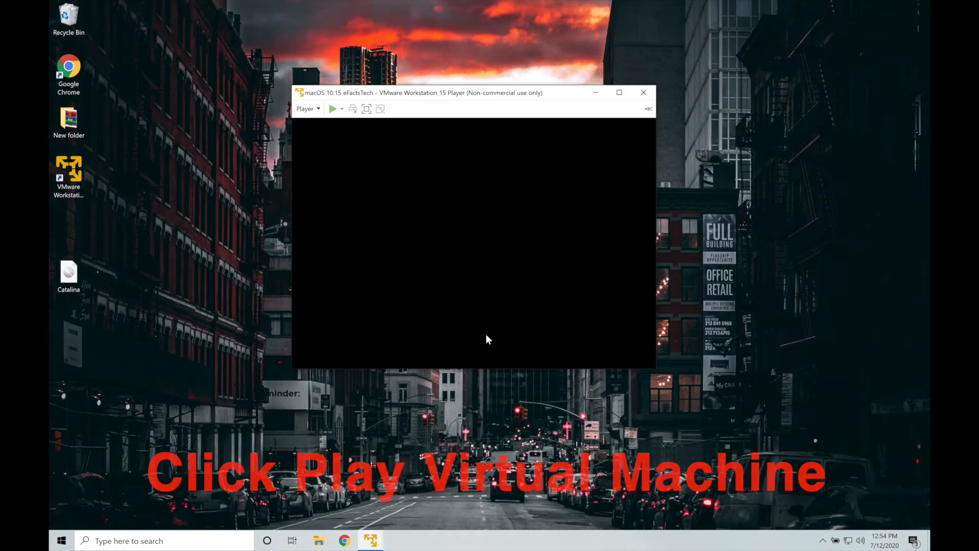
pyautogui.click(332, 108)
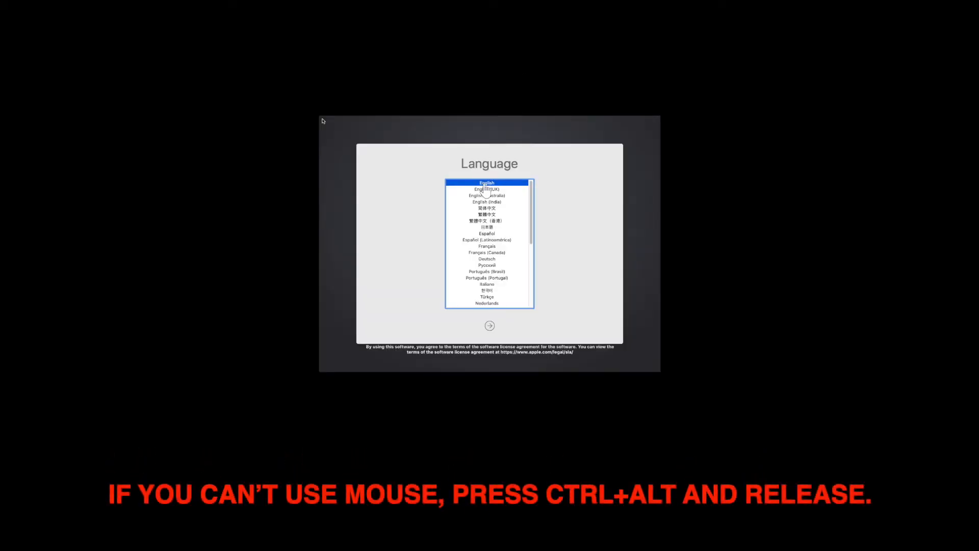
pyautogui.click(489, 325)
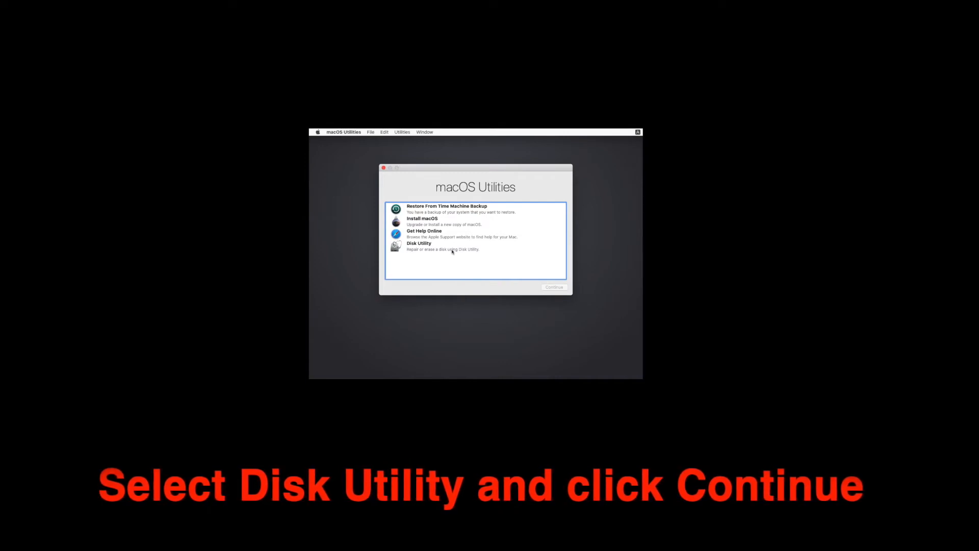
# Launch Disk Utility from recovery and select the VMware Virtual SATA Hard Drive Media
pyautogui.click(419, 246)
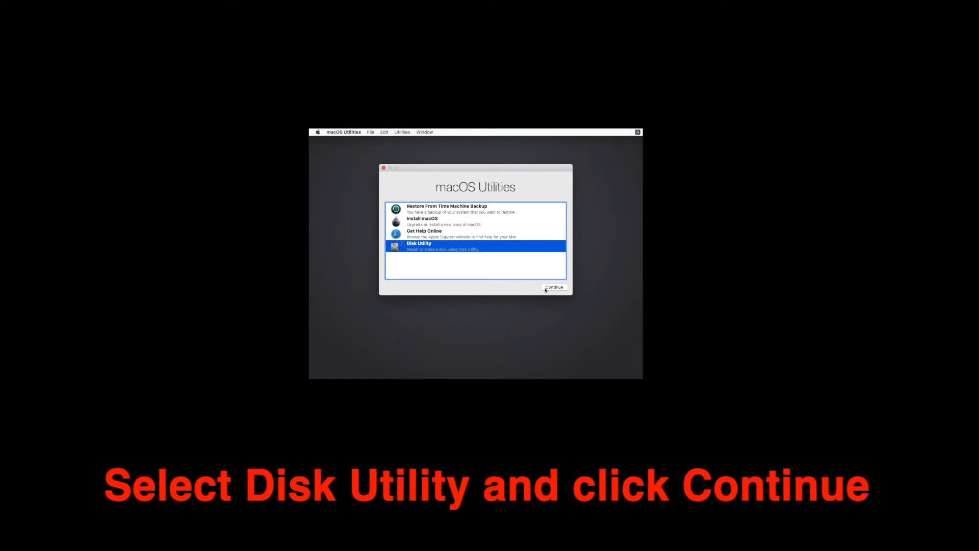
pyautogui.click(553, 287)
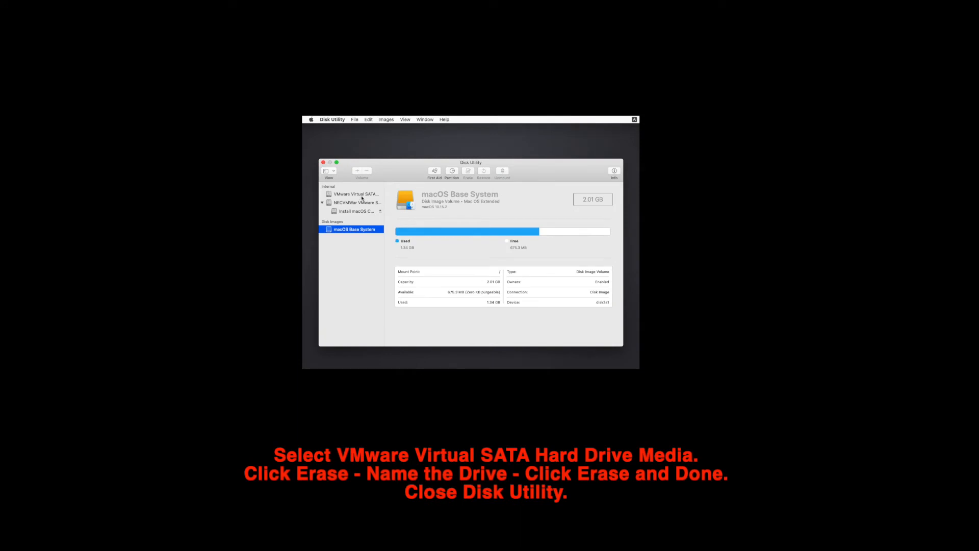
pyautogui.click(352, 194)
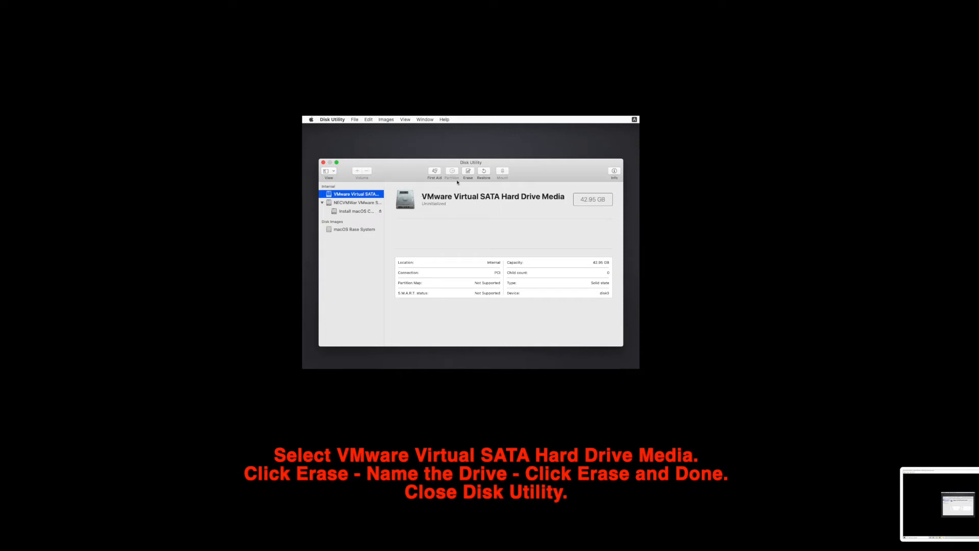
pyautogui.moveTo(467, 171)
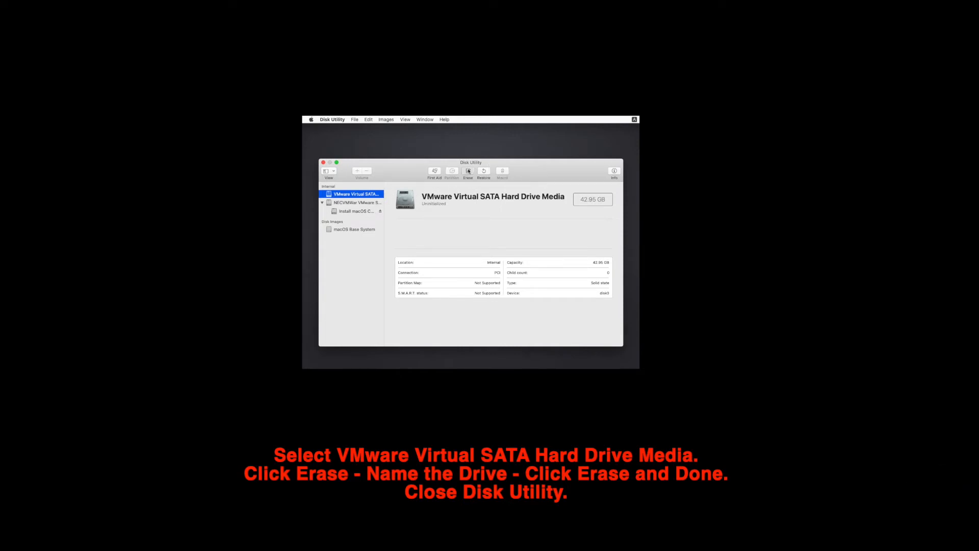
# Erase the drive as a volume named eFactsTech, view details, and finish
pyautogui.click(468, 171)
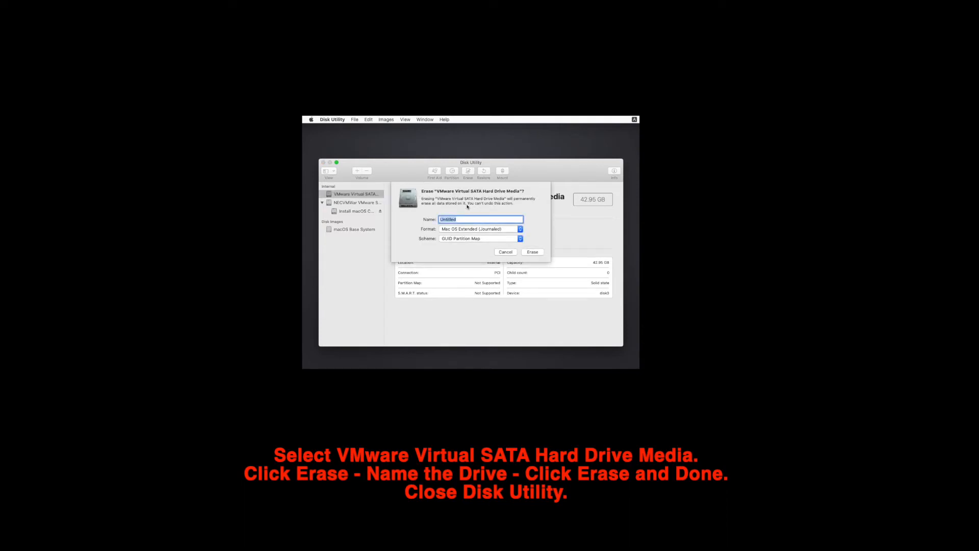
pyautogui.write('n')
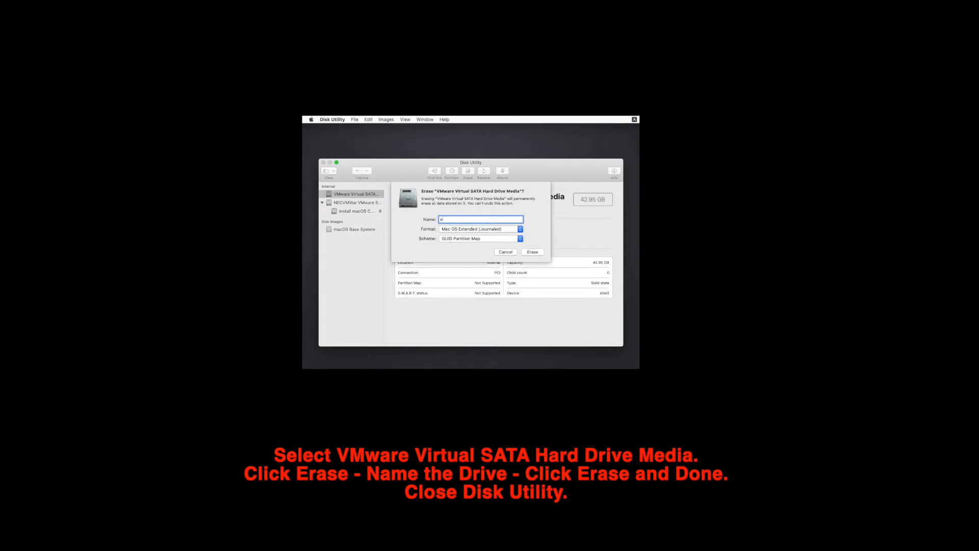
pyautogui.write('eFacts')
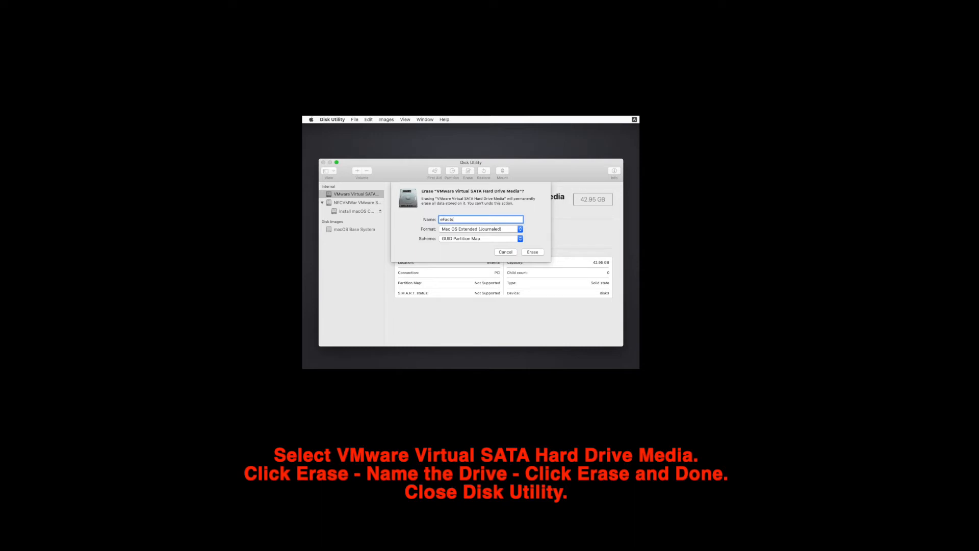
pyautogui.write('Tech')
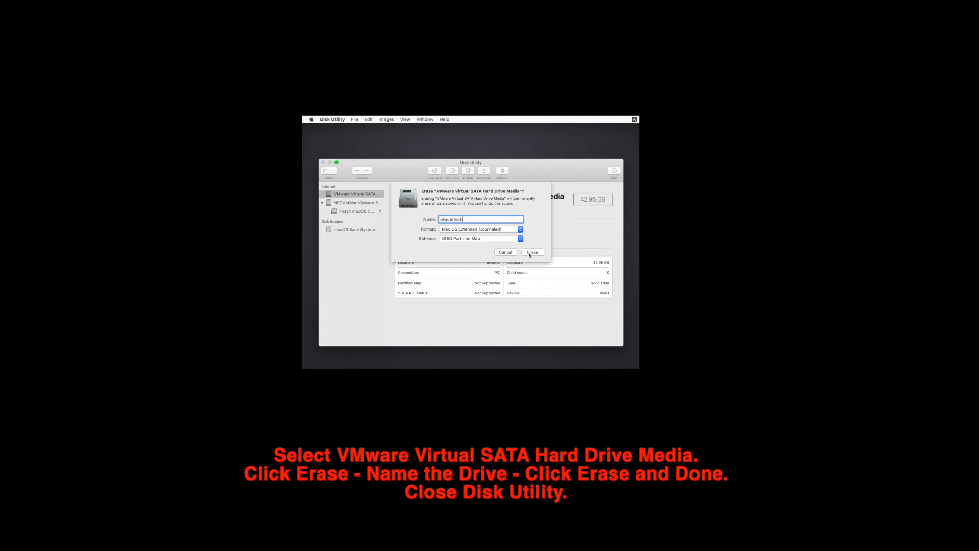
pyautogui.click(531, 252)
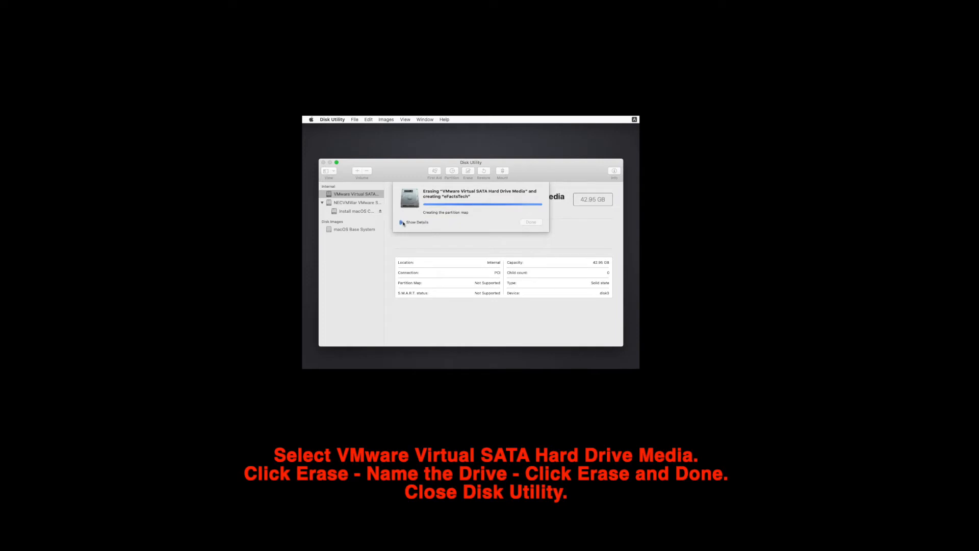
pyautogui.click(403, 222)
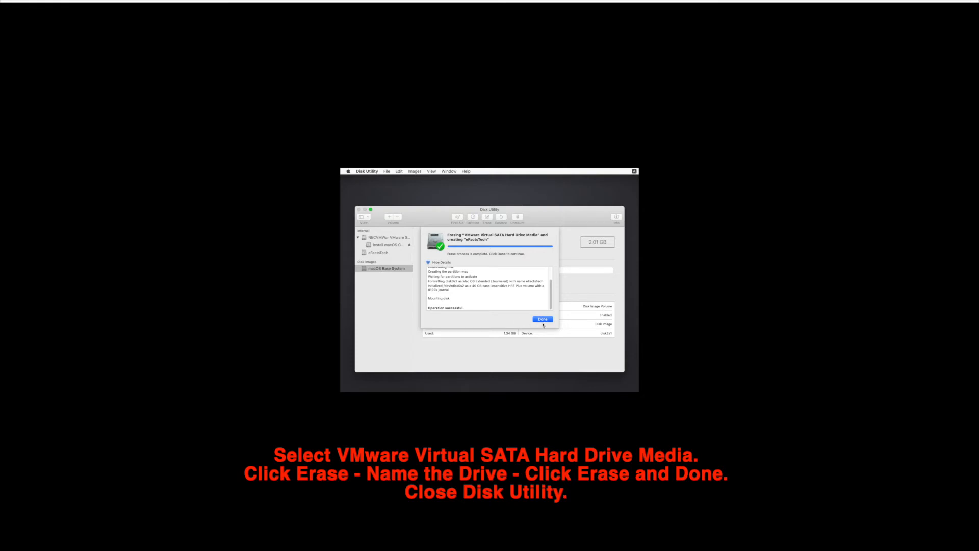
pyautogui.click(542, 319)
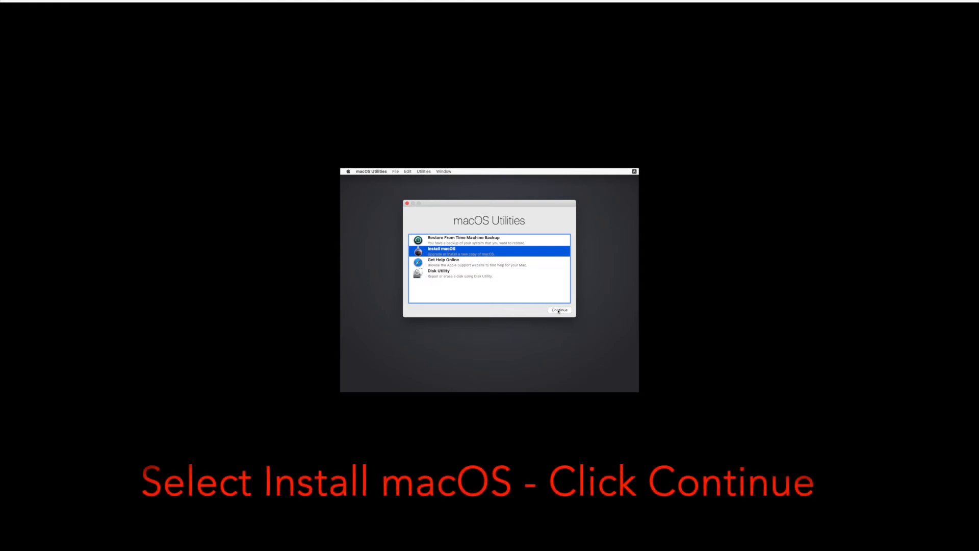
# Choose Install macOS, continue through the Catalina installer, and agree to the license
pyautogui.click(559, 309)
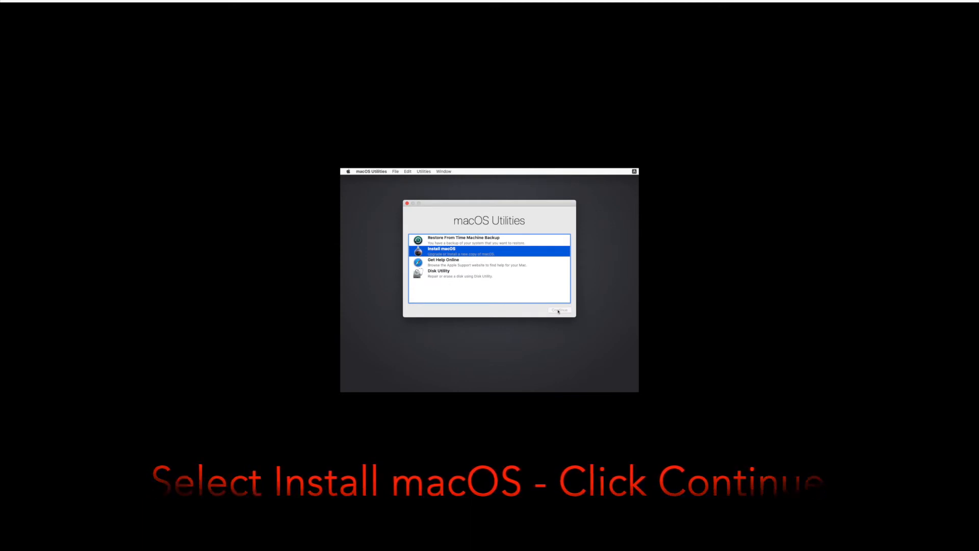
pyautogui.click(558, 311)
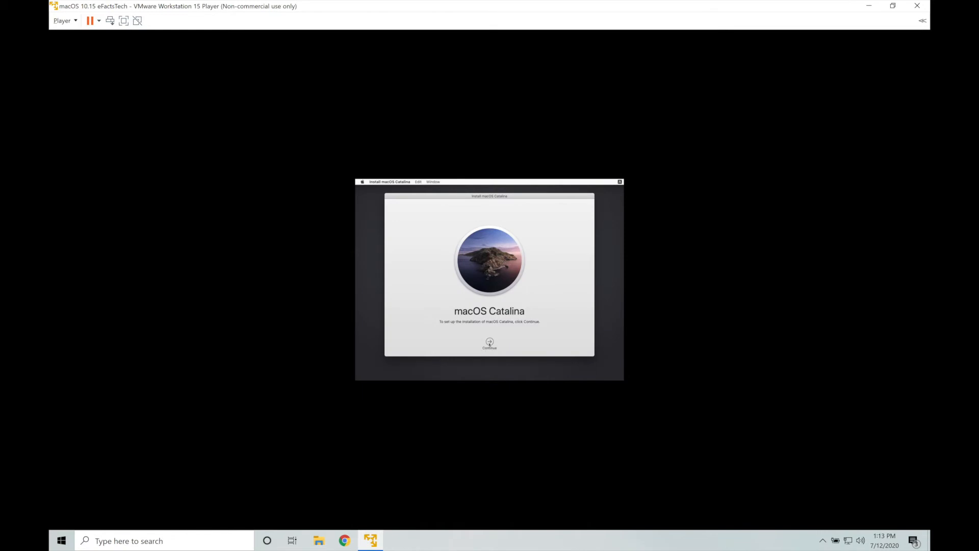
pyautogui.click(489, 342)
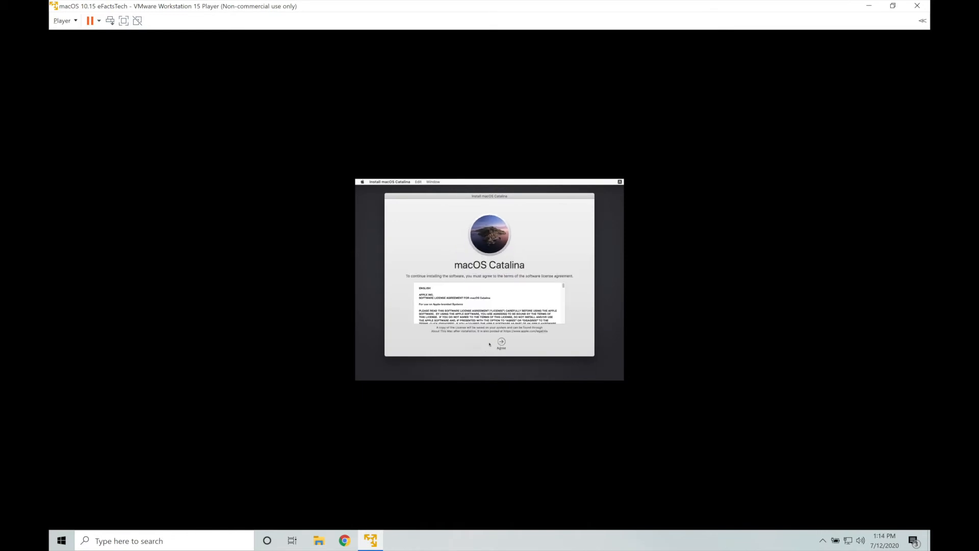
pyautogui.click(501, 343)
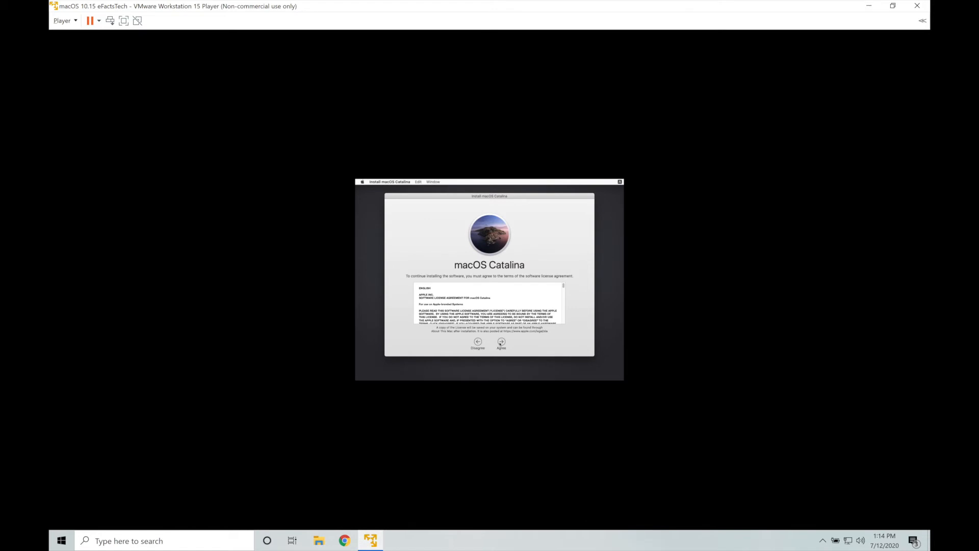
pyautogui.click(501, 342)
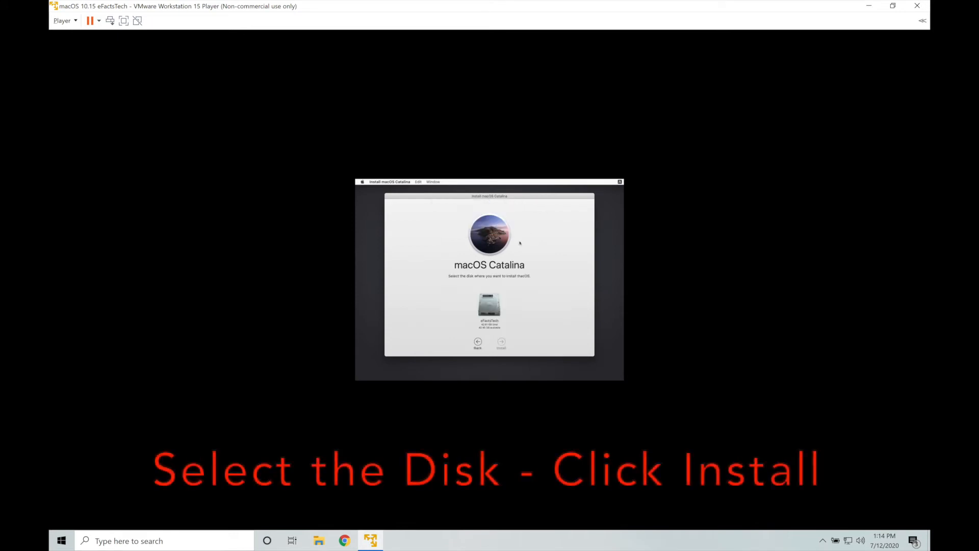
# Select the eFactsTech disk and install macOS Catalina onto it
pyautogui.click(490, 306)
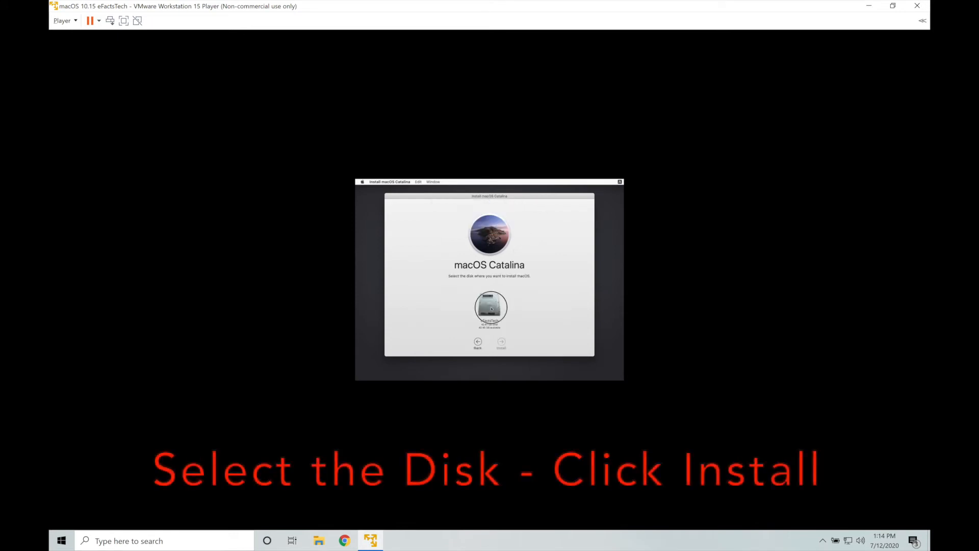
pyautogui.click(490, 308)
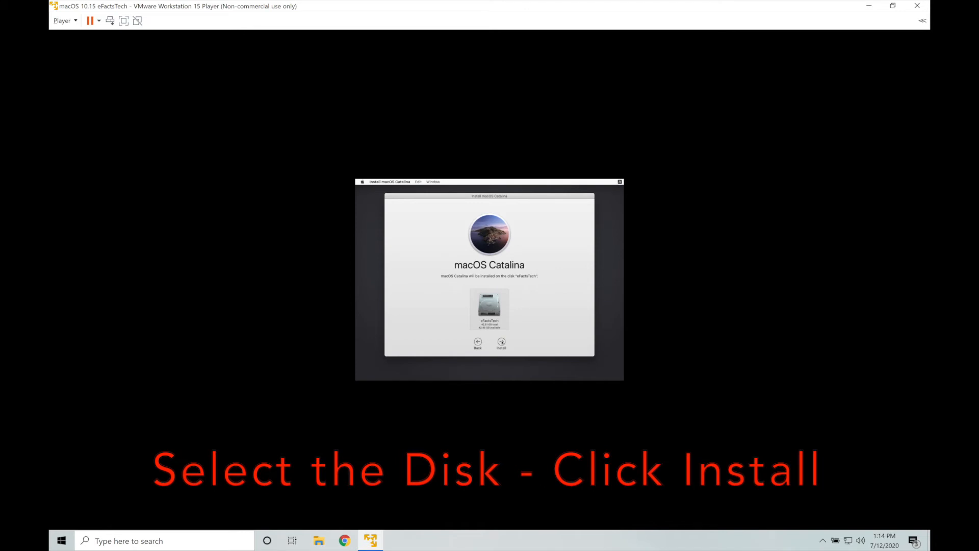
pyautogui.click(500, 343)
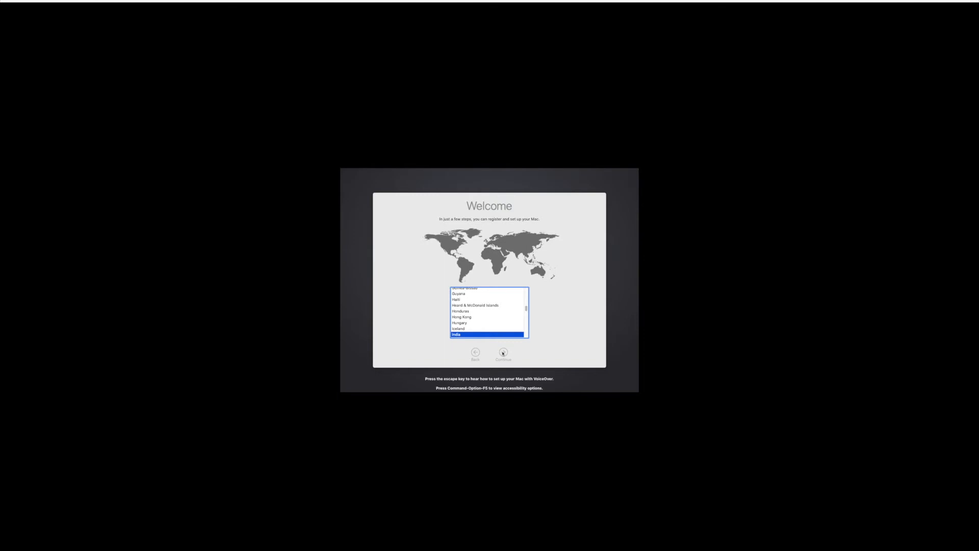
# Set India as the country, keep suggested languages, and transfer no information
pyautogui.click(504, 352)
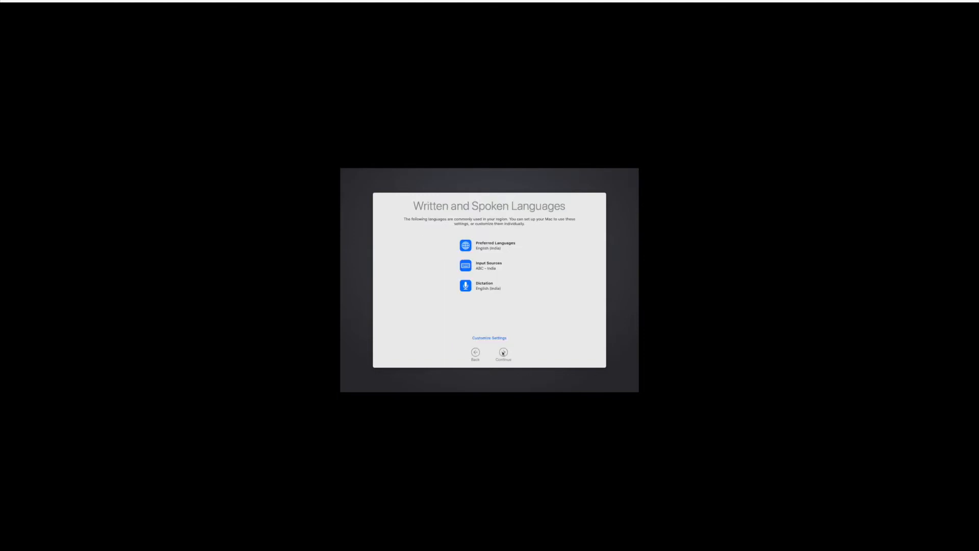
pyautogui.click(503, 351)
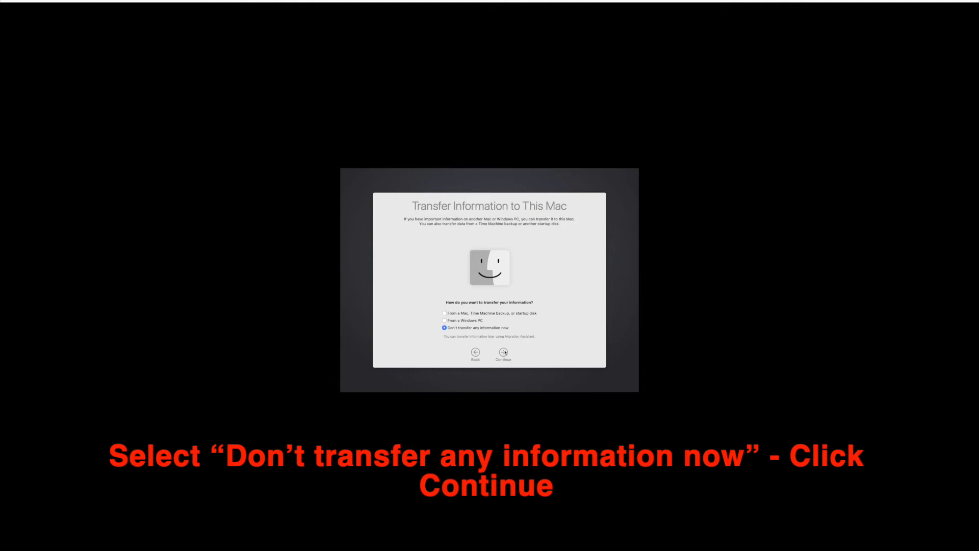
pyautogui.click(503, 353)
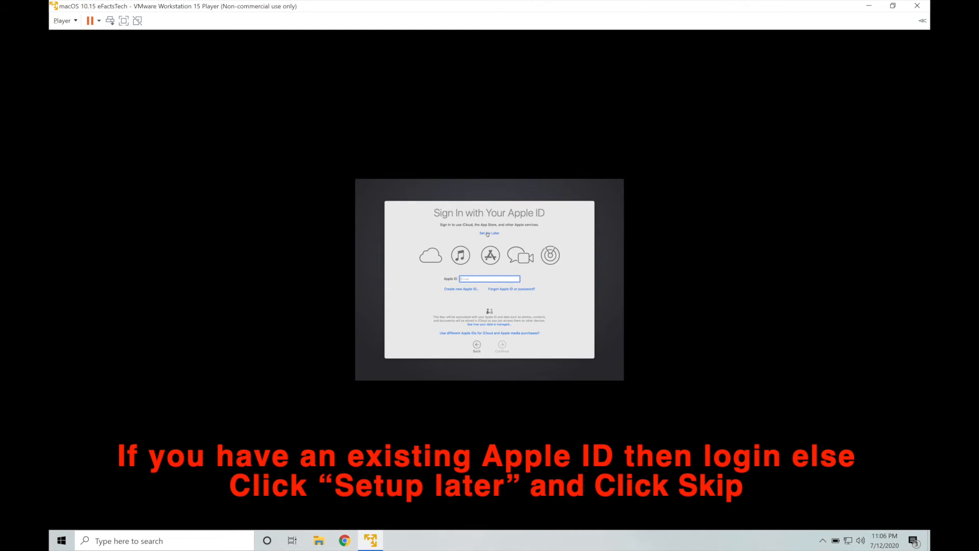
# Set up Apple ID later and confirm skipping sign-in
pyautogui.click(489, 233)
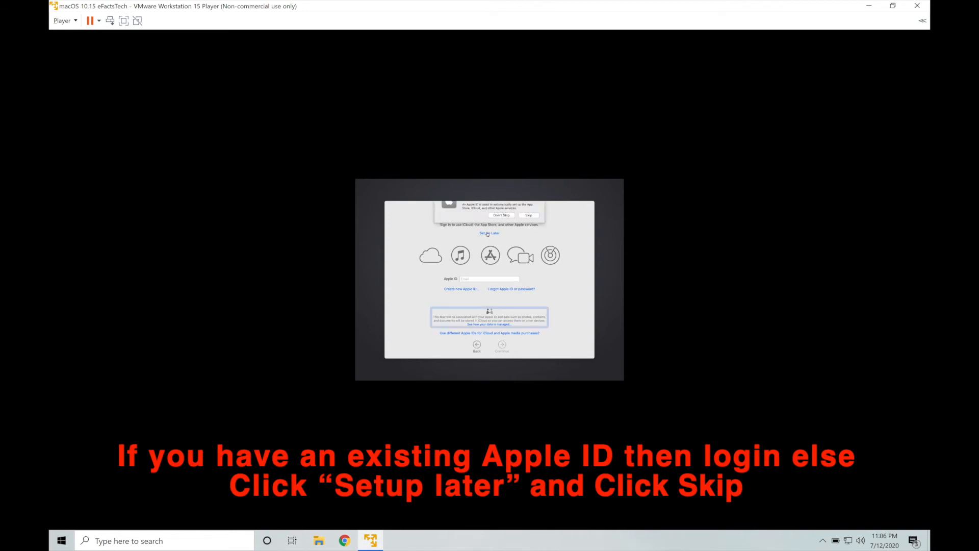
pyautogui.click(489, 233)
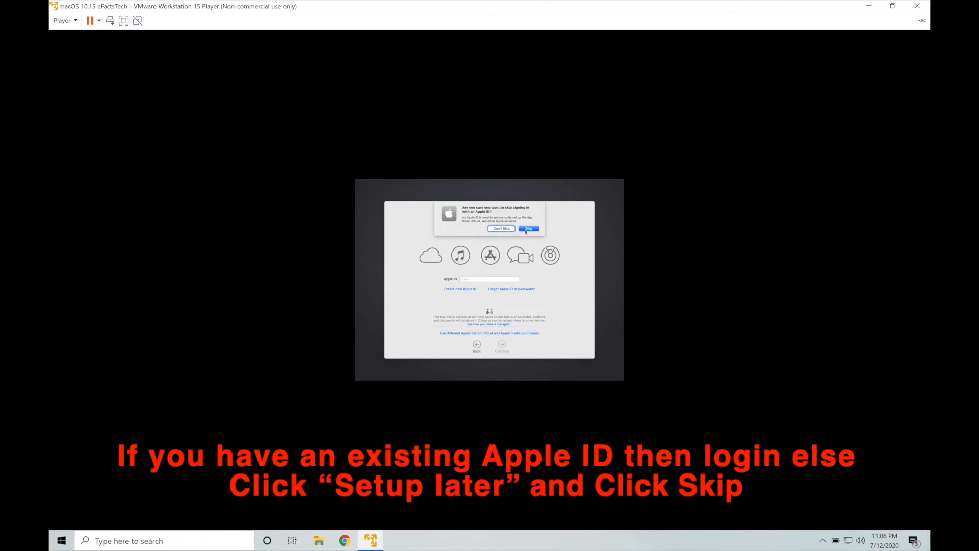
pyautogui.click(529, 228)
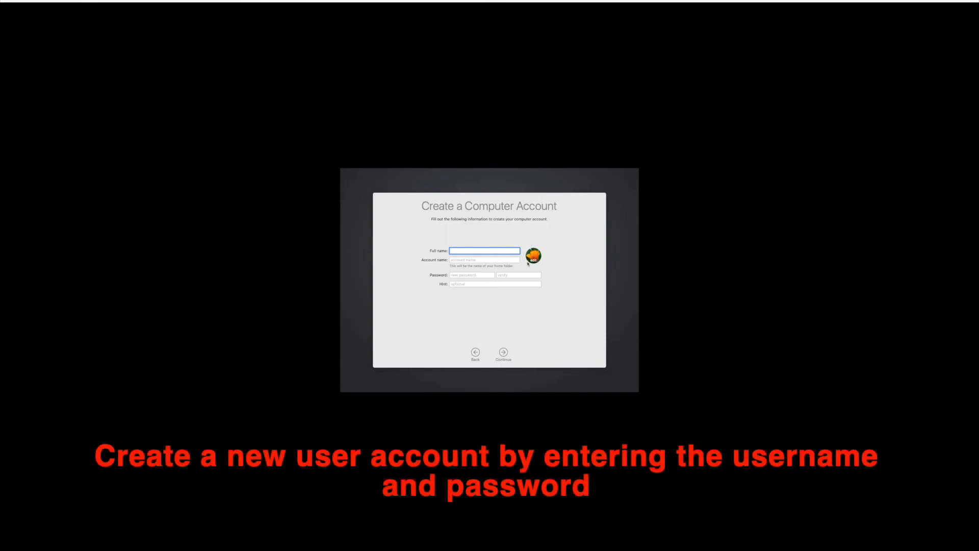
# Fill in the eFactsTech name, account name and verified password, then submit
pyautogui.write('eFac')
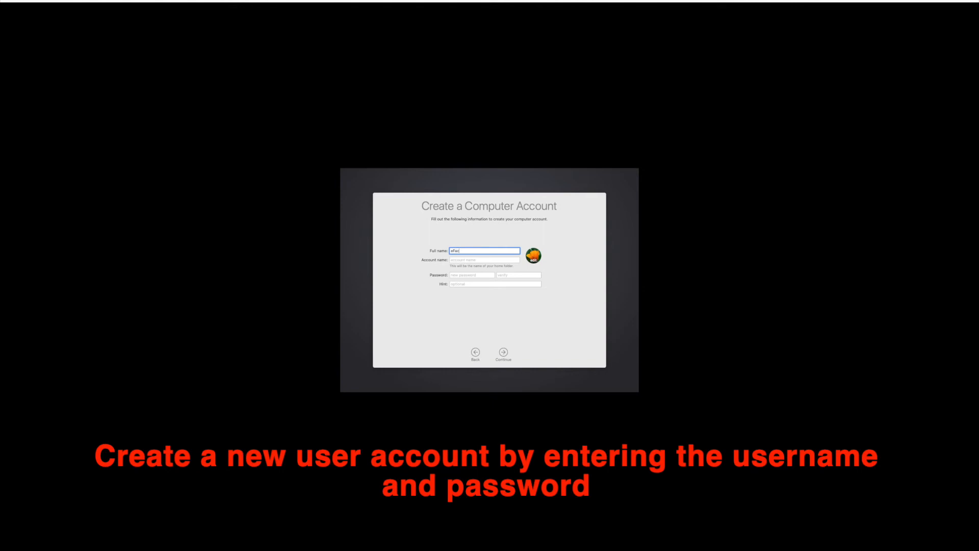
pyautogui.write('FactsTech')
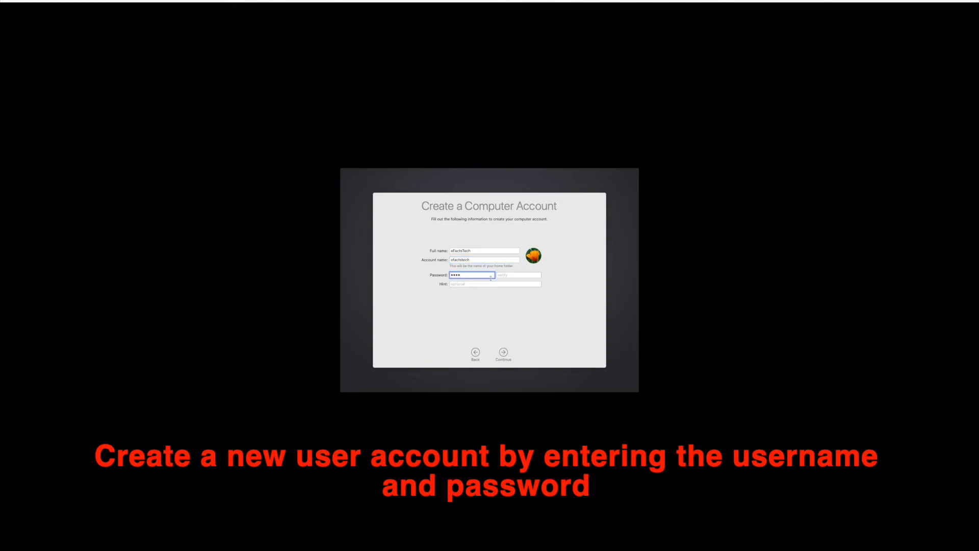
pyautogui.click(519, 275)
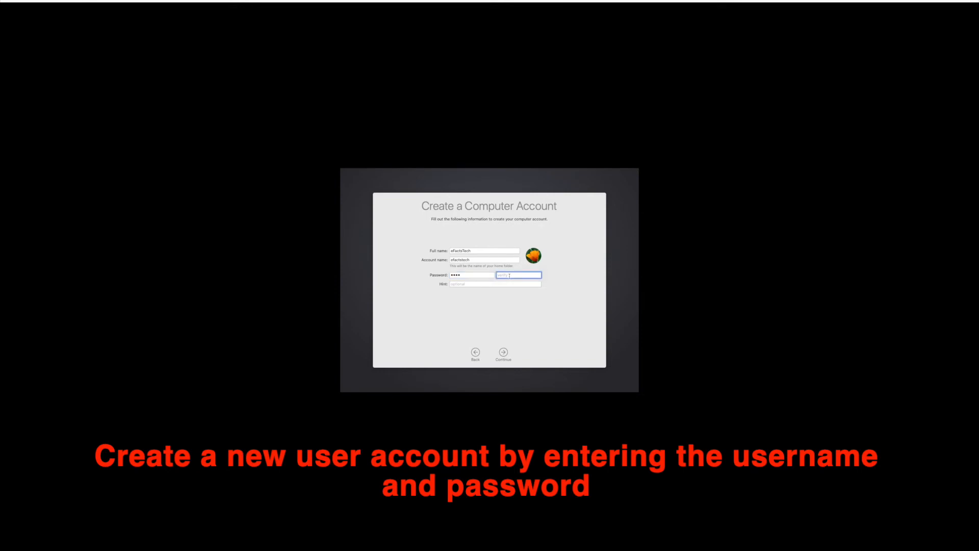
pyautogui.write('••••')
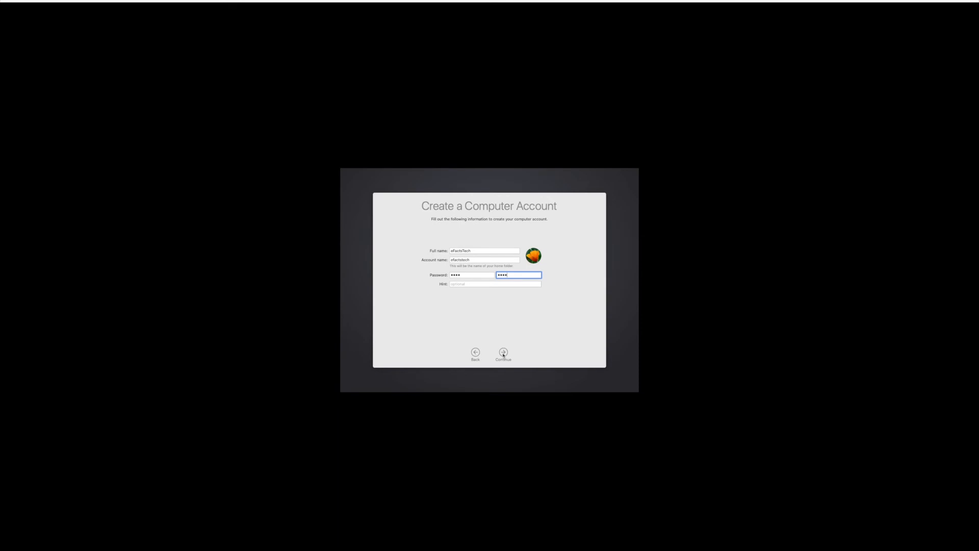
pyautogui.click(504, 351)
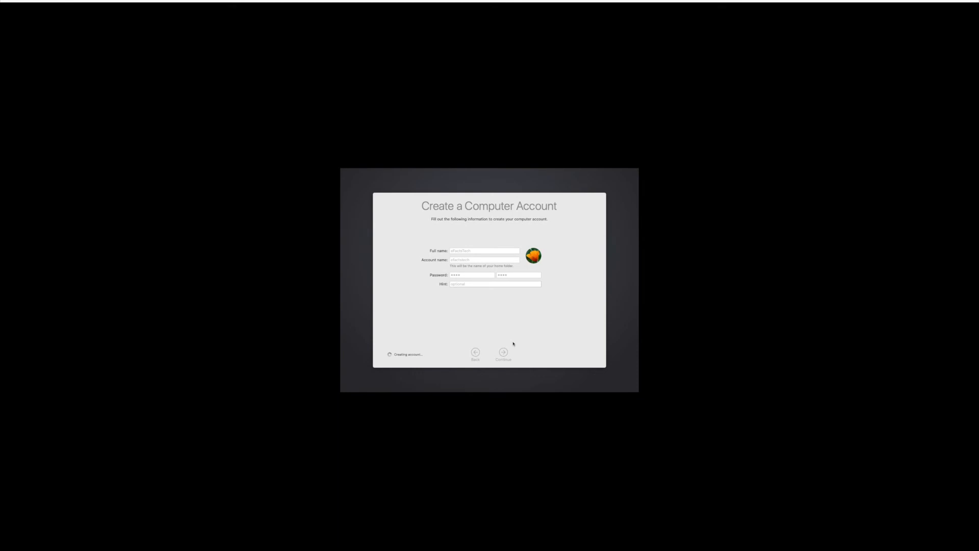
pyautogui.click(504, 351)
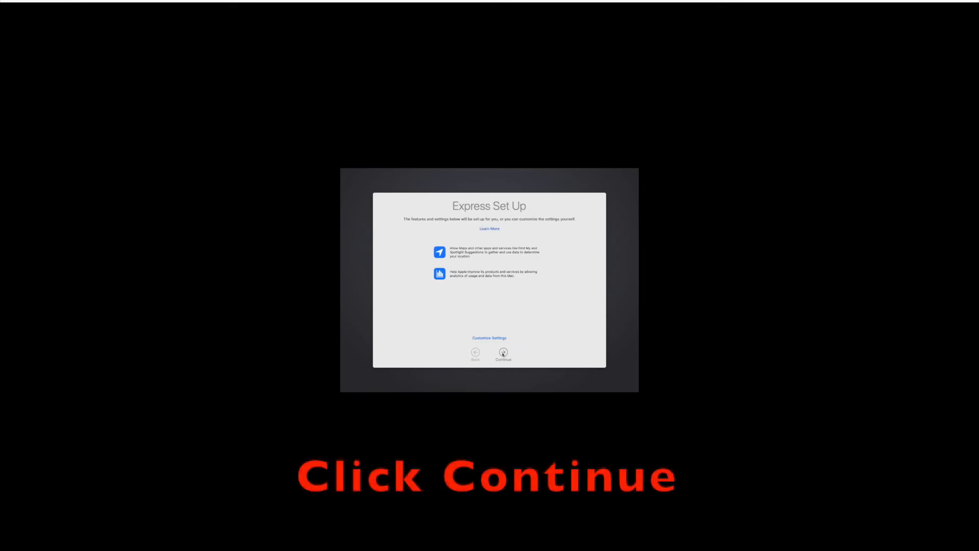
# Accept Express Set Up, skip analytics, disable Ask Siri, and keep Light appearance
pyautogui.click(503, 352)
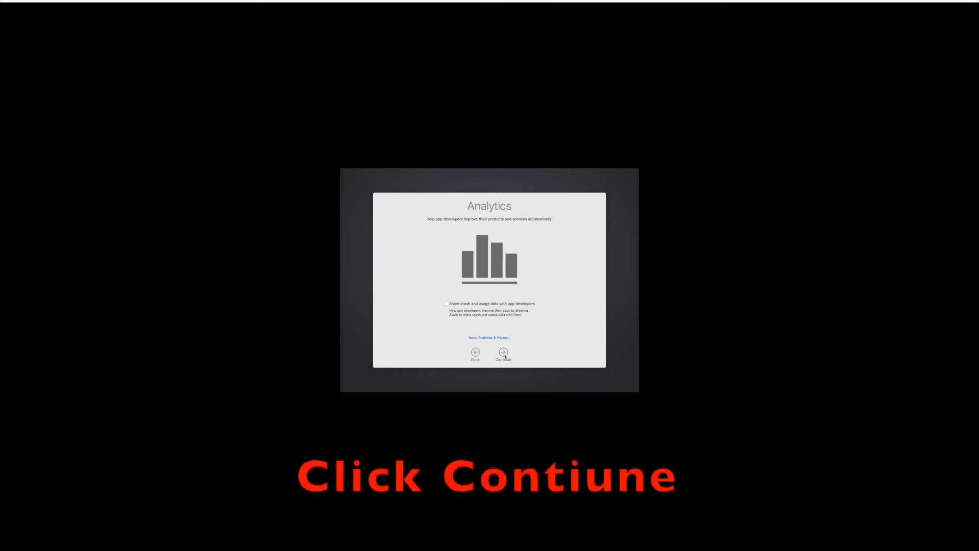
pyautogui.click(503, 352)
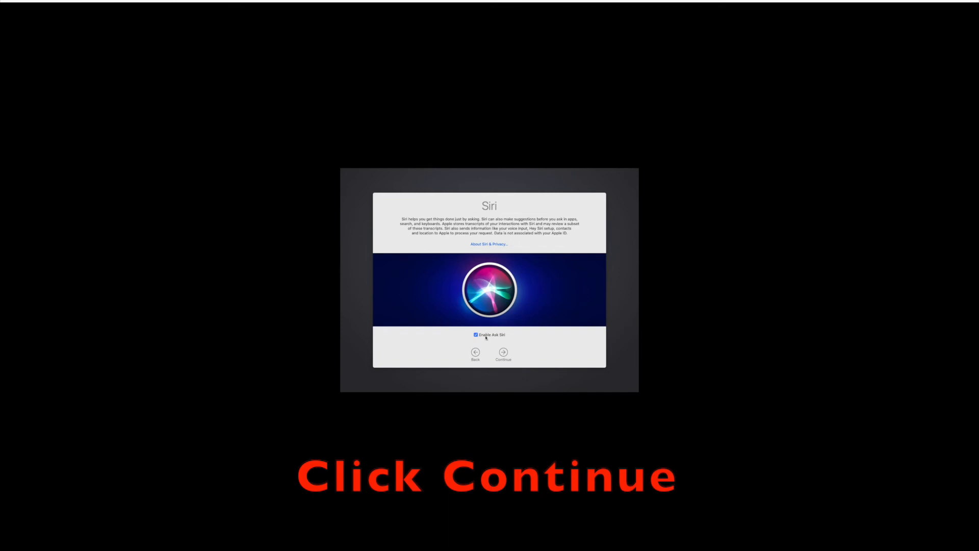
pyautogui.click(476, 334)
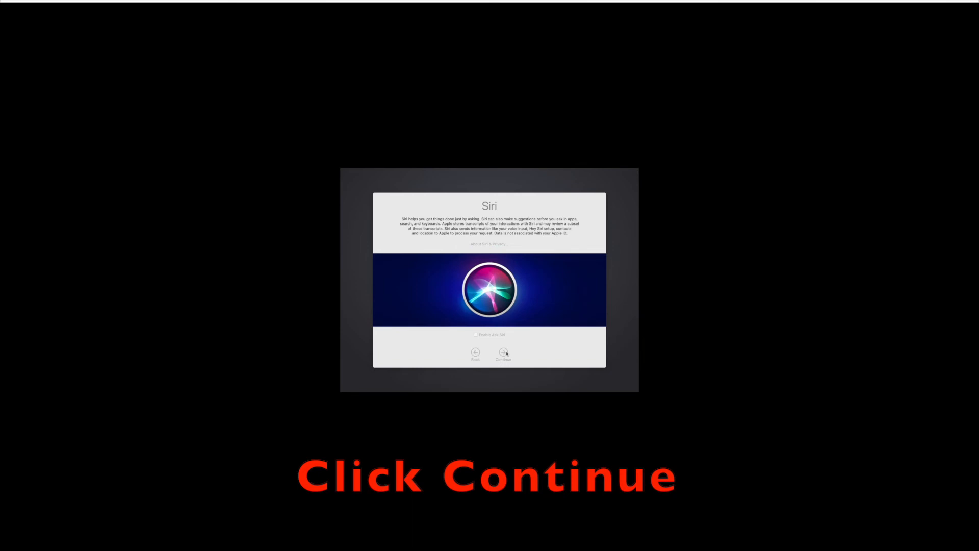
pyautogui.click(504, 351)
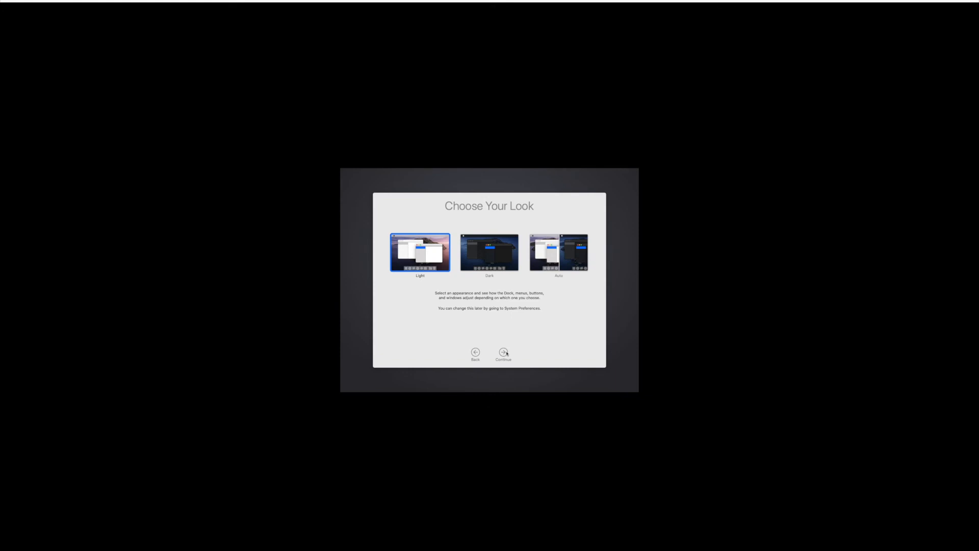
pyautogui.click(503, 351)
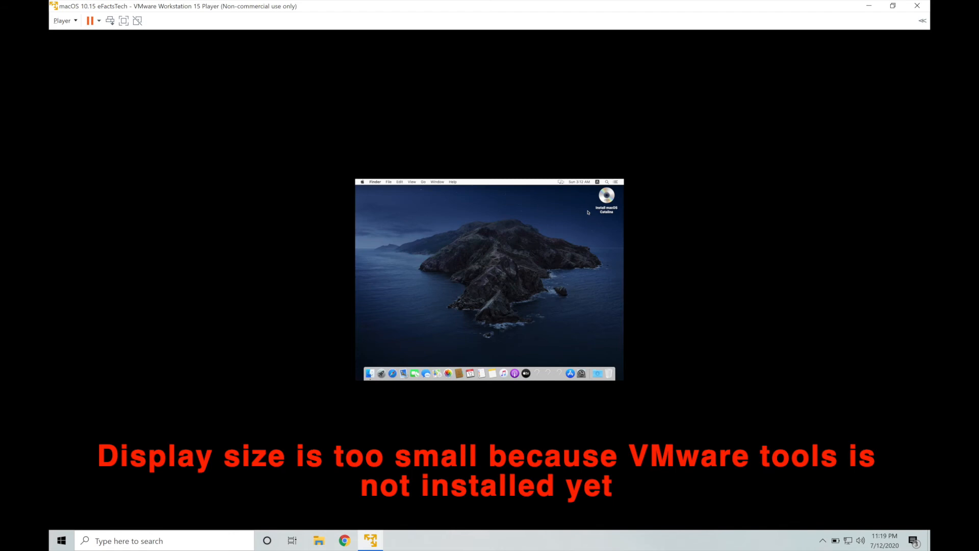
pyautogui.moveTo(605, 204)
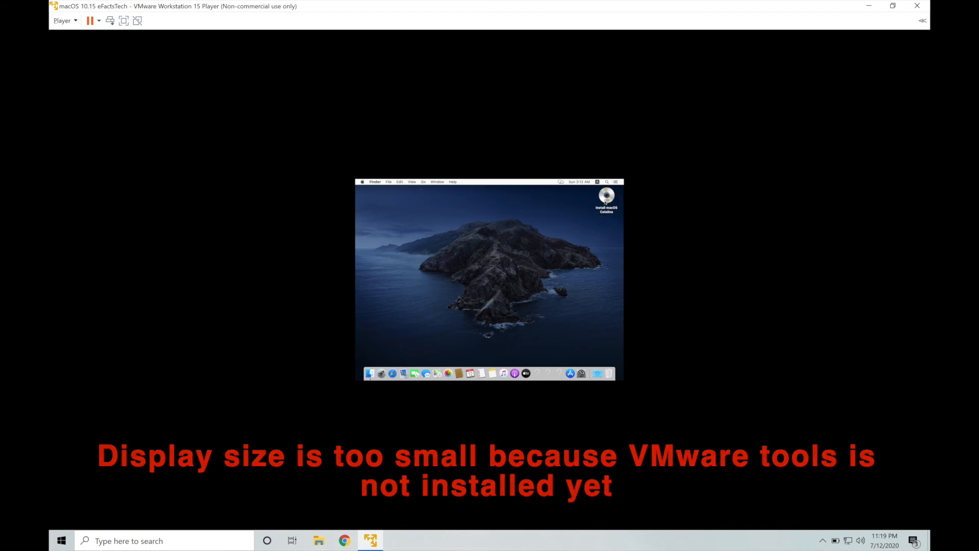
# Eject the Install macOS Catalina disc from the desktop via its context menu
pyautogui.click(605, 197)
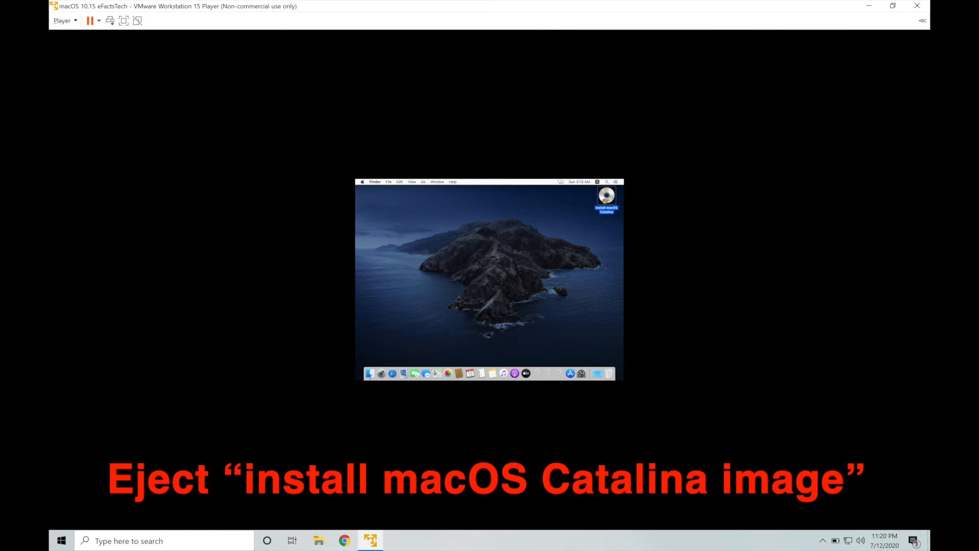
pyautogui.rightClick(606, 195)
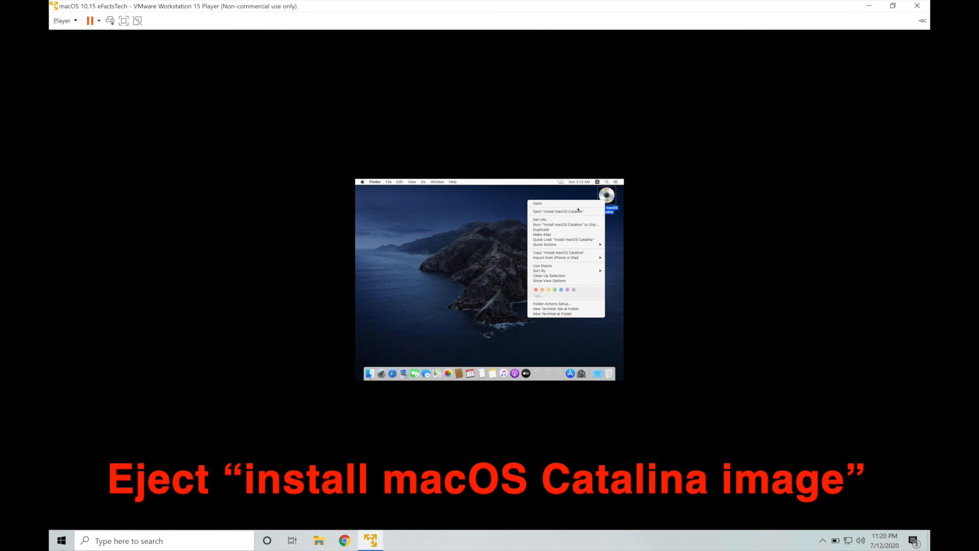
pyautogui.moveTo(560, 211)
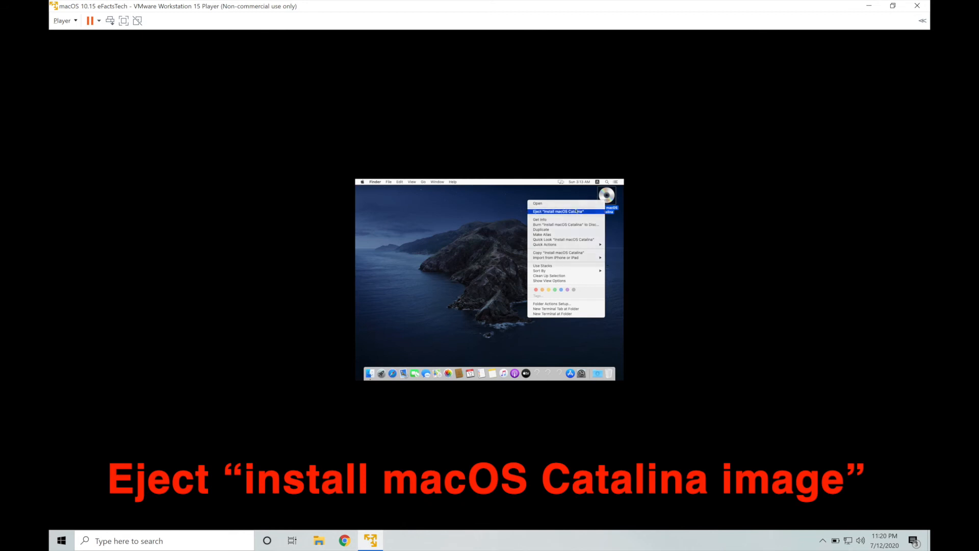
pyautogui.click(557, 211)
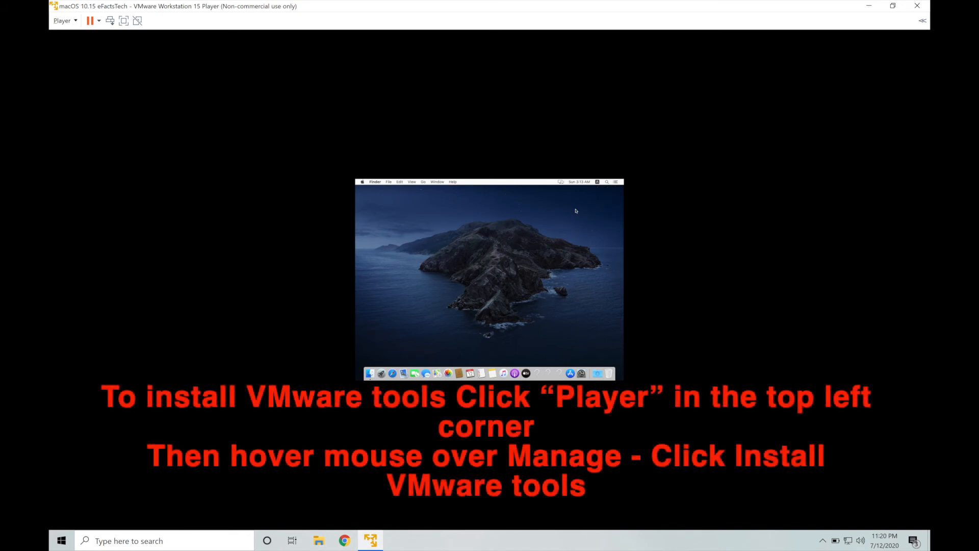
pyautogui.moveTo(256, 103)
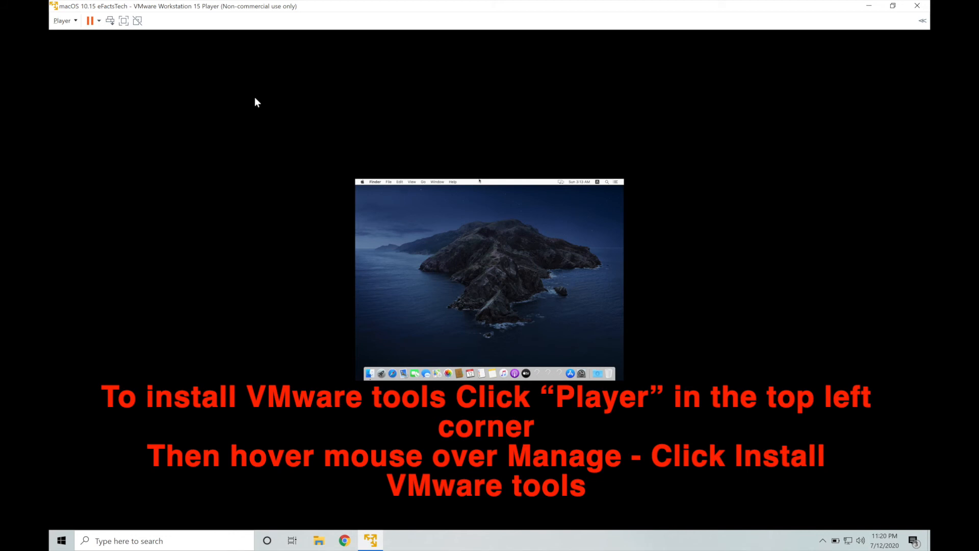
# Mount VMware Tools via Player > Manage and launch the Install VMware Tools package
pyautogui.click(61, 20)
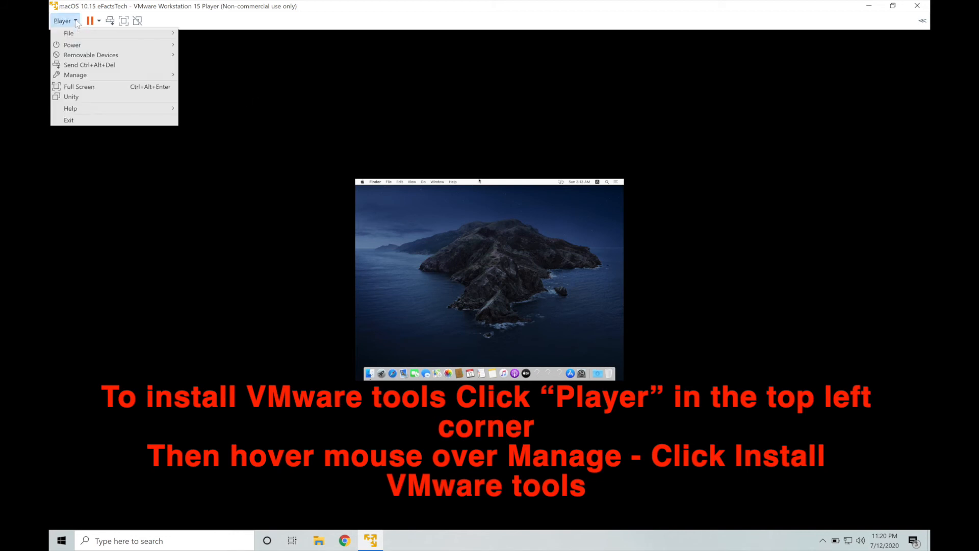
pyautogui.moveTo(75, 74)
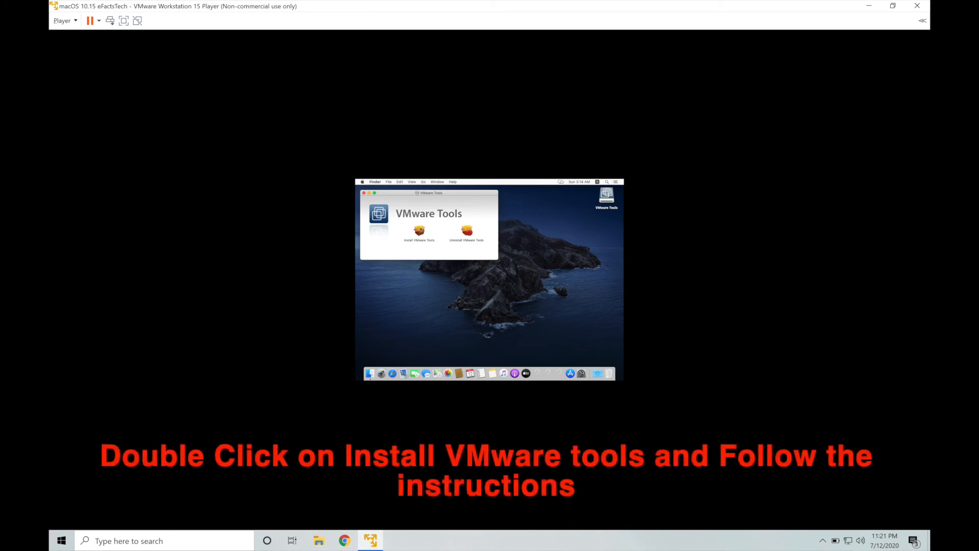
pyautogui.click(419, 231)
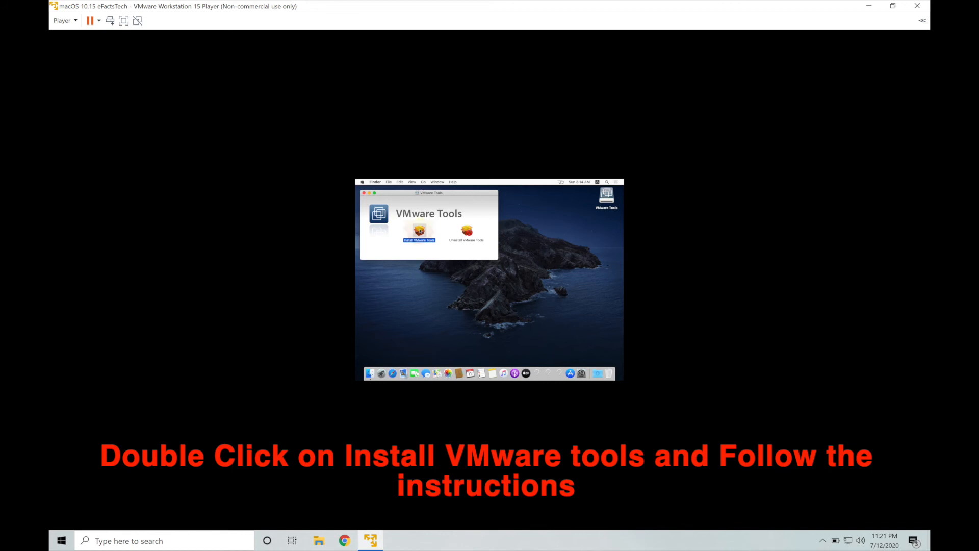
pyautogui.doubleClick(418, 231)
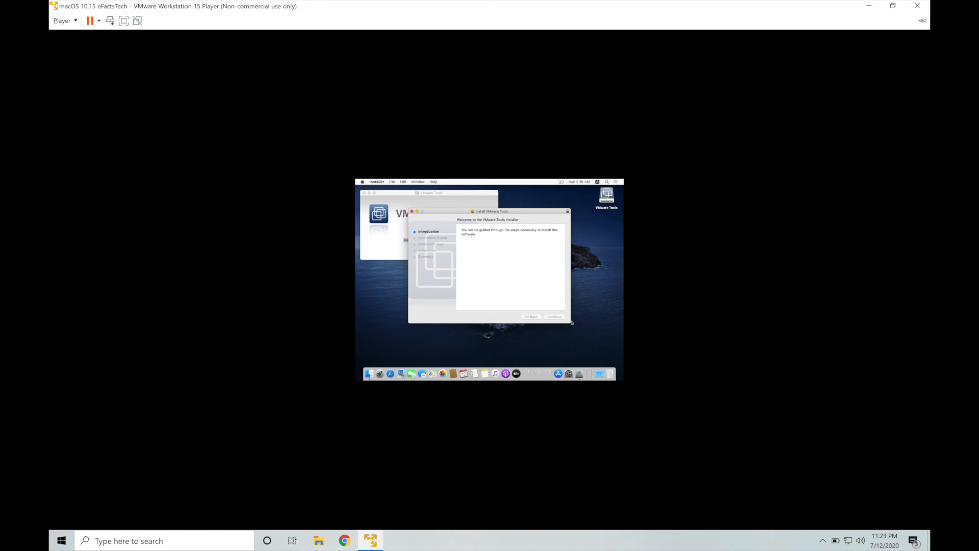
# Continue past the installer welcome and authorise Install Software with the Mac password
pyautogui.click(553, 317)
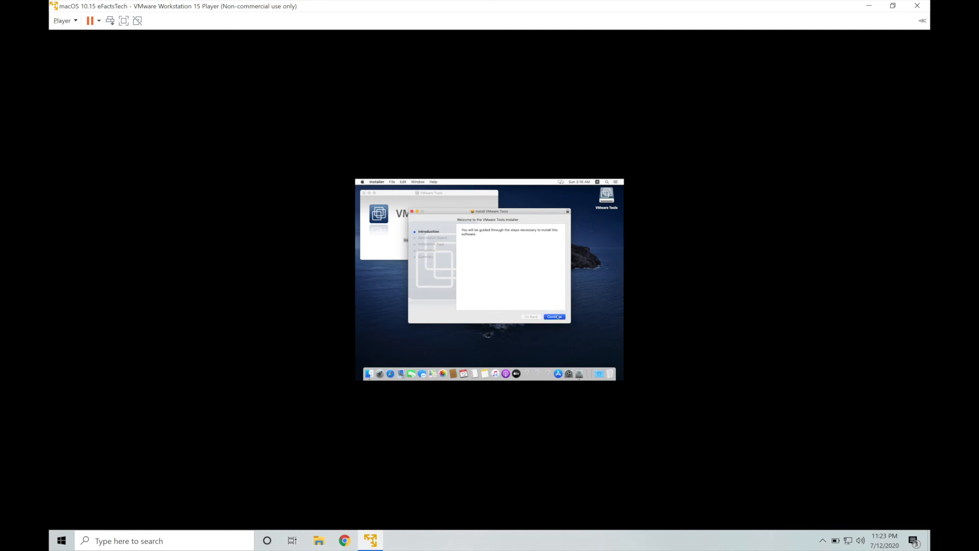
pyautogui.click(554, 317)
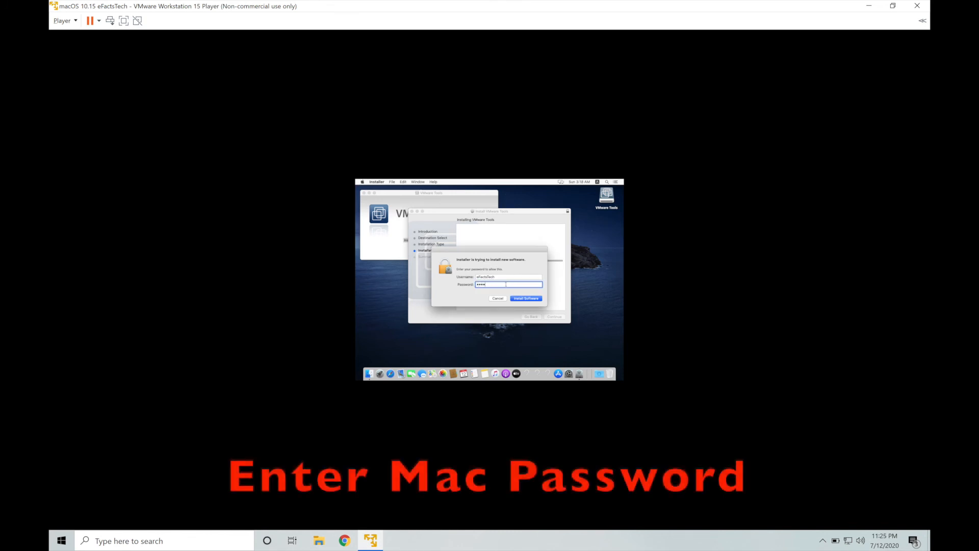
pyautogui.click(525, 298)
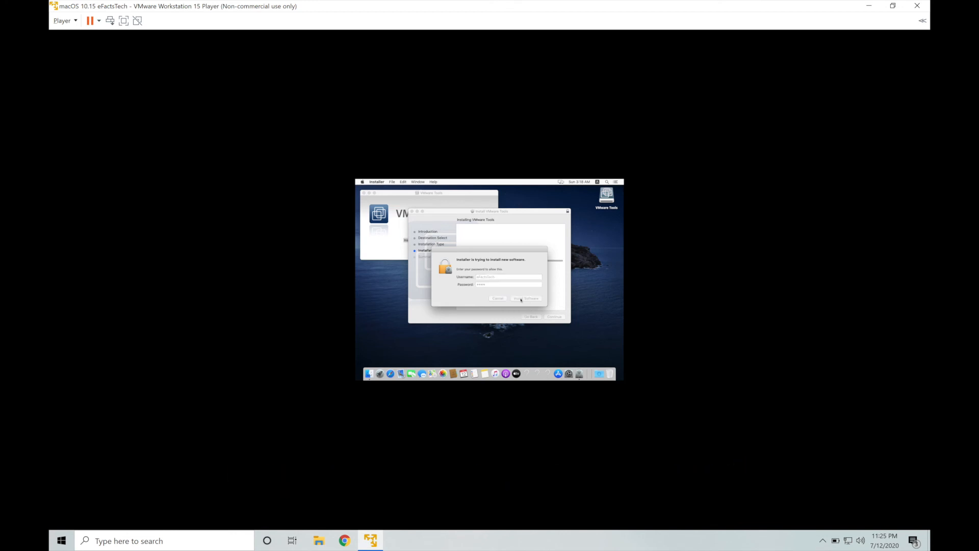
pyautogui.click(526, 298)
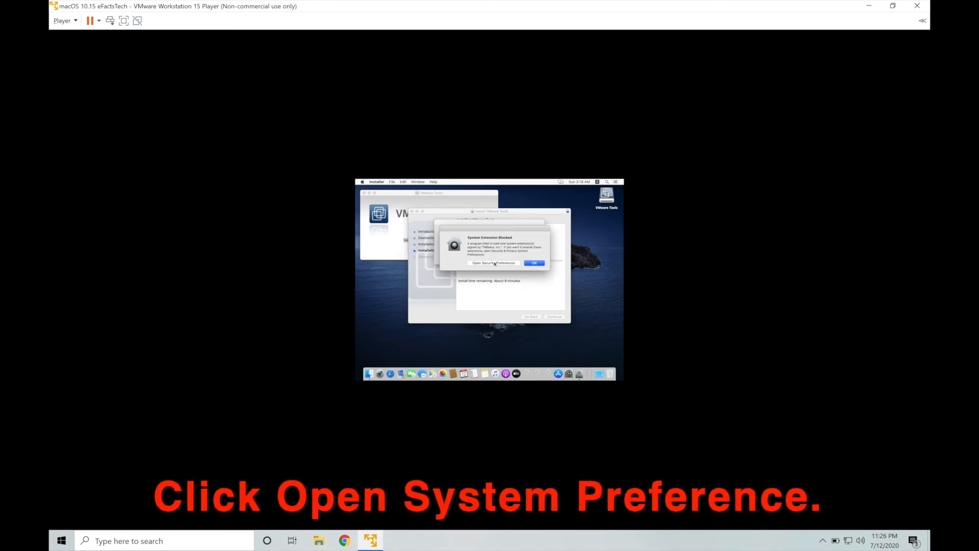
# Unlock Security & Privacy preferences and allow the blocked VMware system extension
pyautogui.click(493, 262)
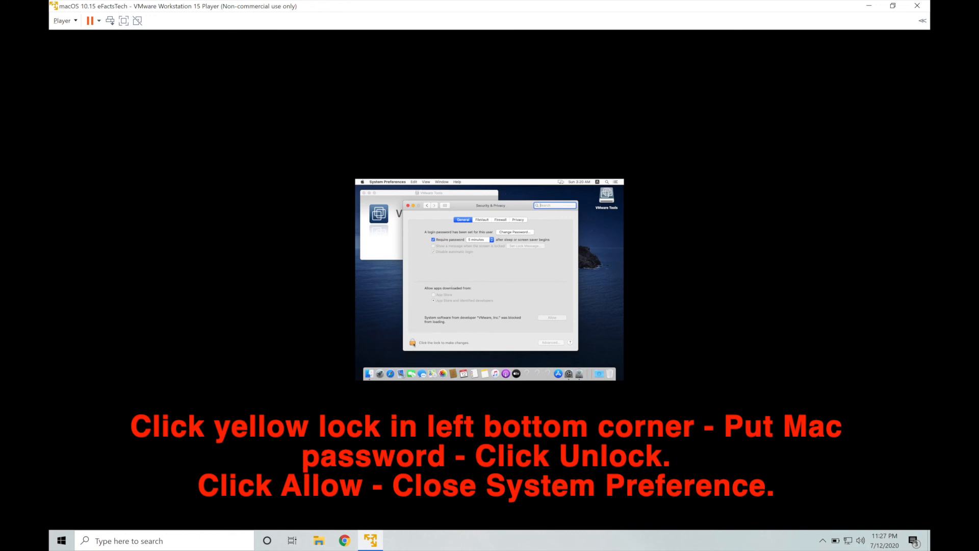
pyautogui.click(412, 342)
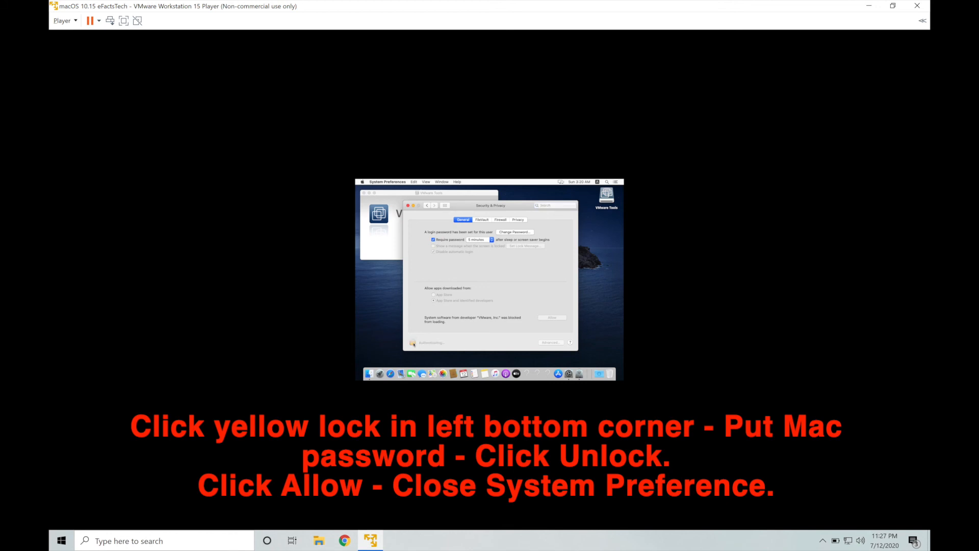
pyautogui.click(413, 342)
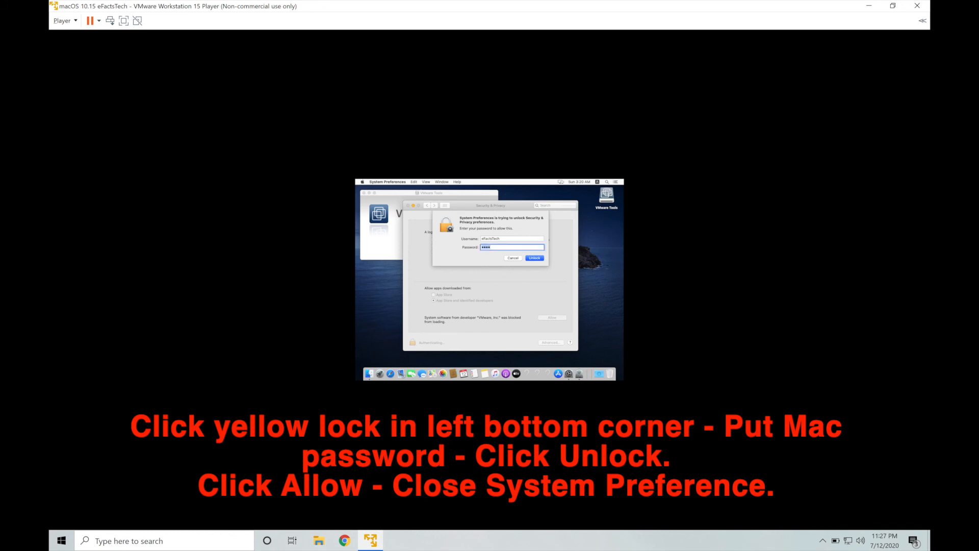
pyautogui.click(535, 257)
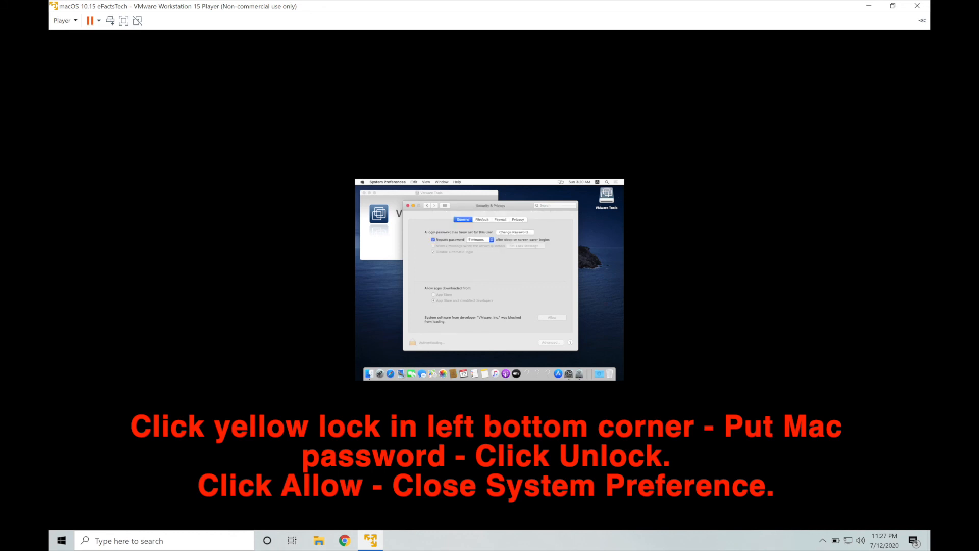
pyautogui.click(413, 342)
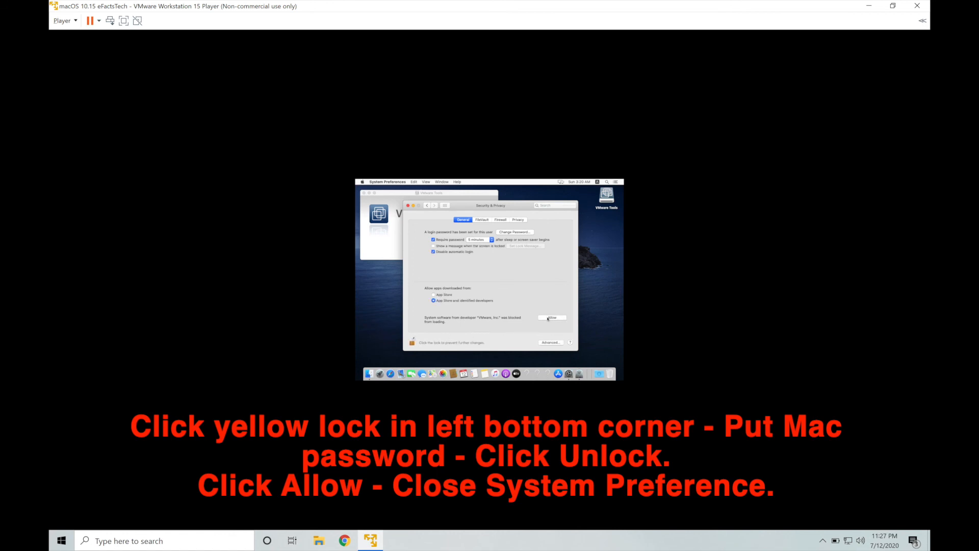
pyautogui.click(552, 318)
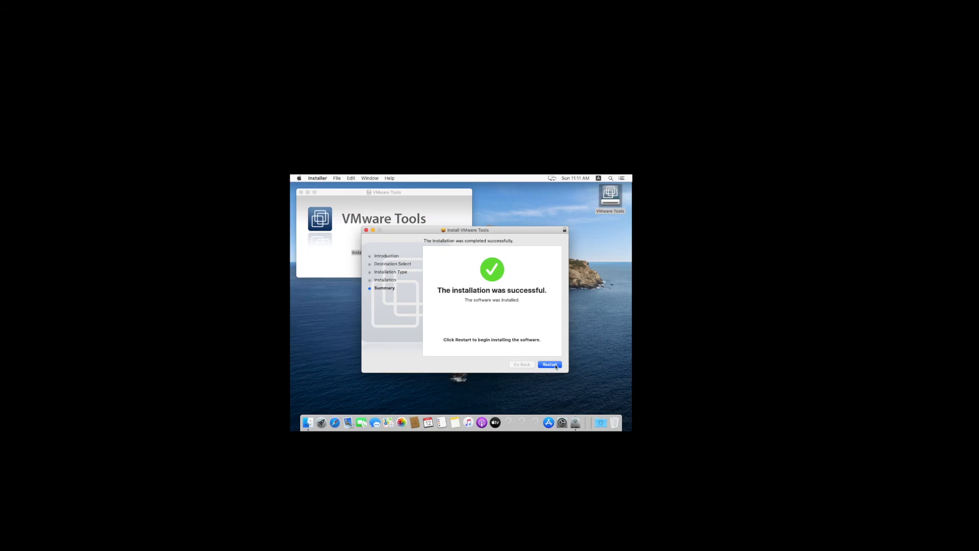
# Restart the Mac, sign back in, and maximize the VMware Player window
pyautogui.click(549, 364)
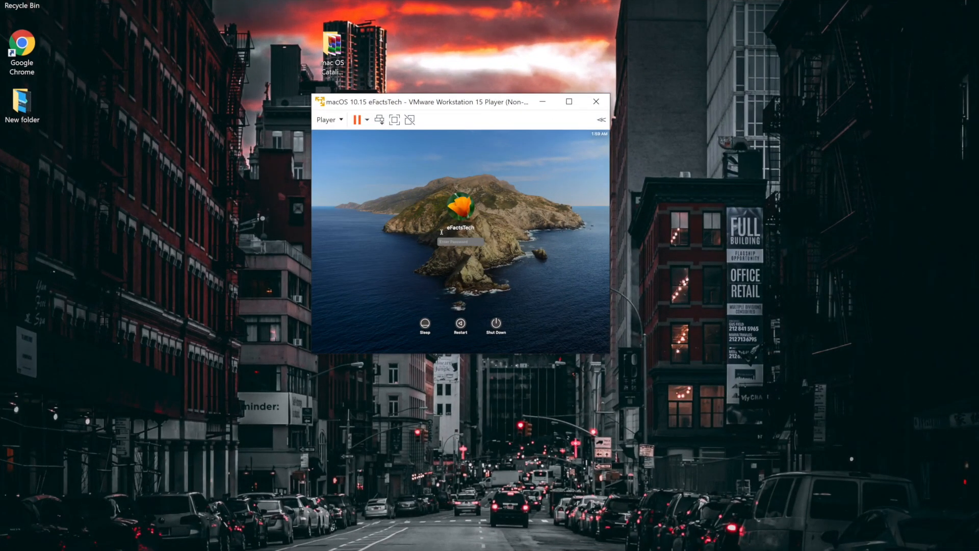
pyautogui.click(459, 241)
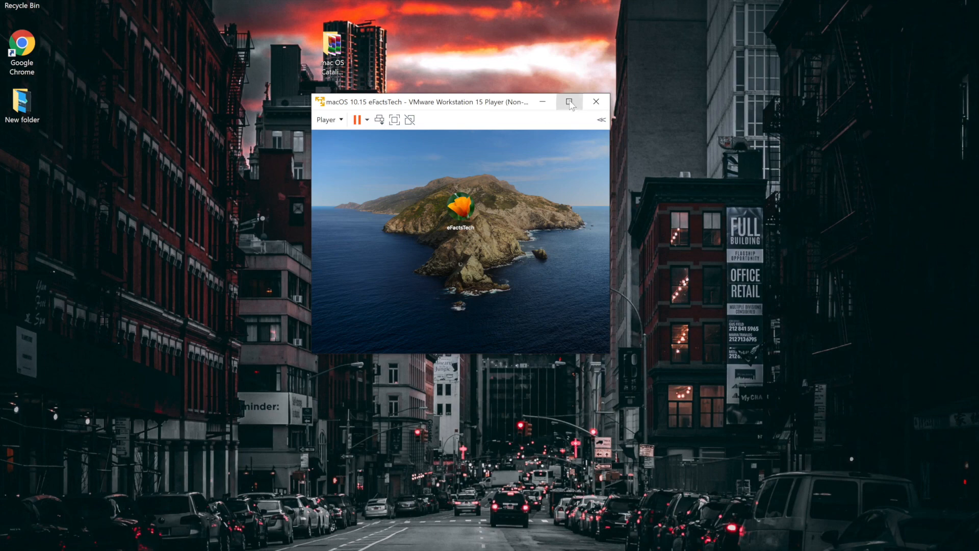
pyautogui.click(568, 101)
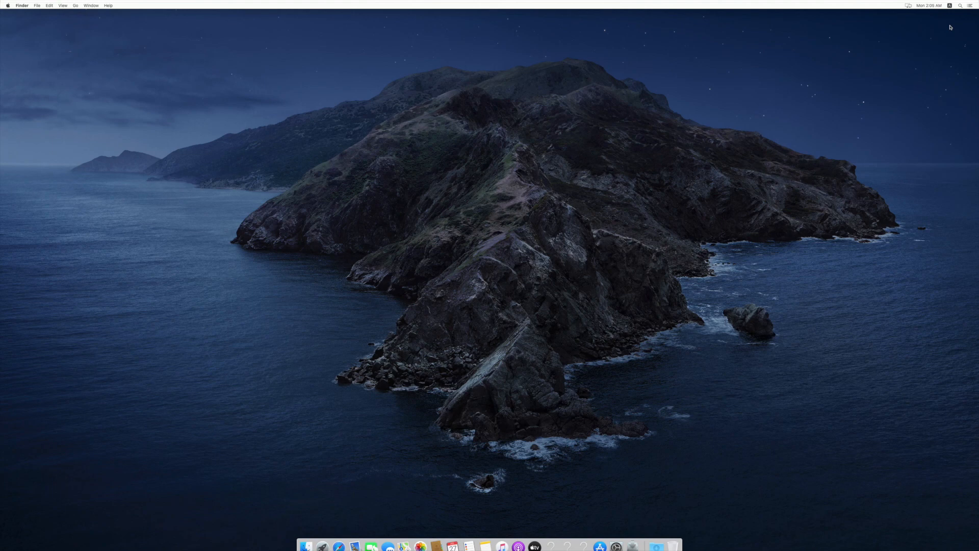
pyautogui.moveTo(98, 10)
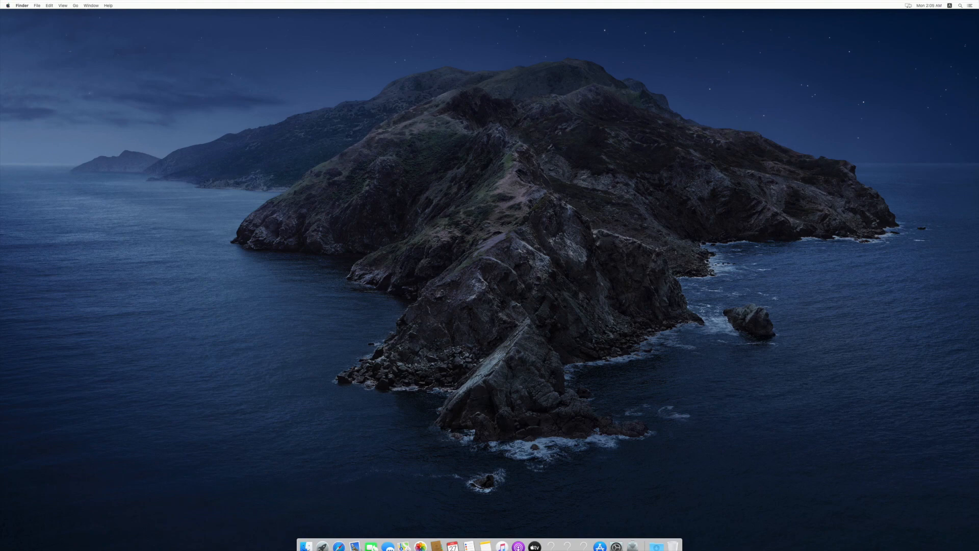
# Open the Apple menu from the macOS menu bar
pyautogui.click(7, 5)
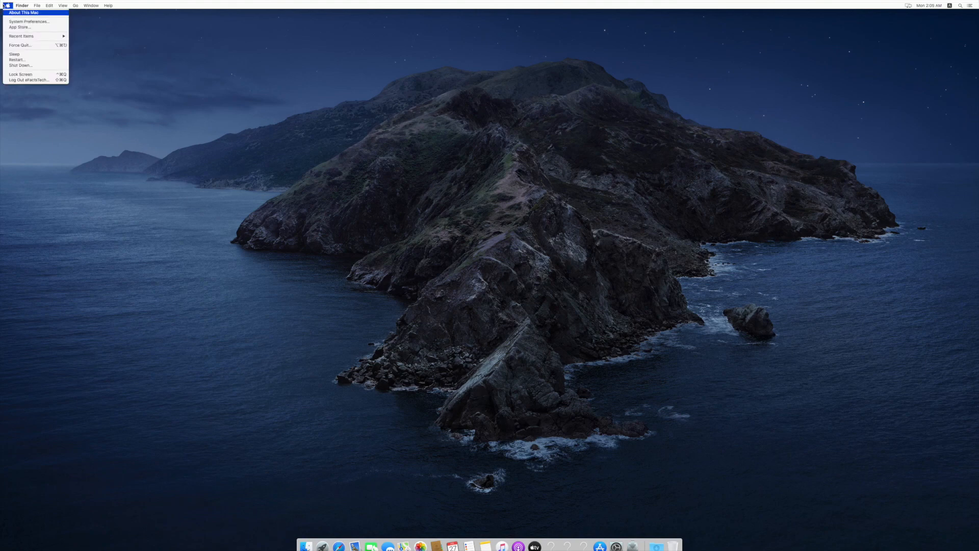